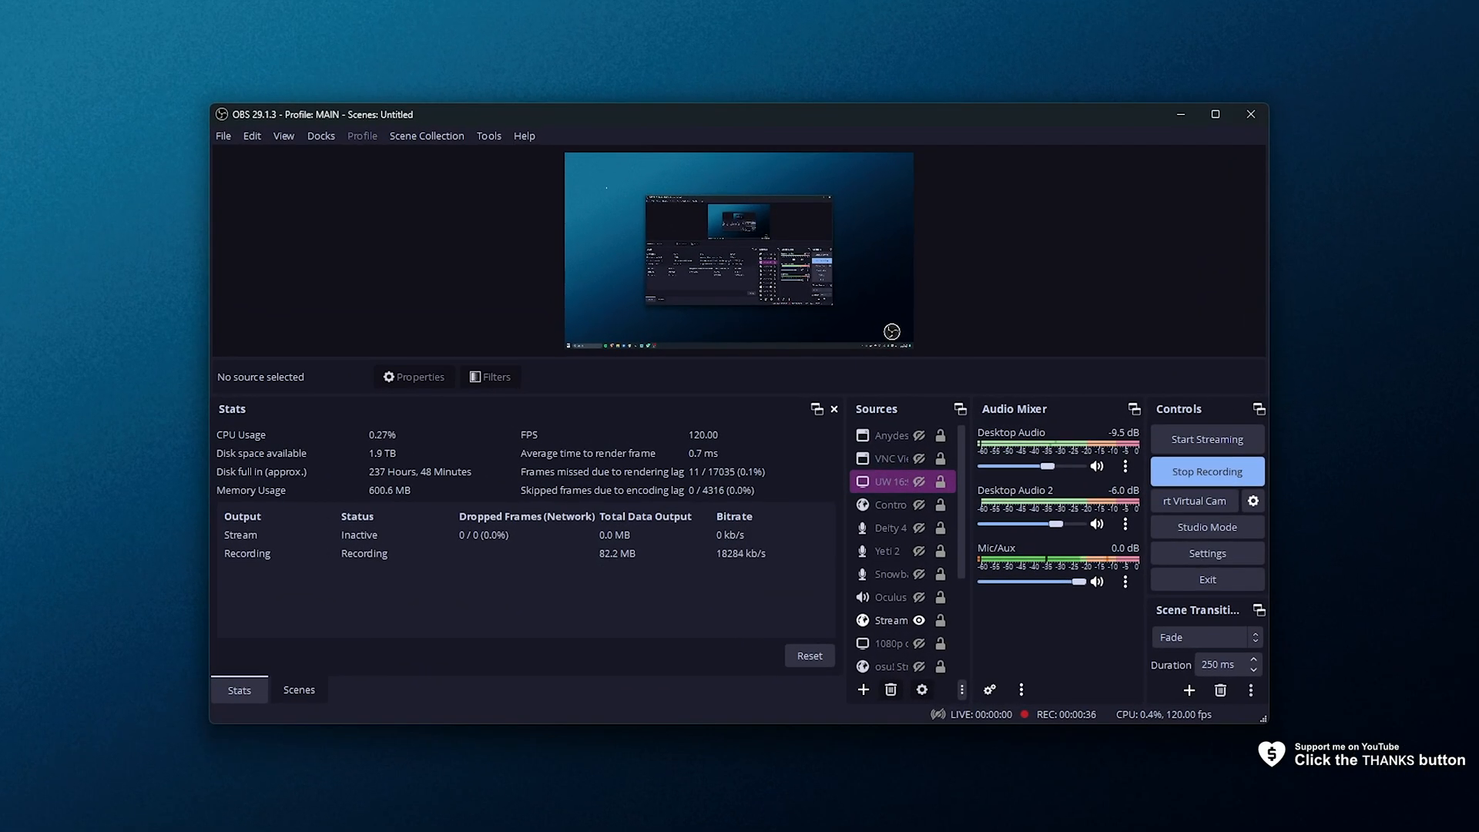
Switch the OBS update channel to Betas / Release Candidates in General settings
click(524, 134)
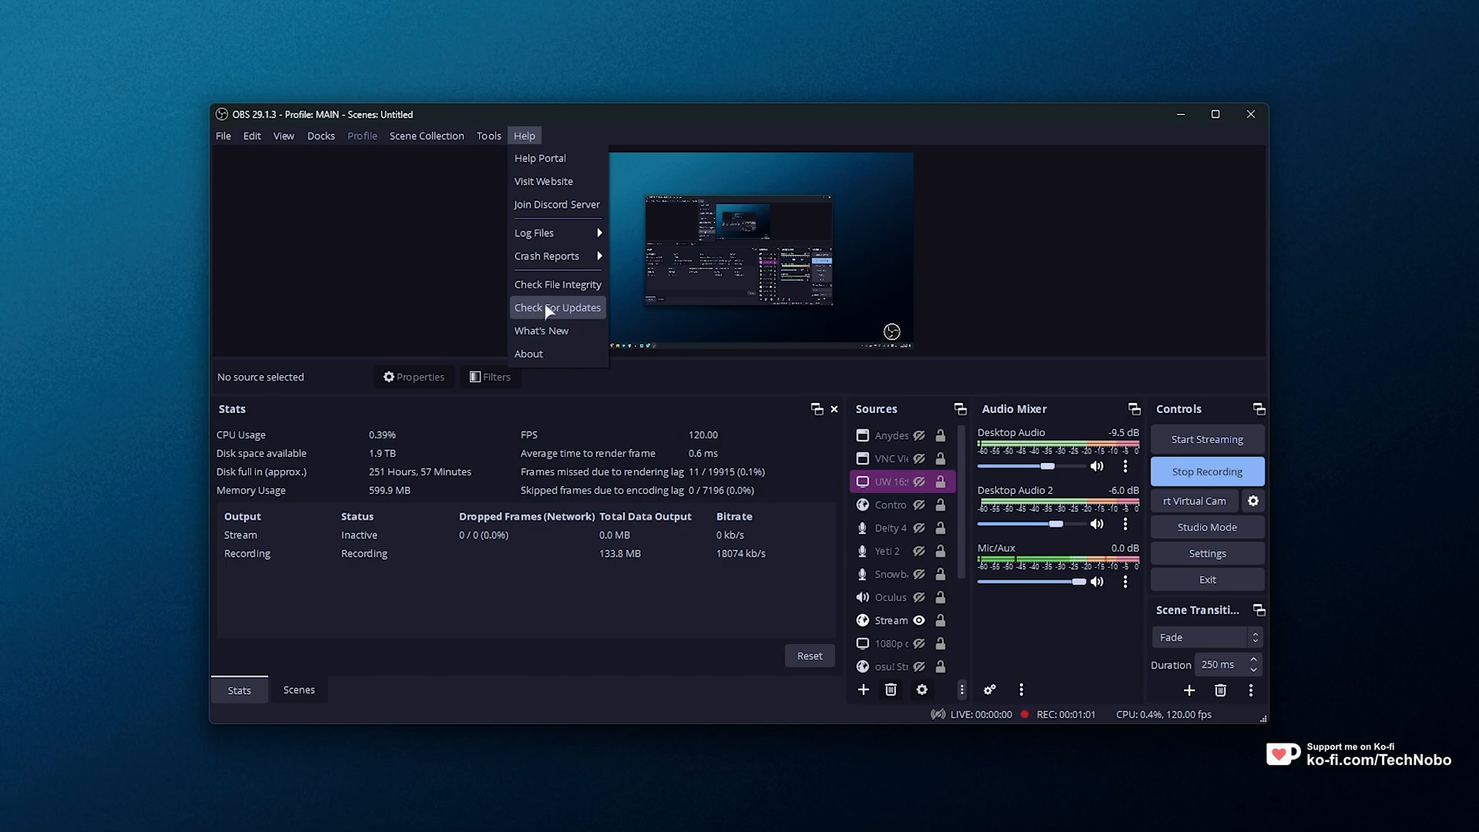
mouse_move(471, 277)
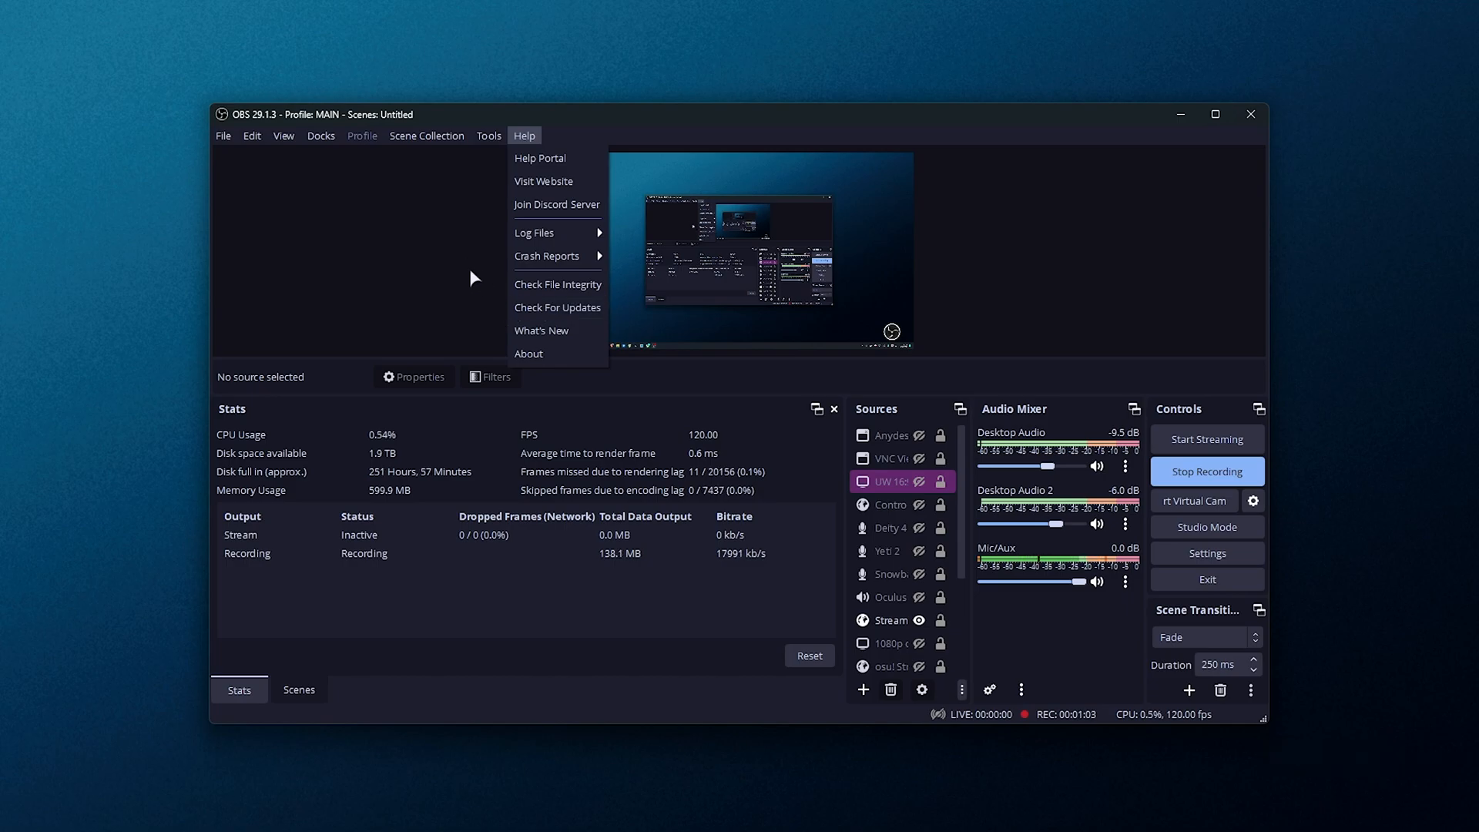
mouse_move(435, 286)
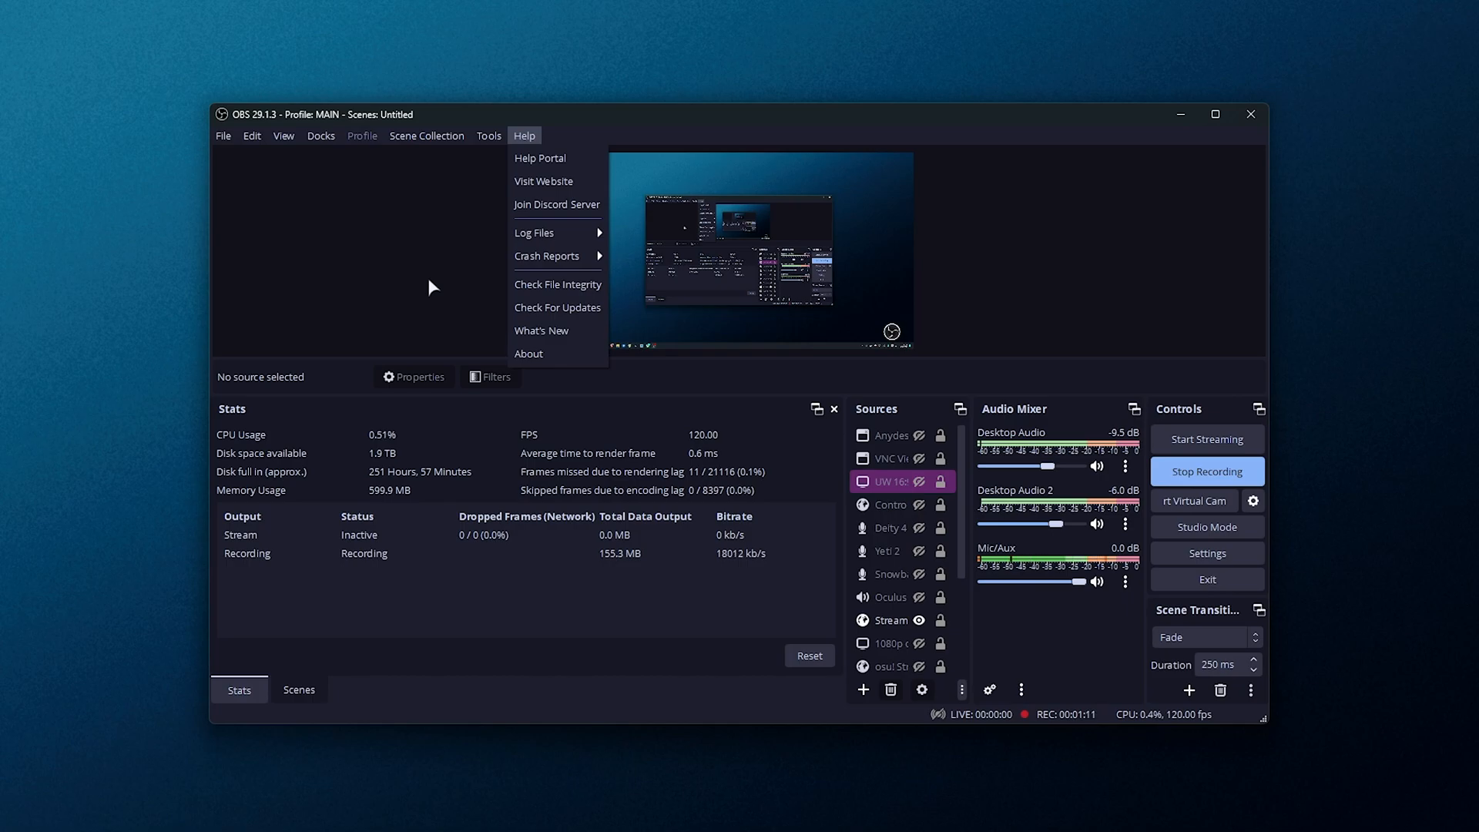
mouse_move(383, 268)
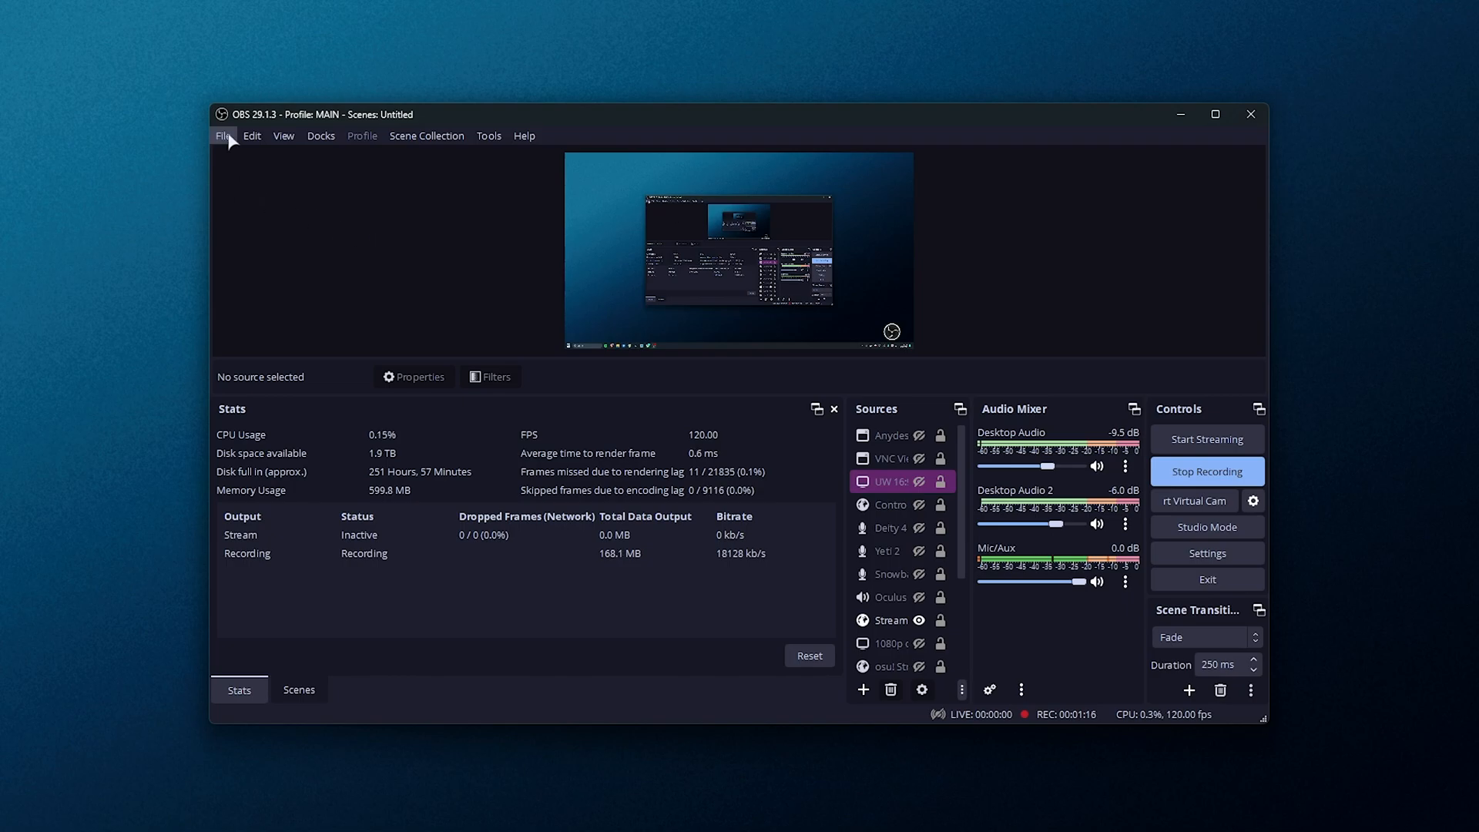
click(223, 135)
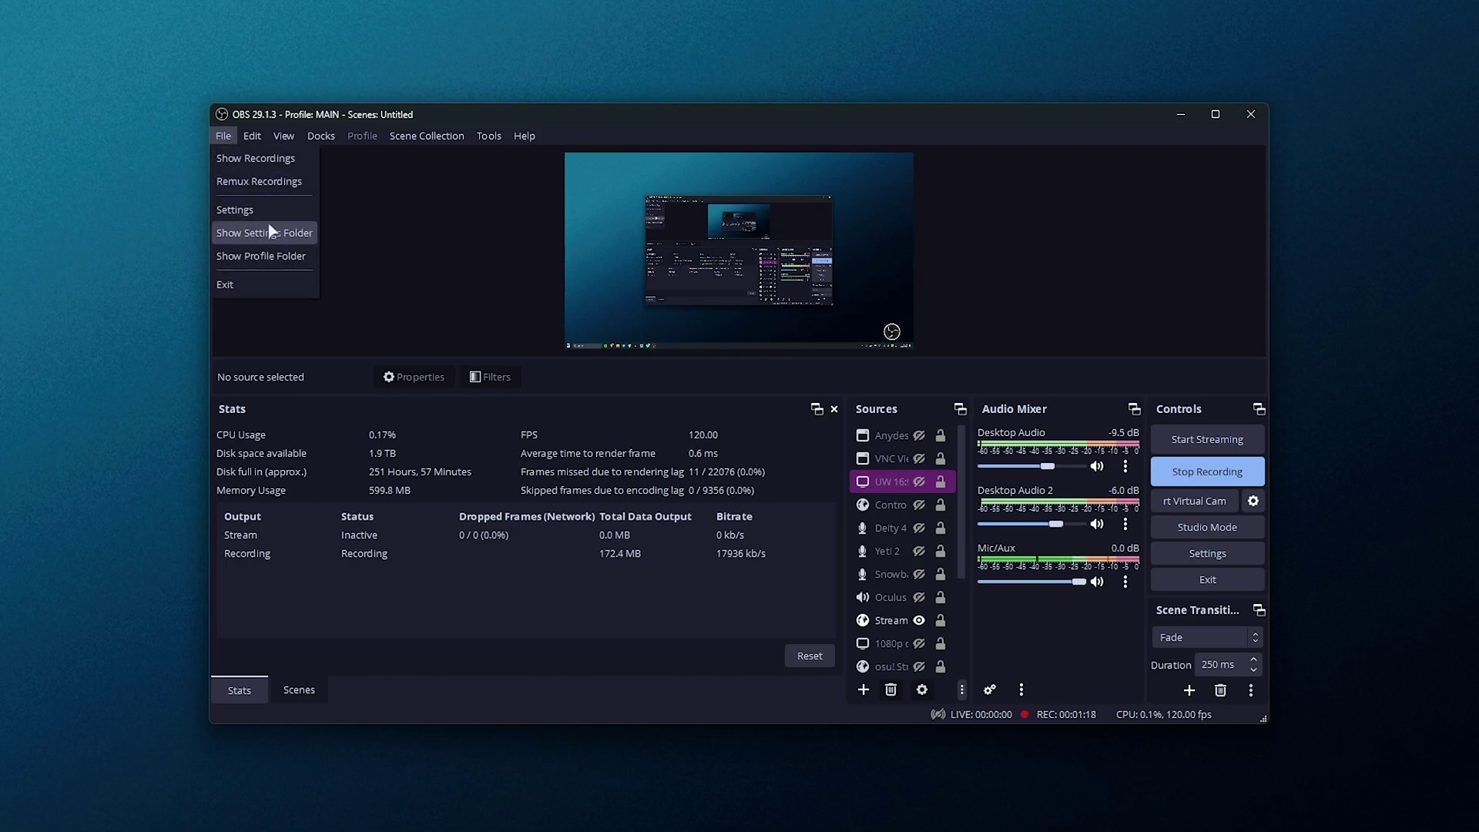
click(235, 210)
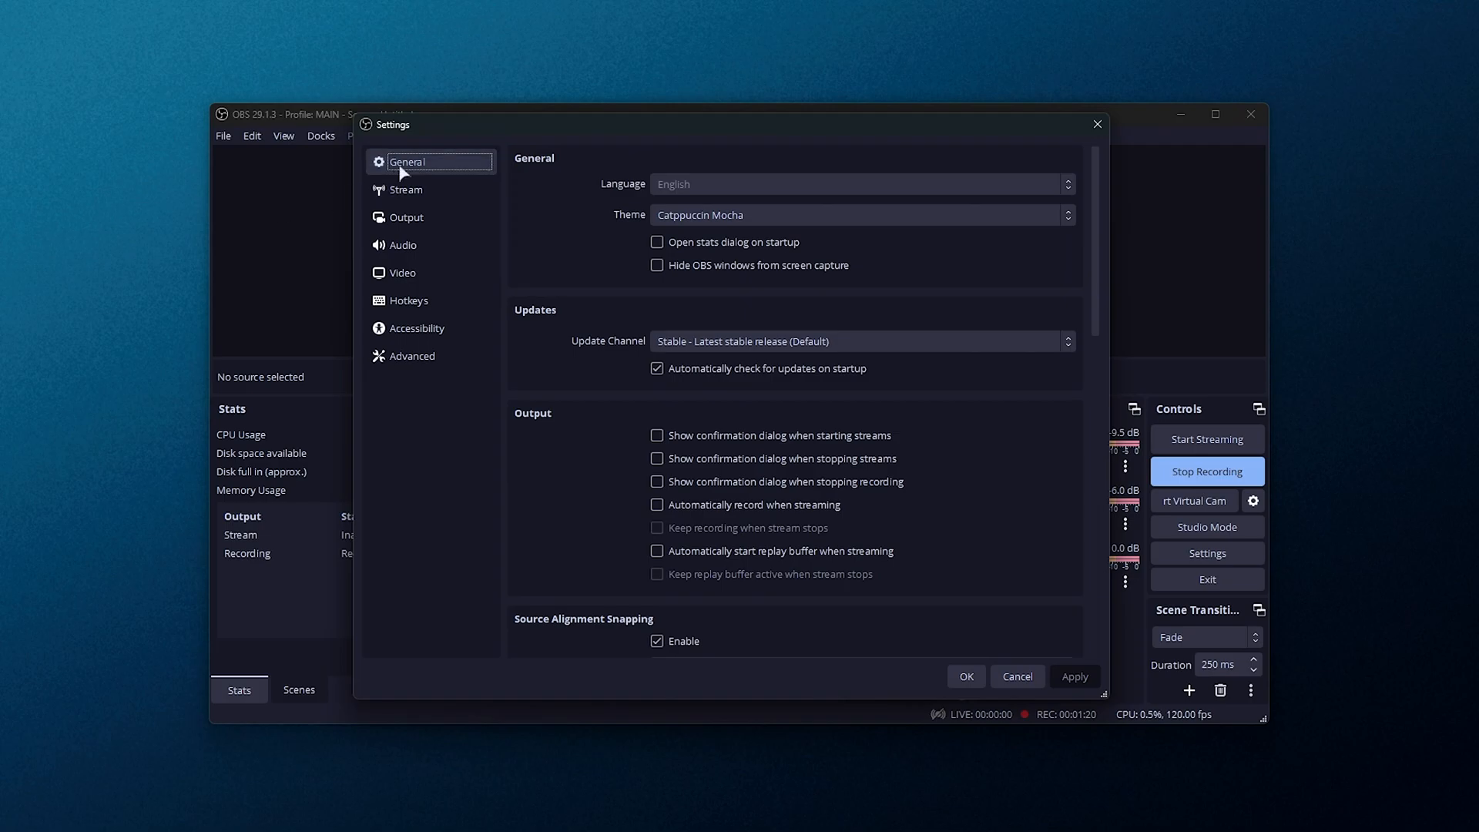
mouse_move(579, 319)
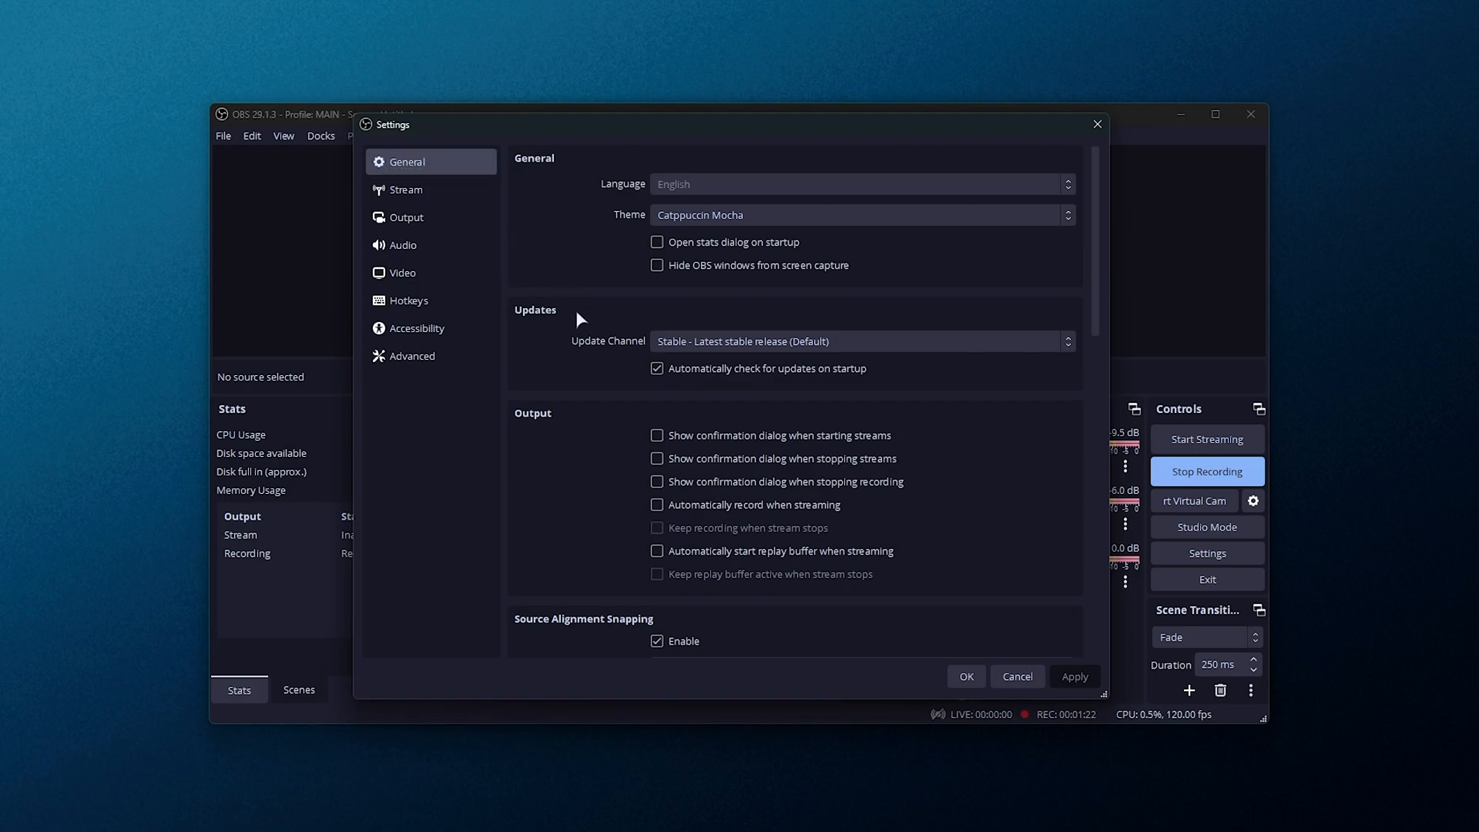
click(859, 340)
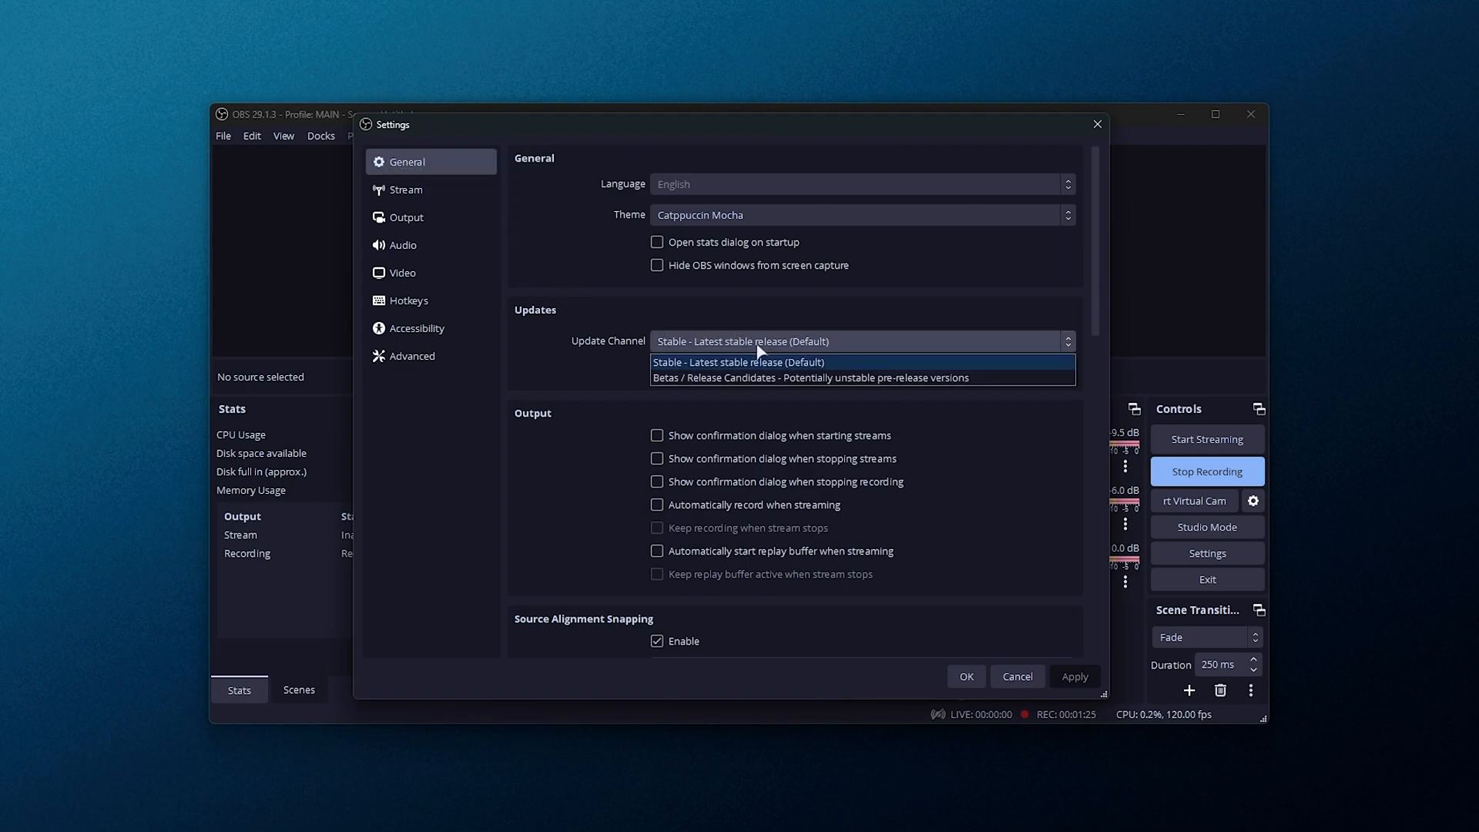
mouse_move(808, 377)
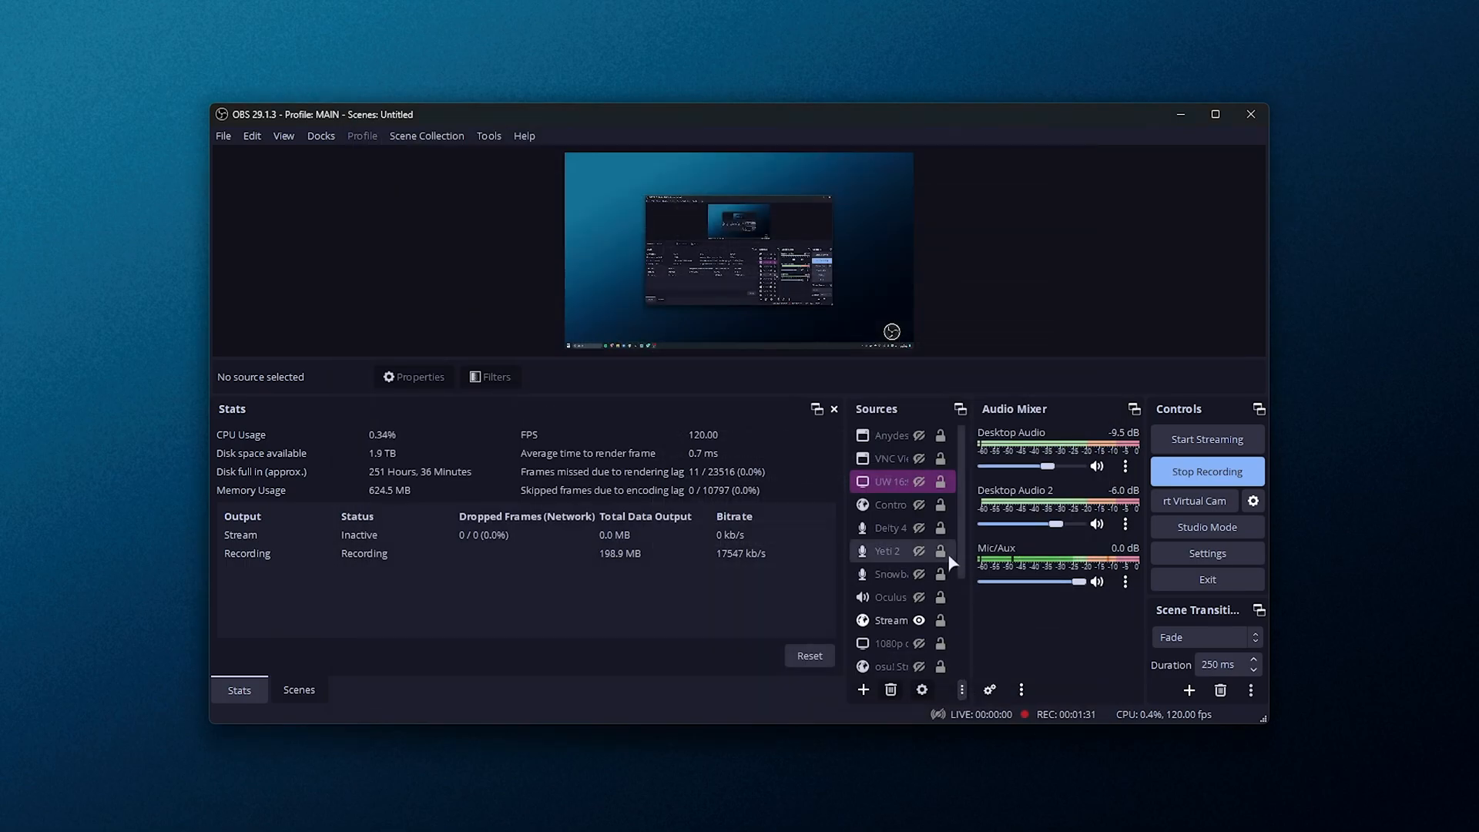
mouse_move(522, 243)
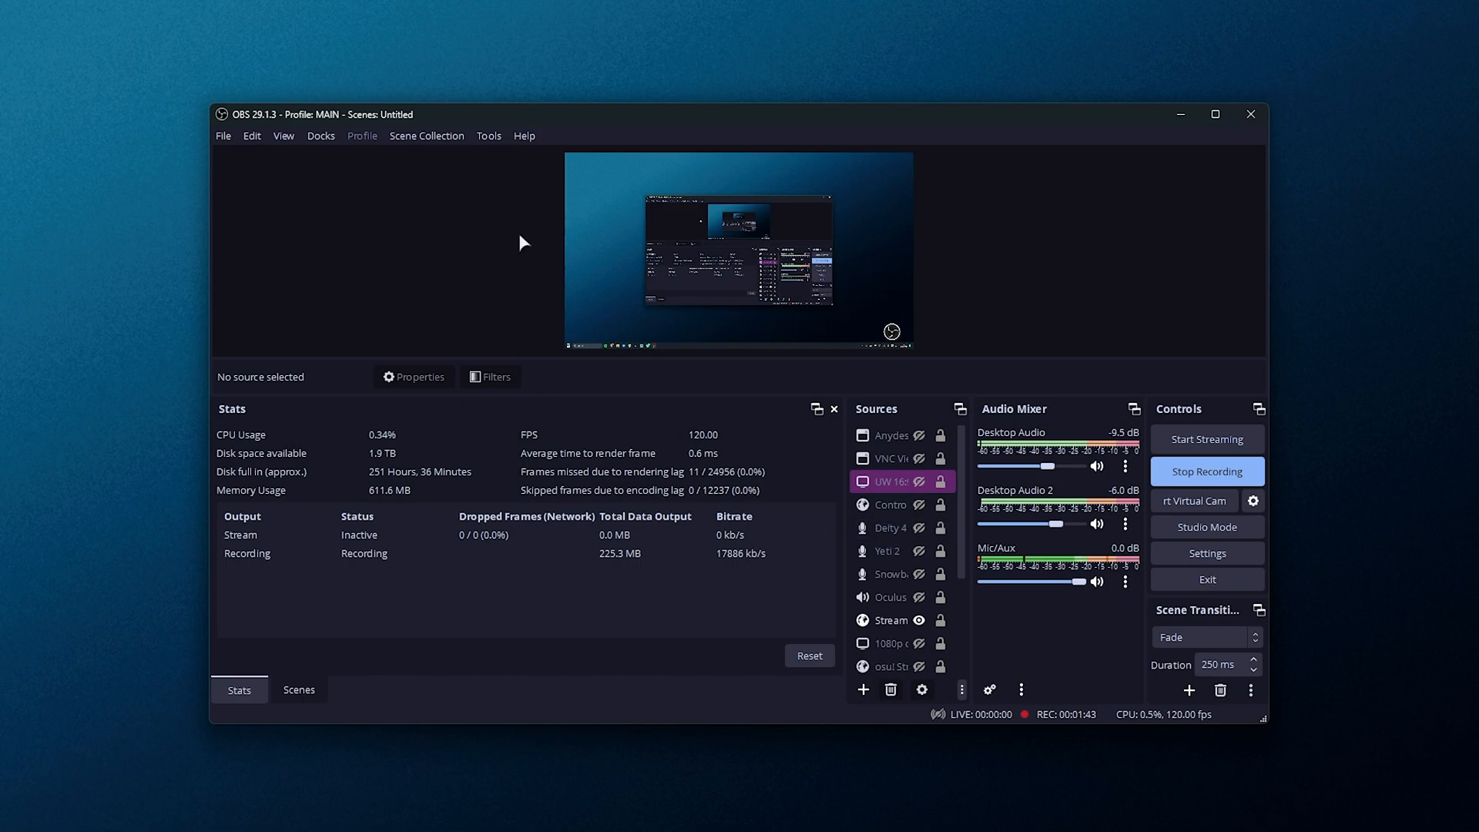
Check for updates and install the offered OBS Studio 30.0 Beta 1 update
click(524, 135)
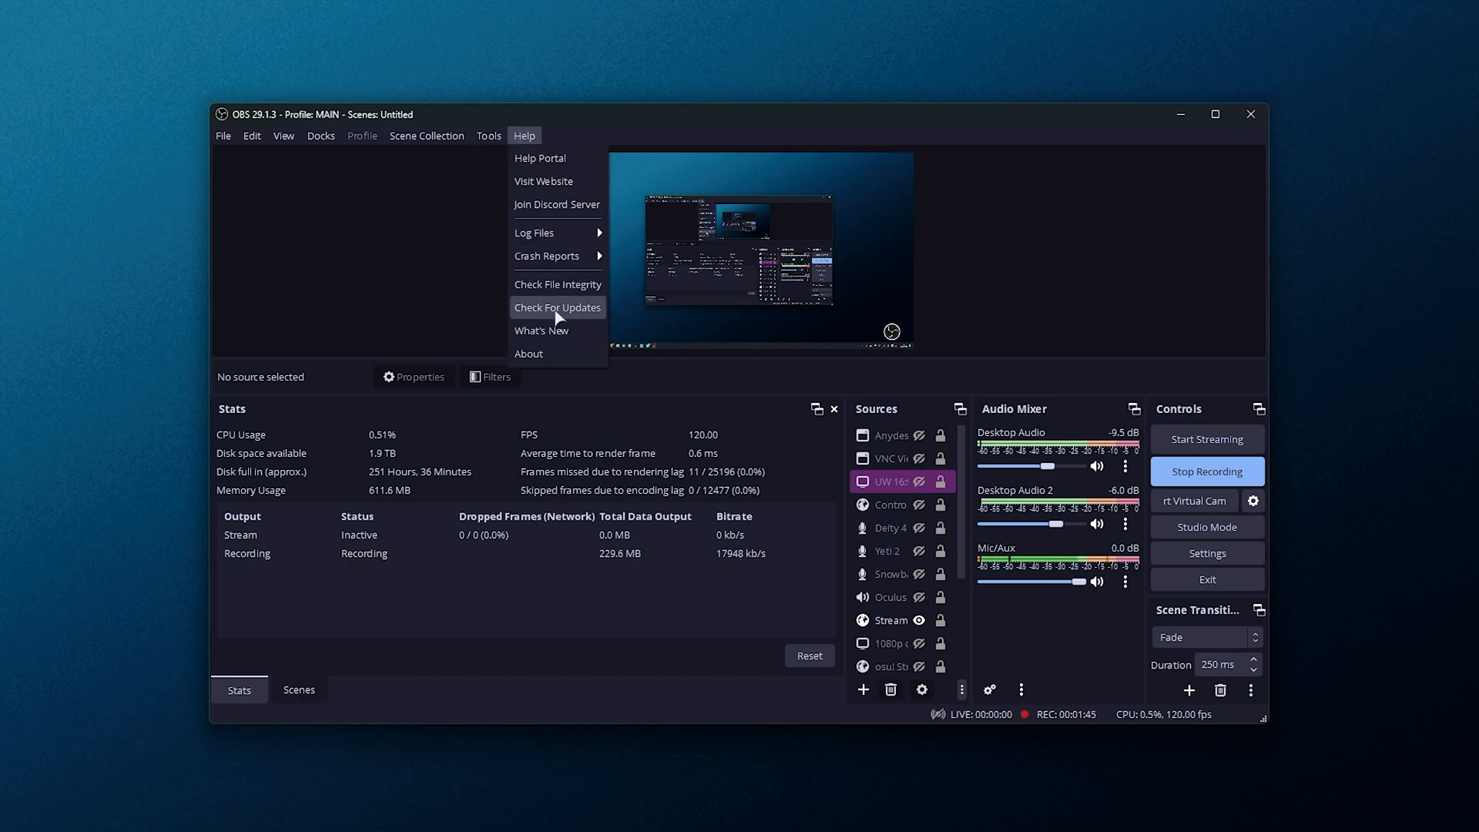
click(556, 307)
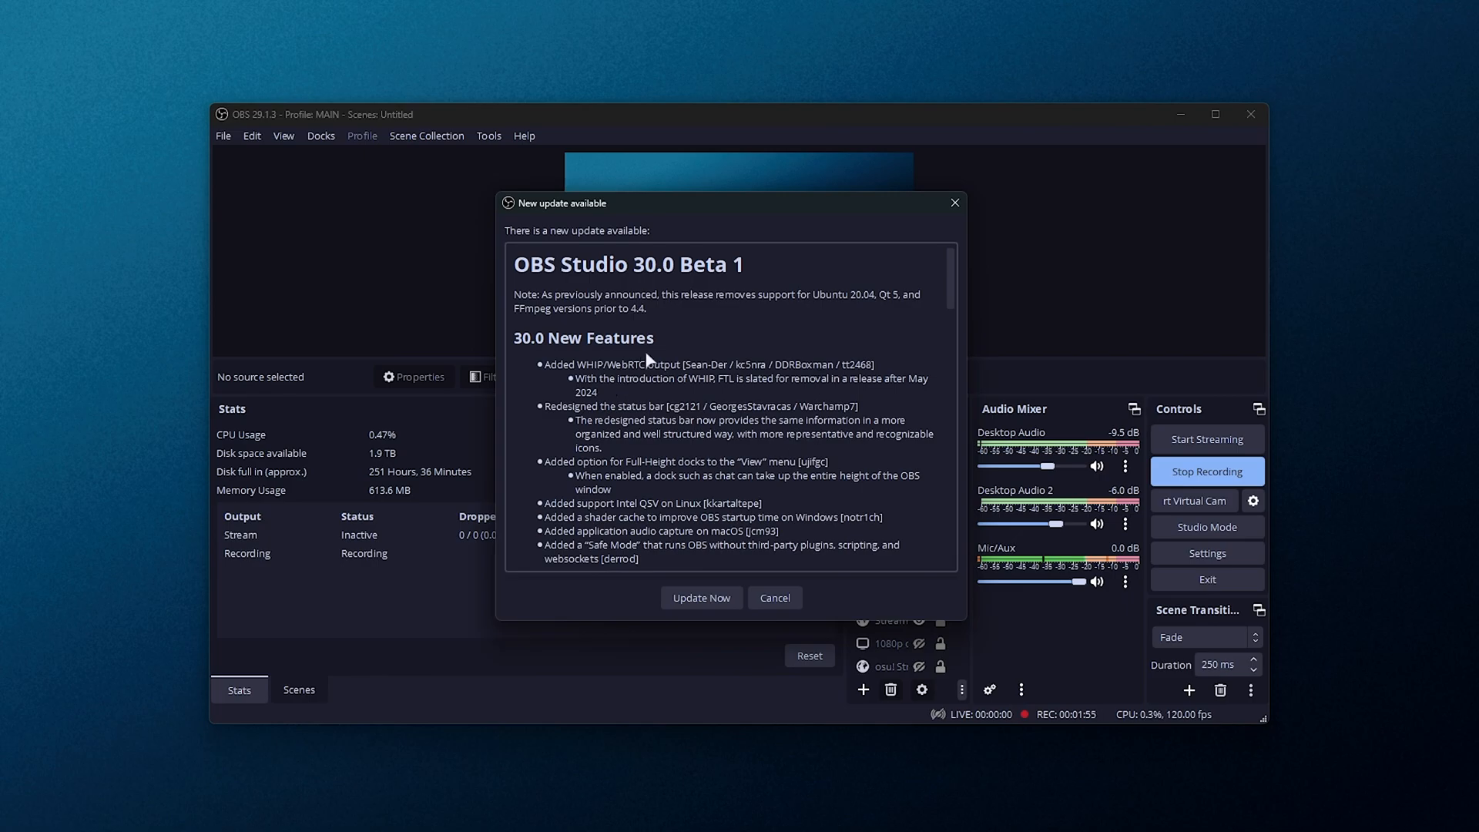
mouse_move(778, 328)
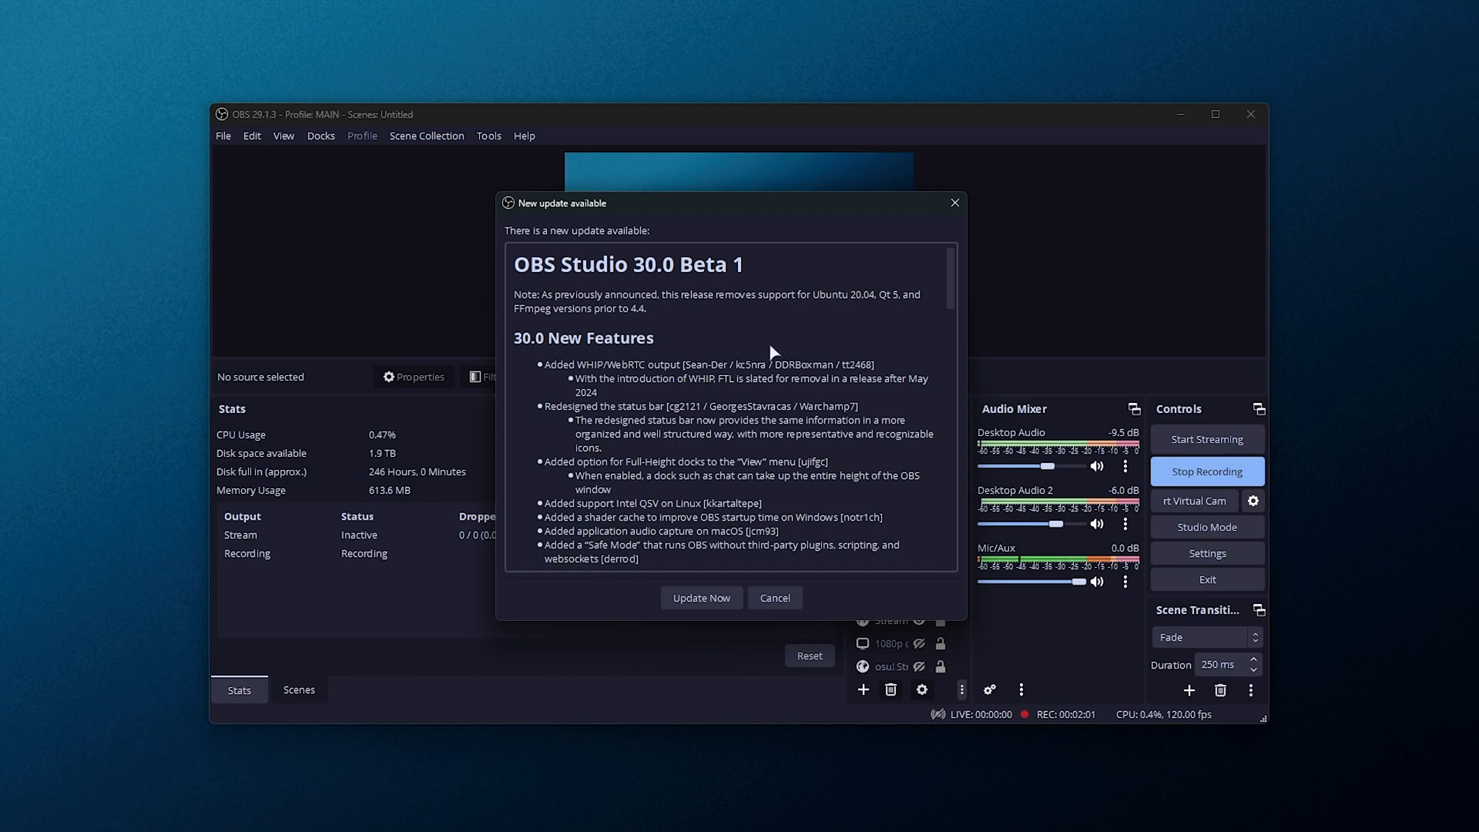
mouse_move(701, 597)
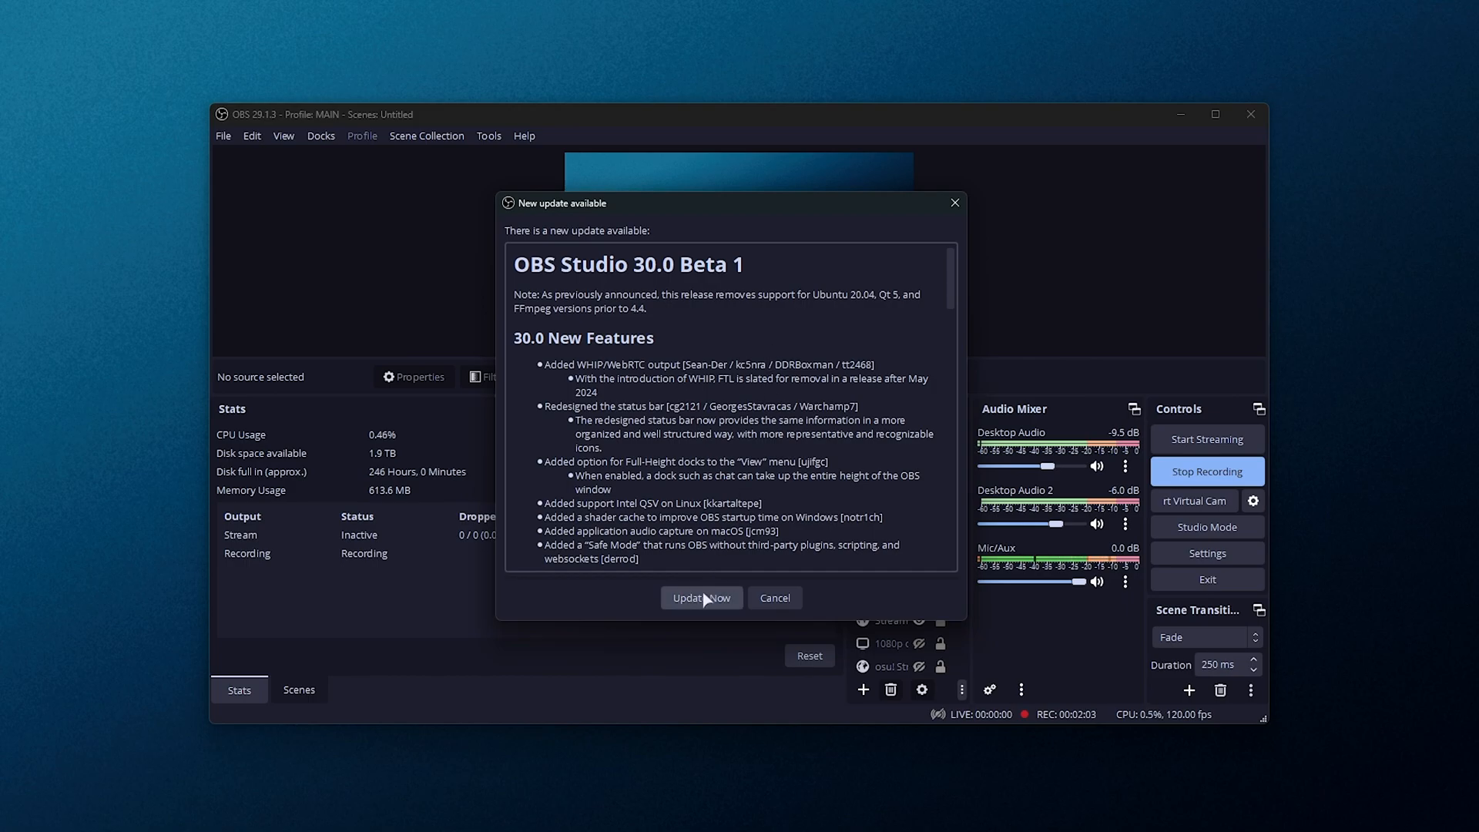
click(701, 597)
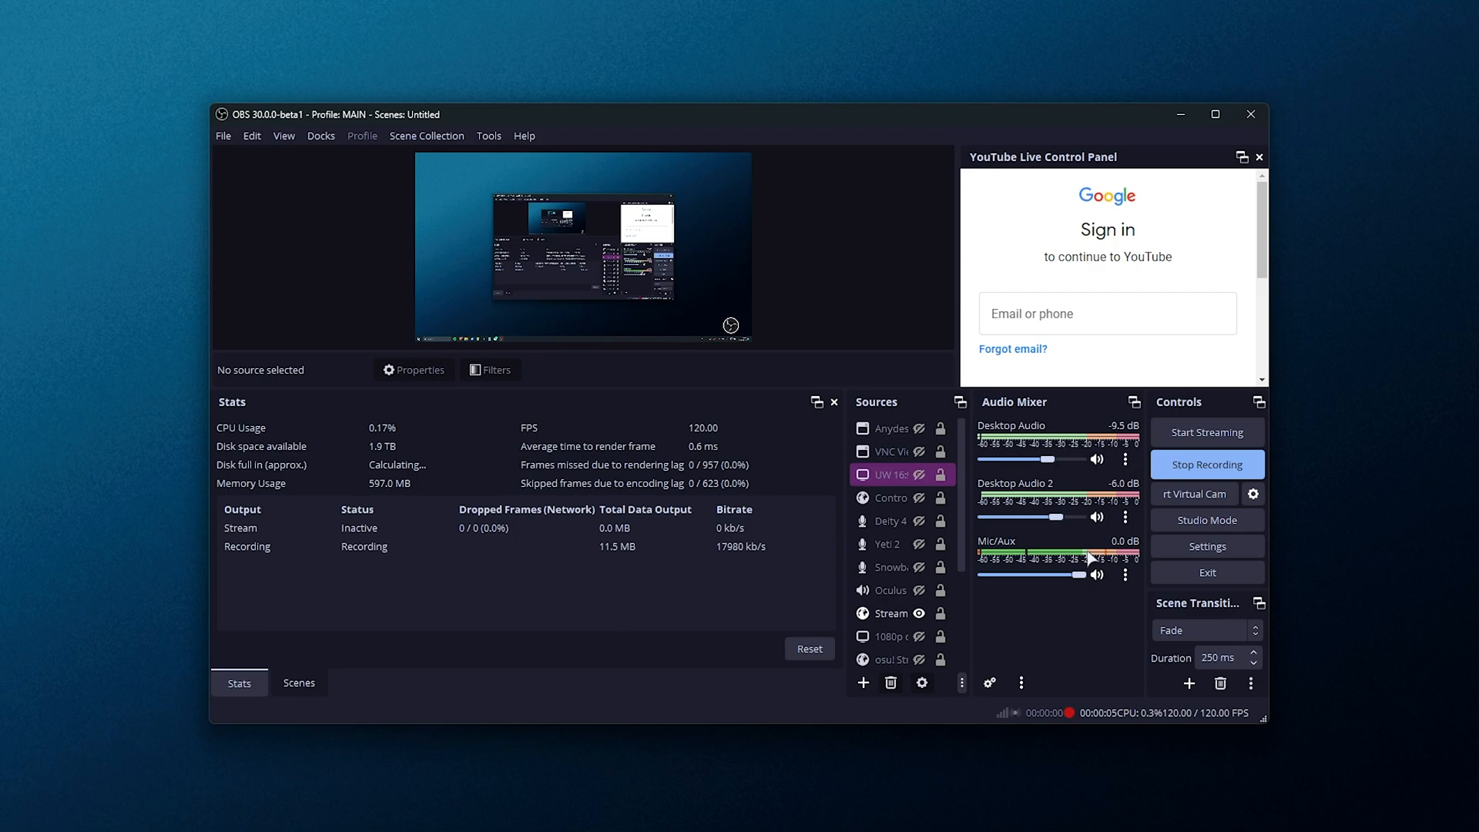
mouse_move(1321, 306)
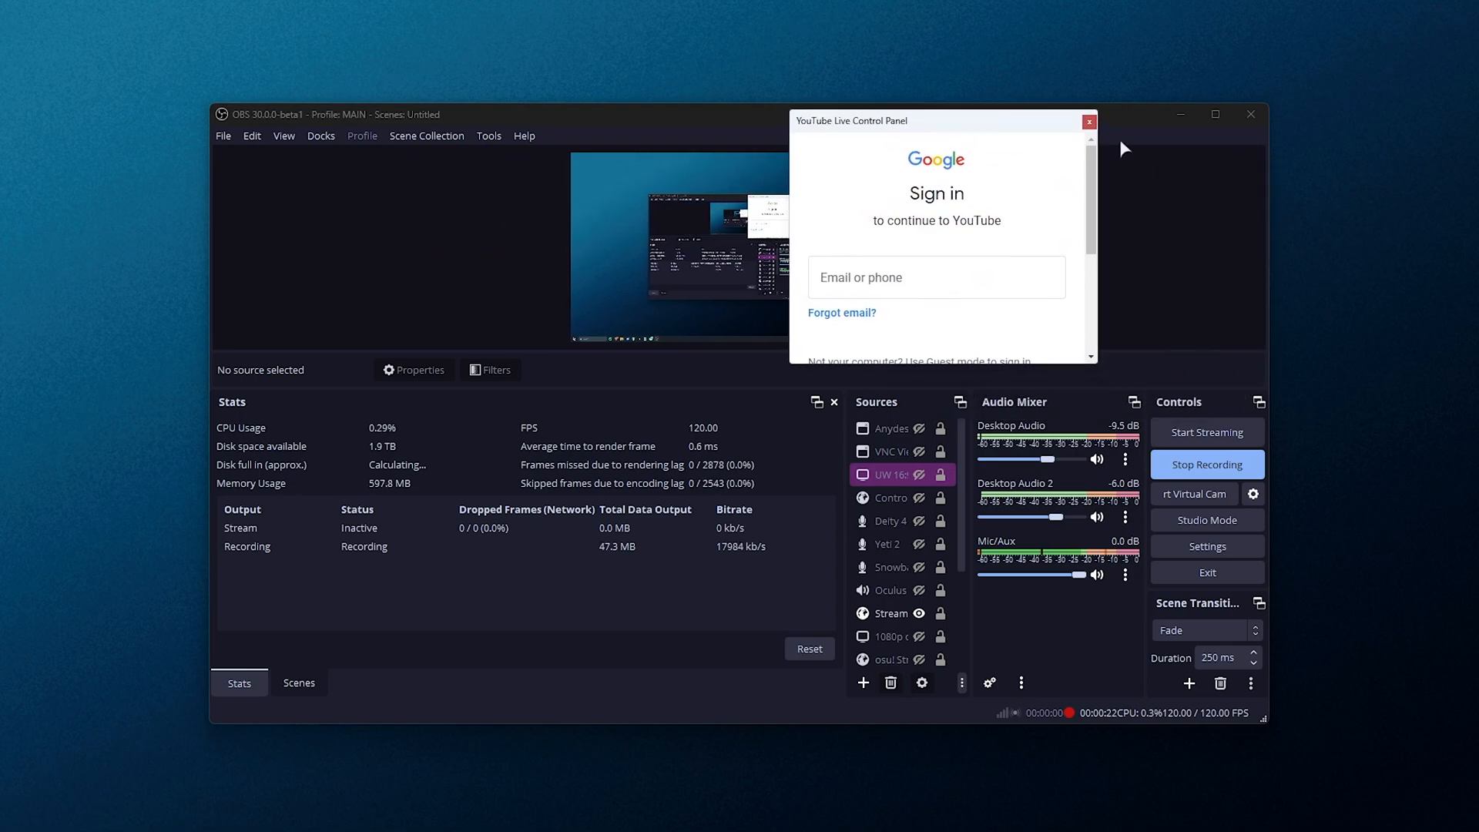
Close the YouTube Live Control Panel, acknowledge the notice, and reopen it from Docks
click(1088, 121)
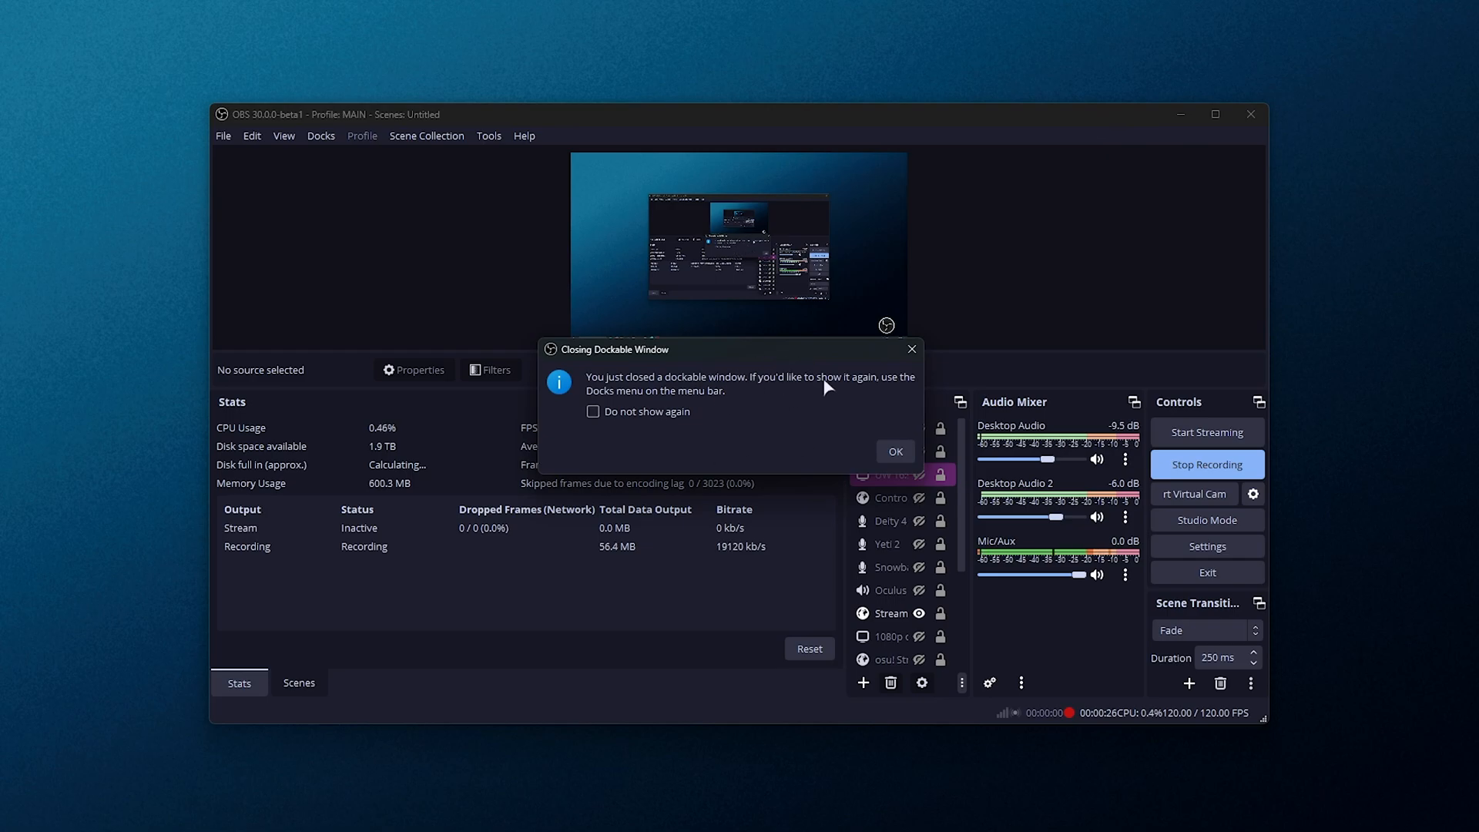
click(895, 451)
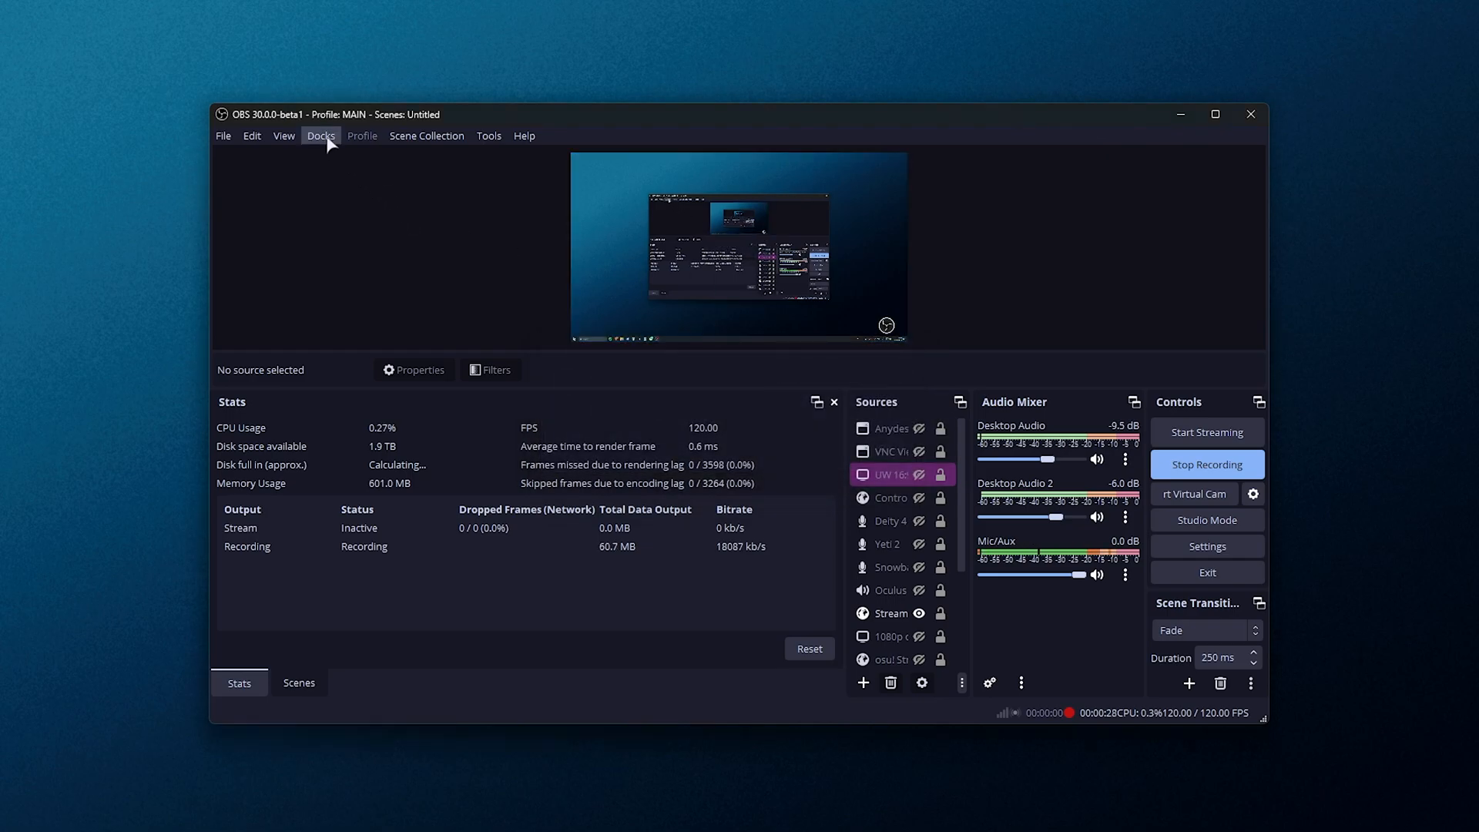
click(320, 135)
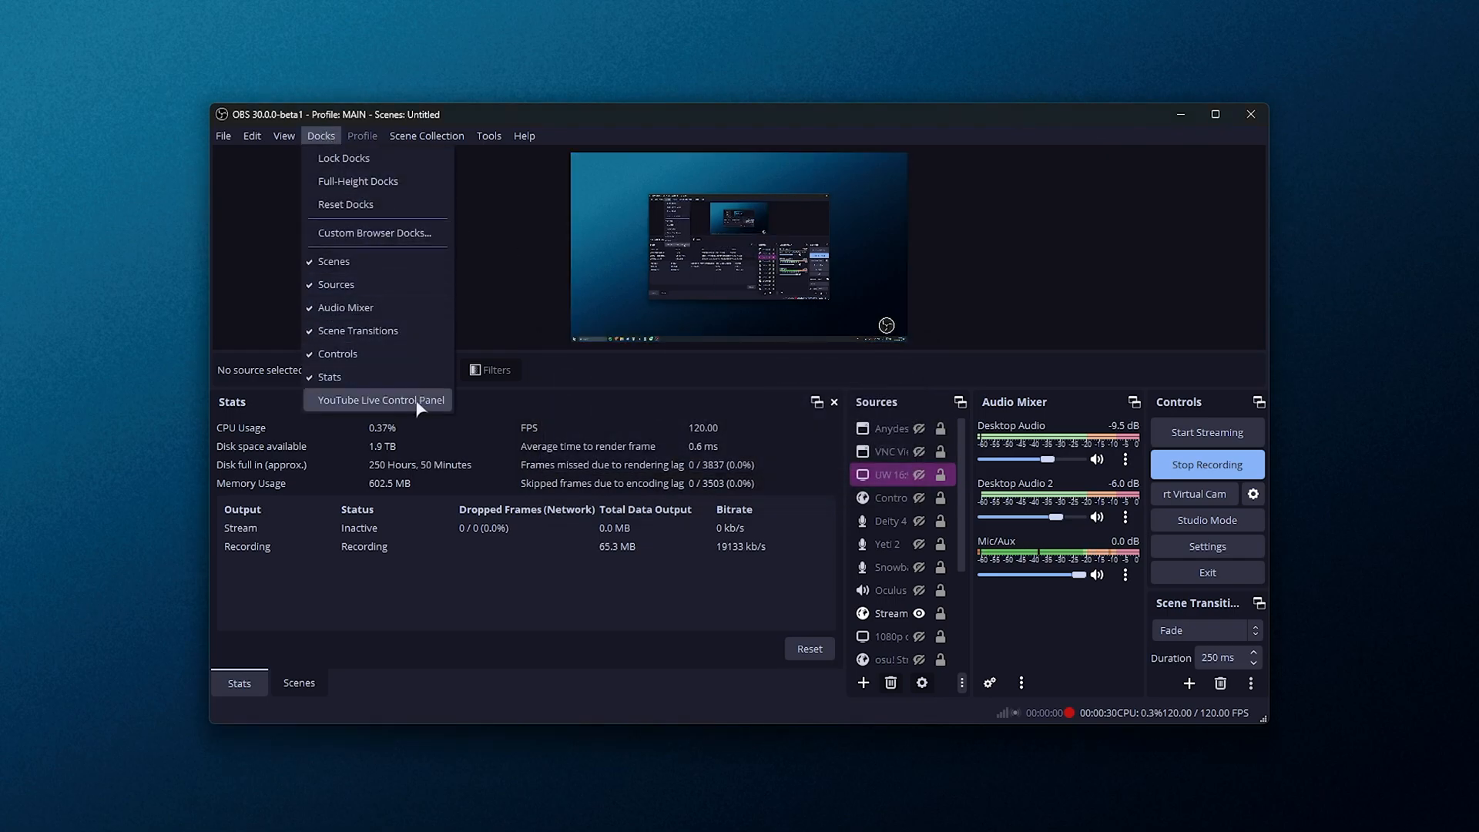
click(377, 399)
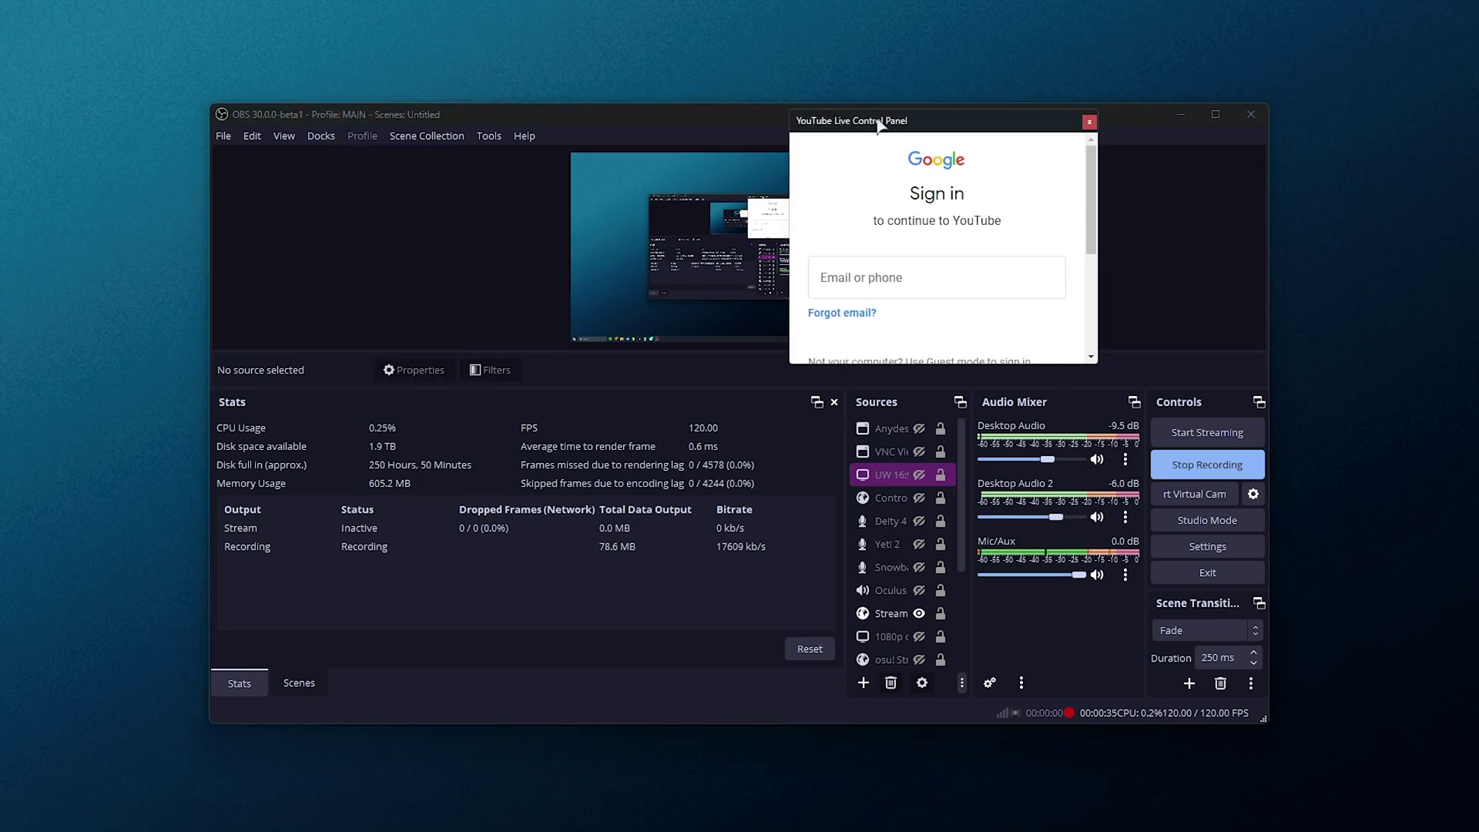
Sign in to Google in the YouTube Live Control Panel and enlarge its window
click(936, 277)
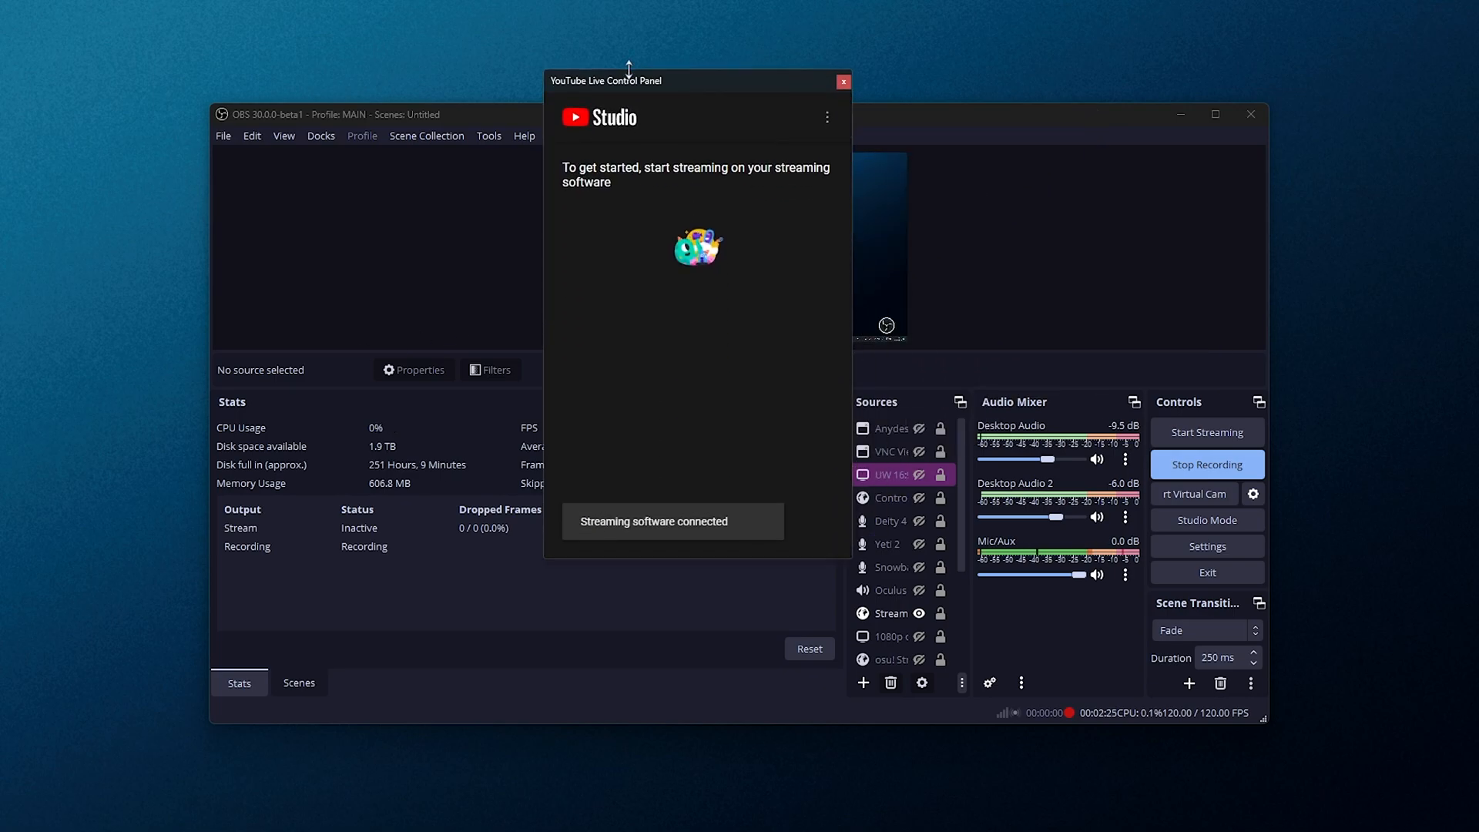
drag(606, 80, 651, 201)
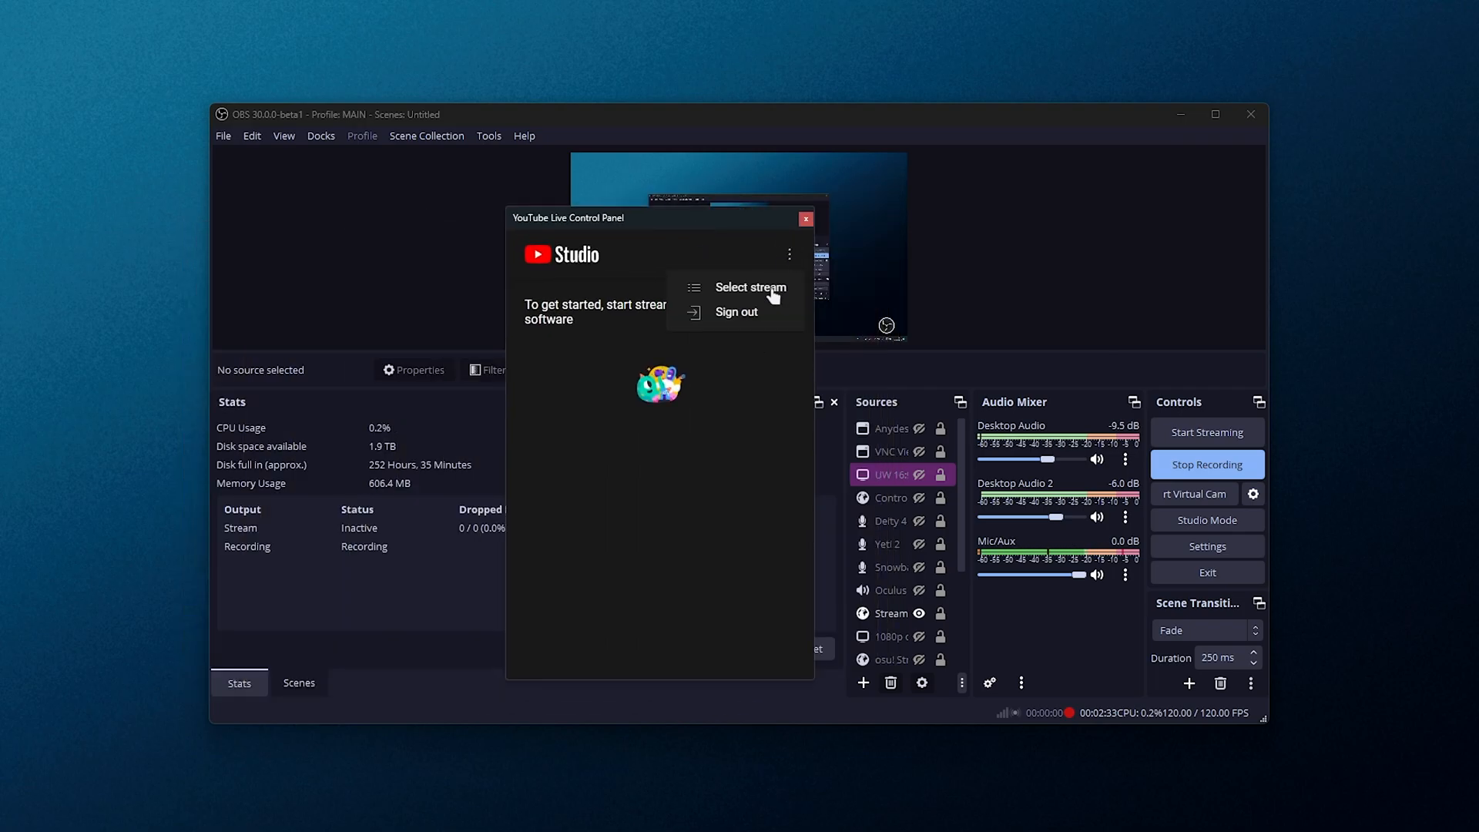
click(750, 286)
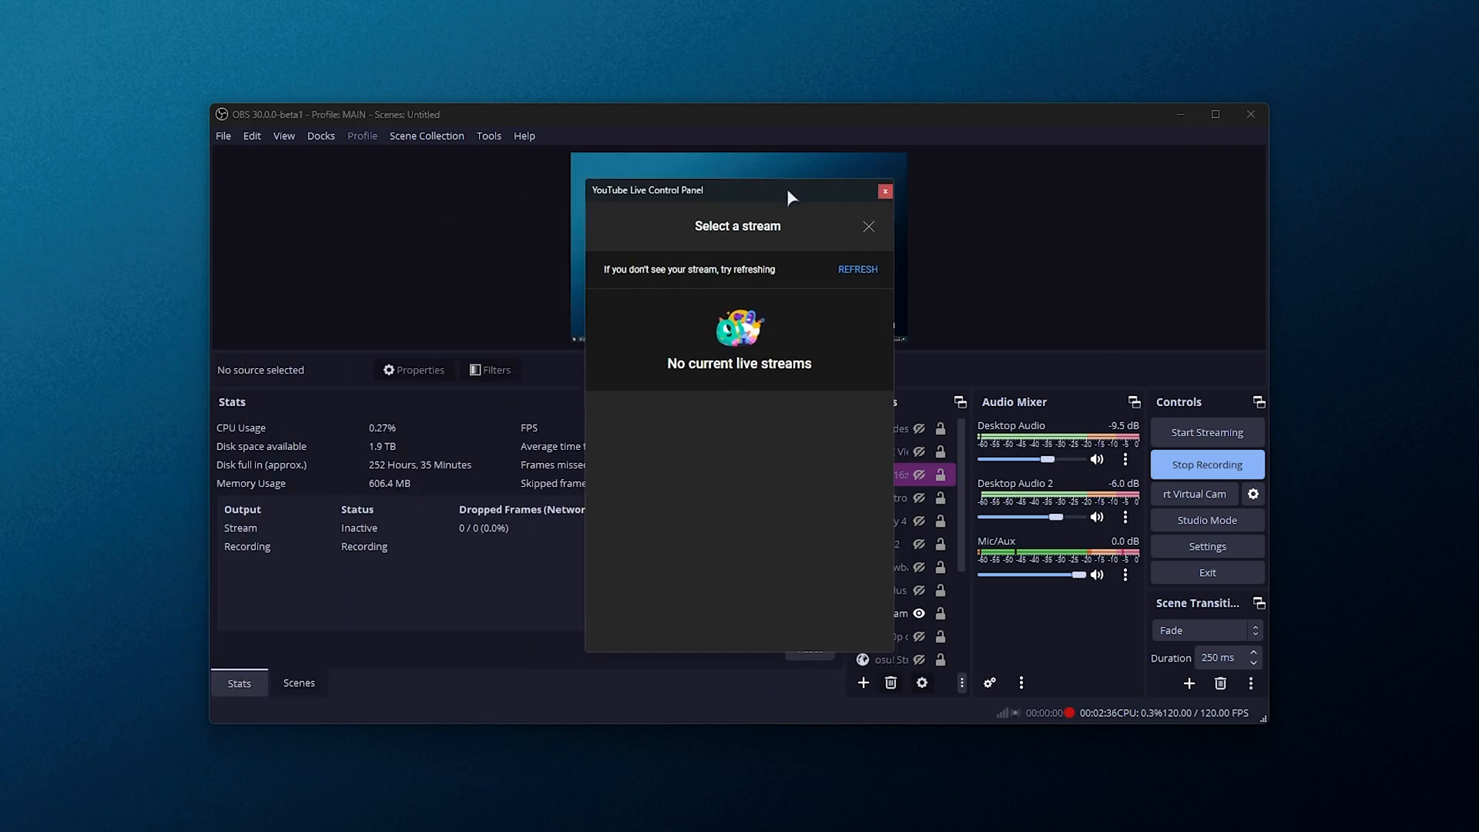
mouse_move(687, 471)
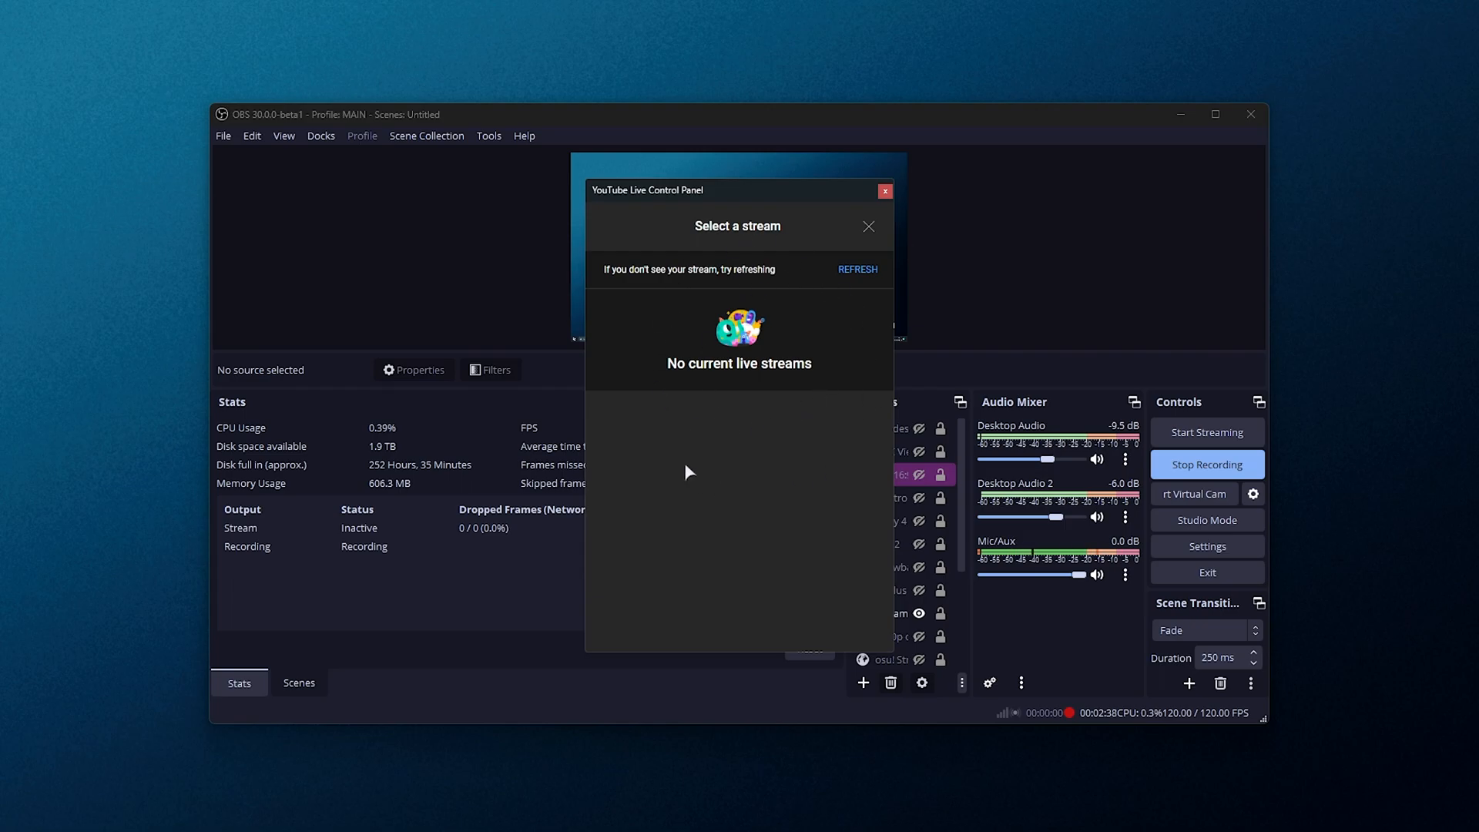
mouse_move(853, 281)
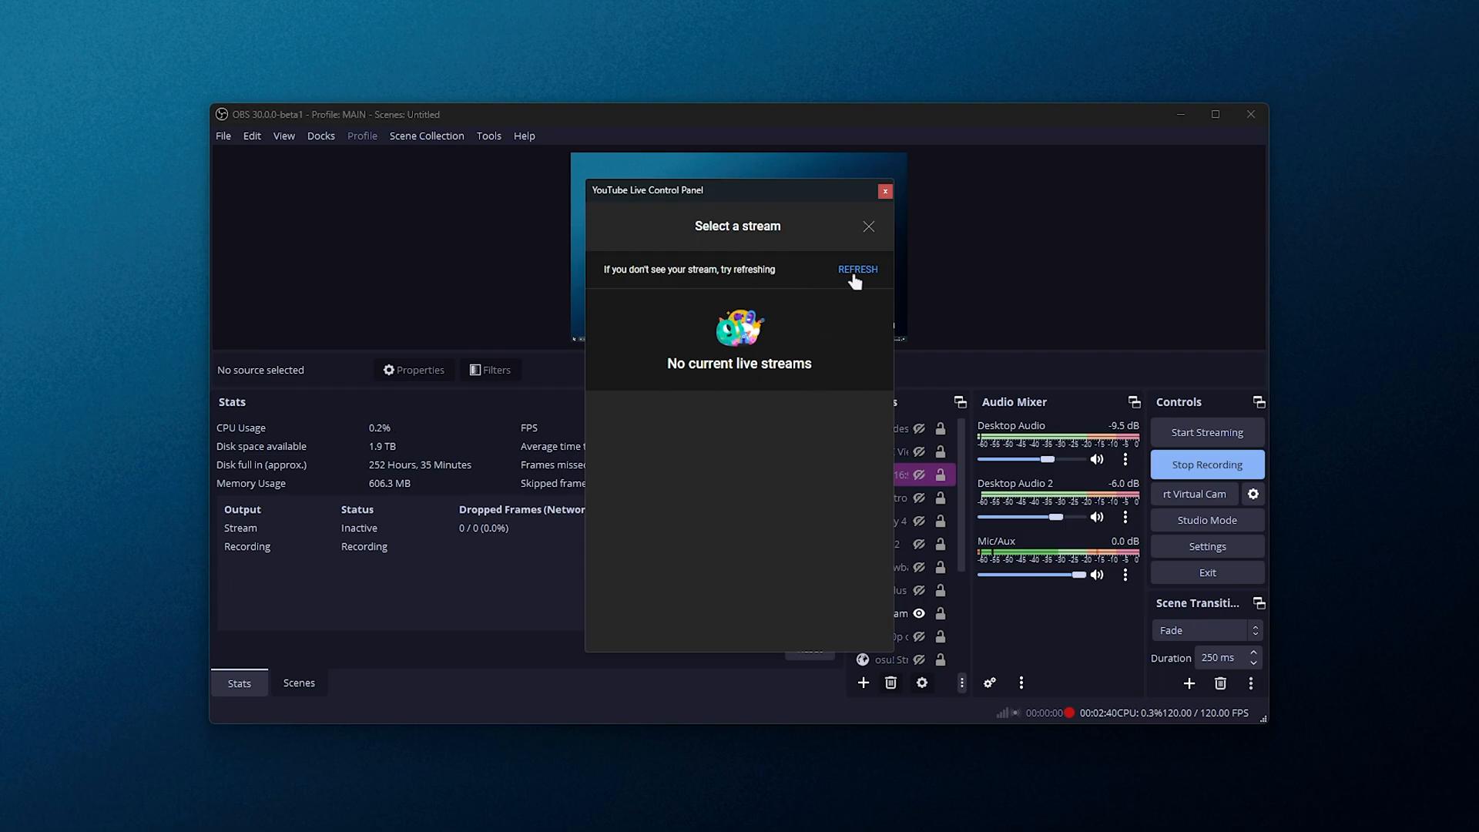
click(856, 269)
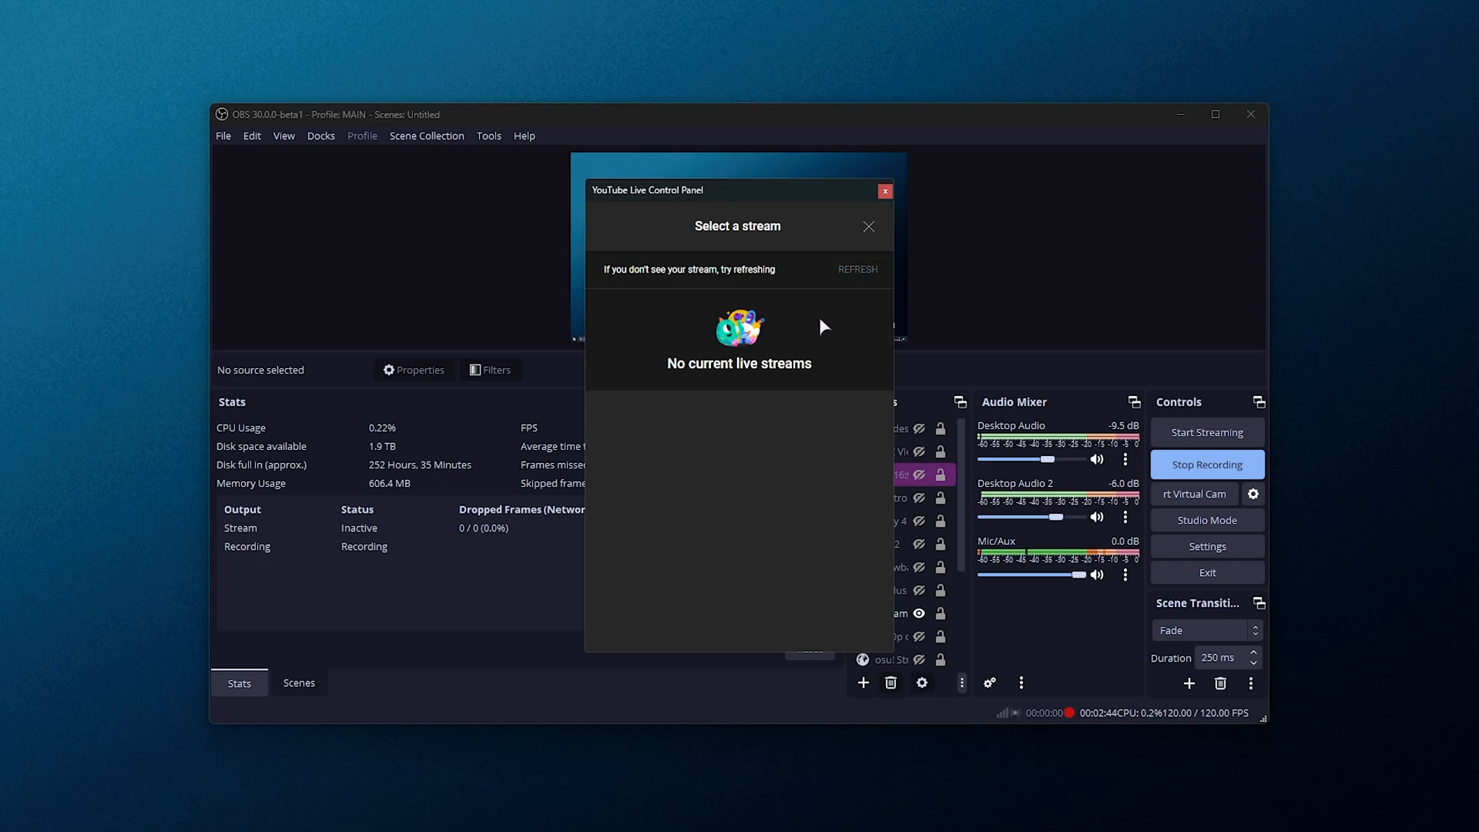
mouse_move(867, 226)
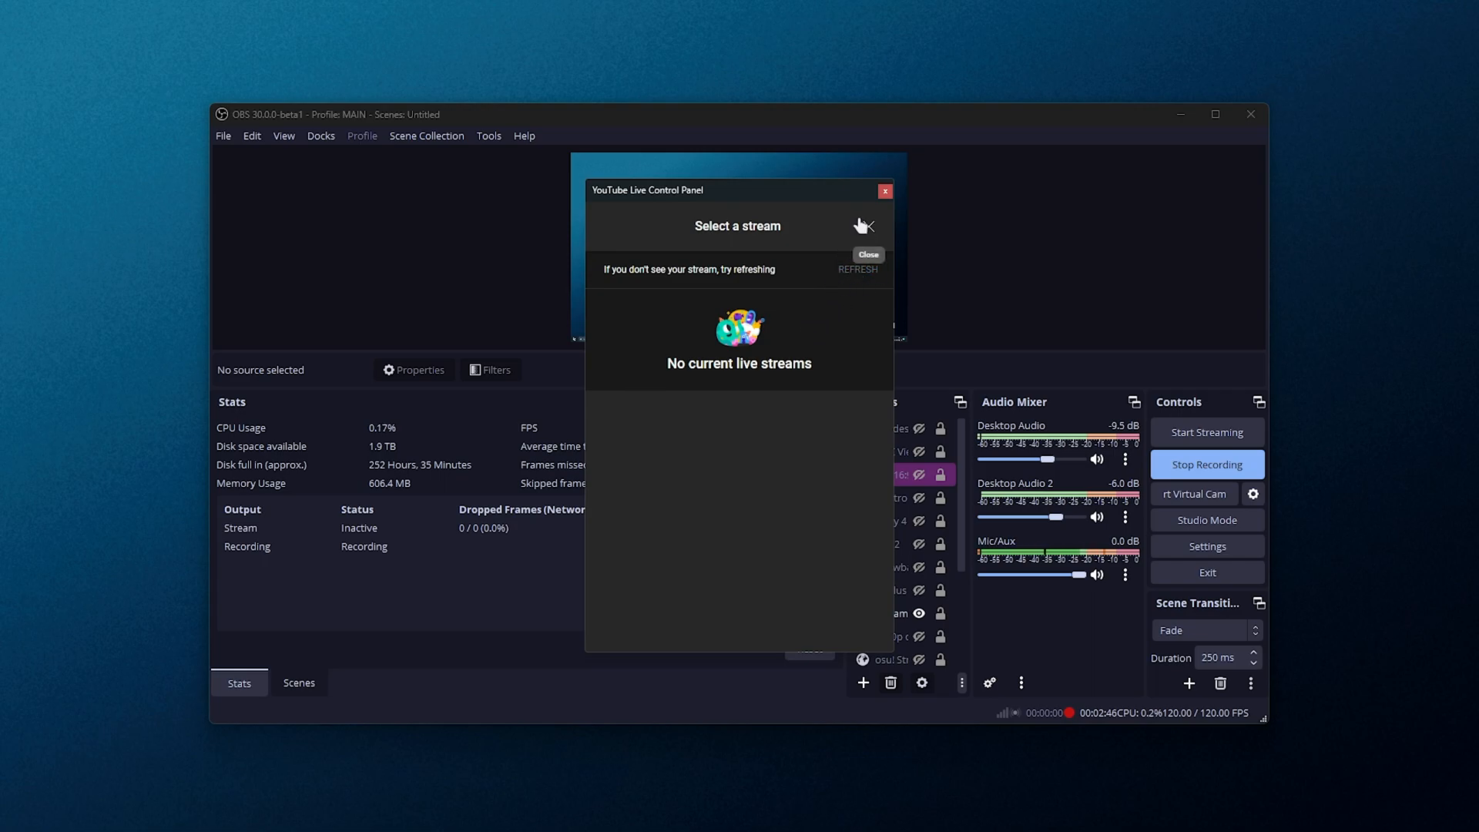
mouse_move(861, 229)
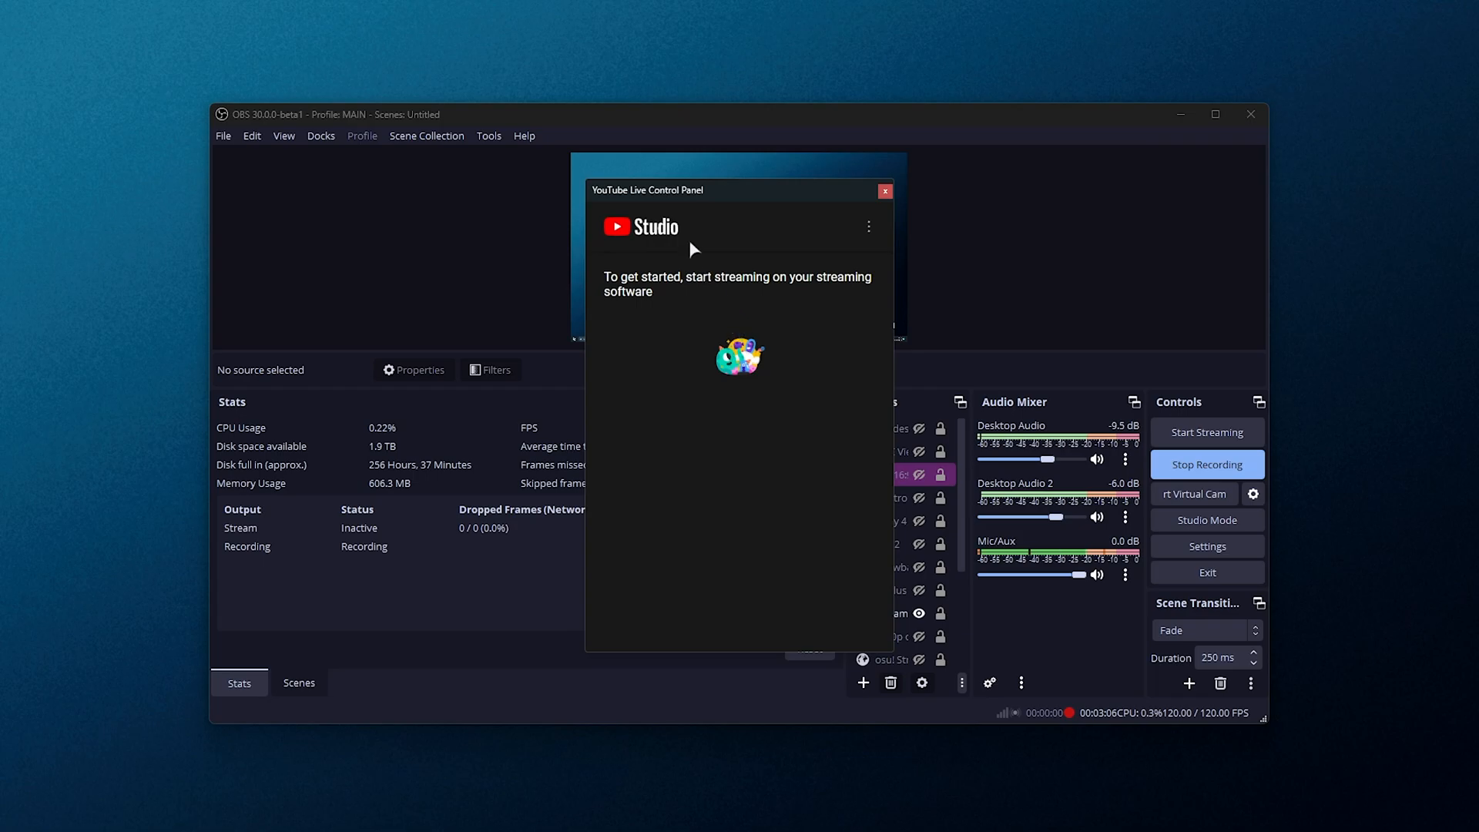
mouse_move(559, 463)
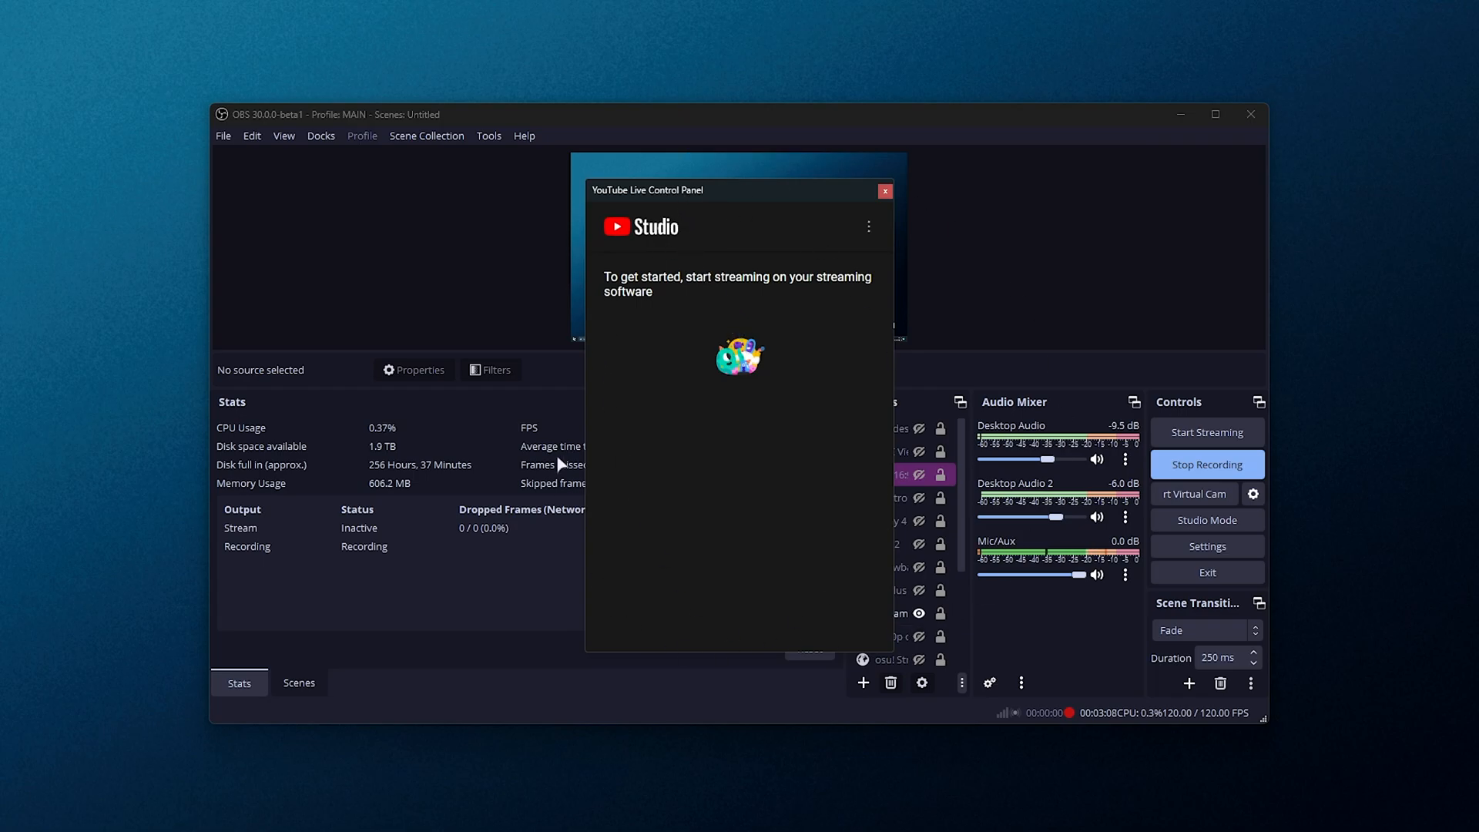
mouse_move(773, 450)
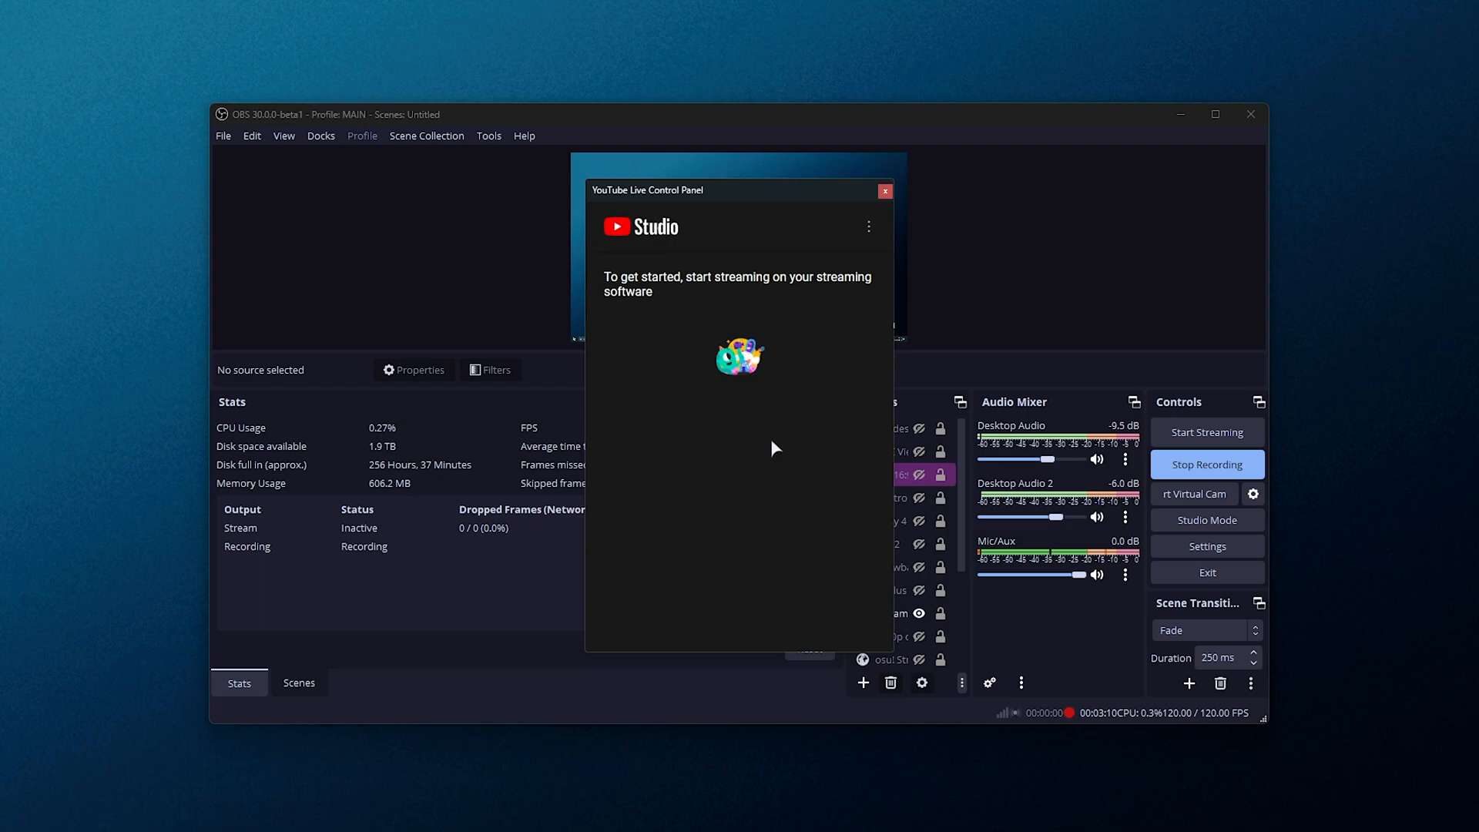
Dock the YouTube Live Control Panel on the right and connect the YouTube account in Stream settings
drag(648, 190, 1107, 186)
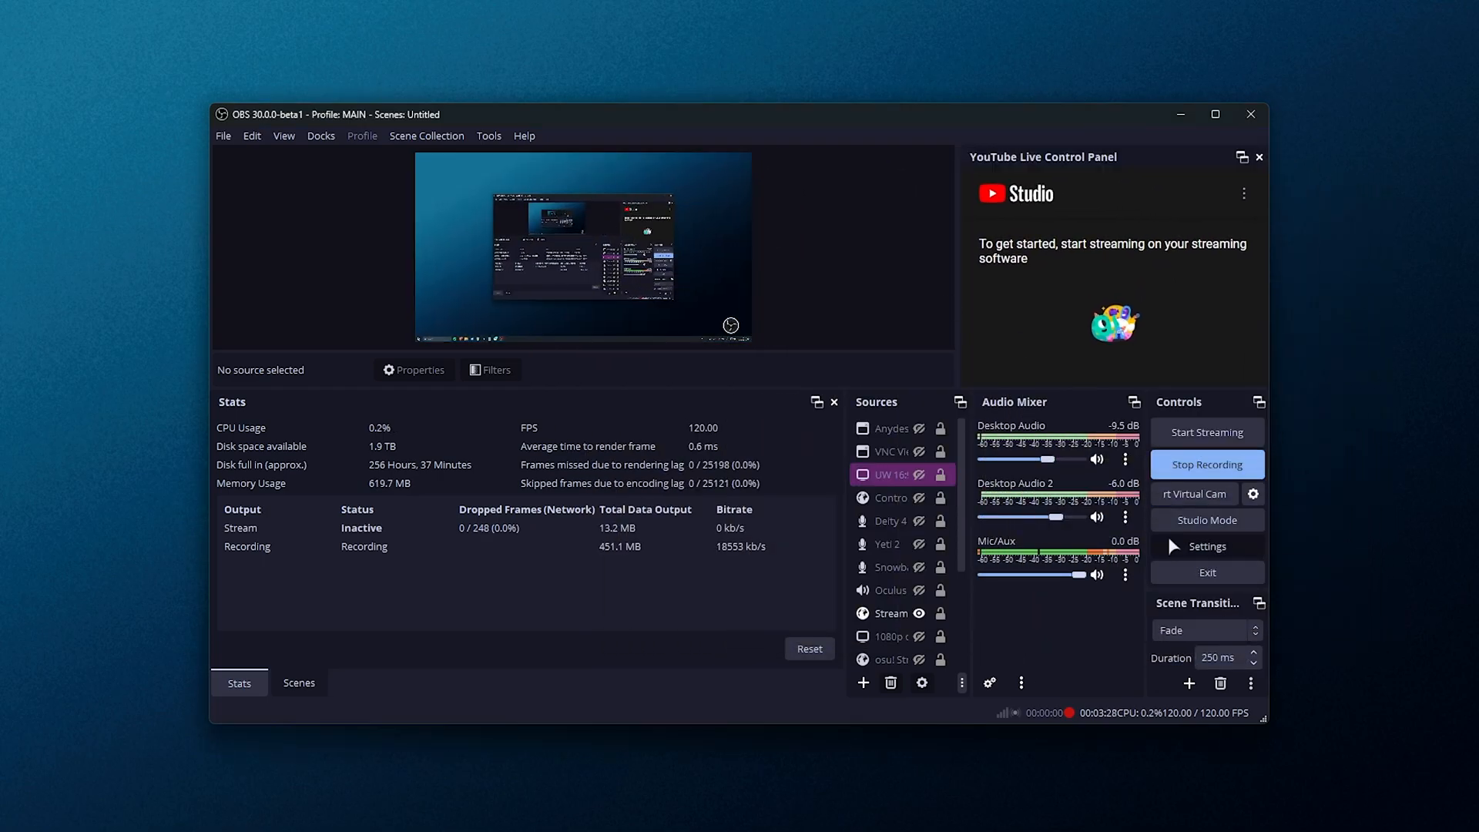
click(1206, 546)
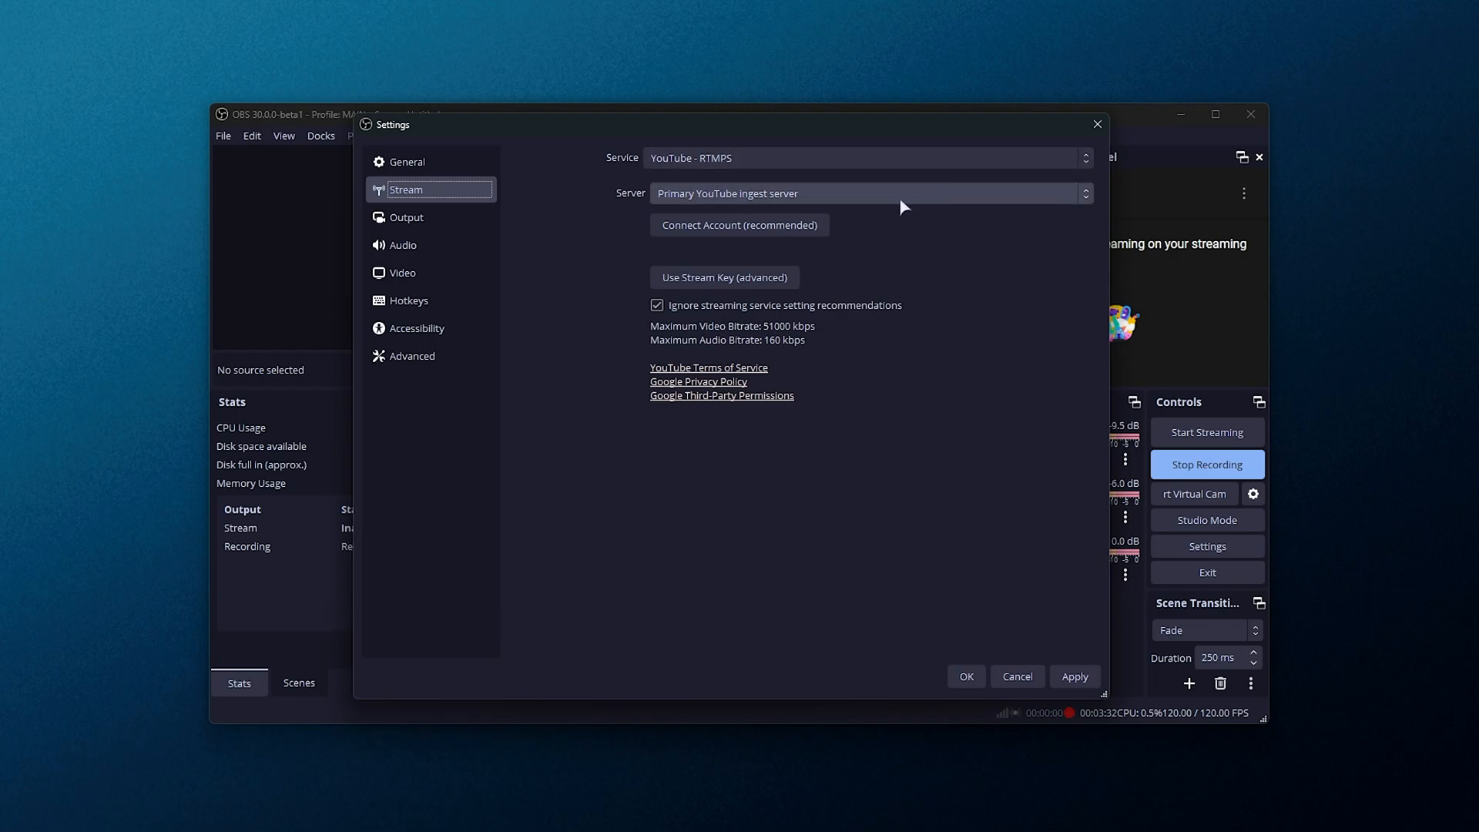
mouse_move(823, 195)
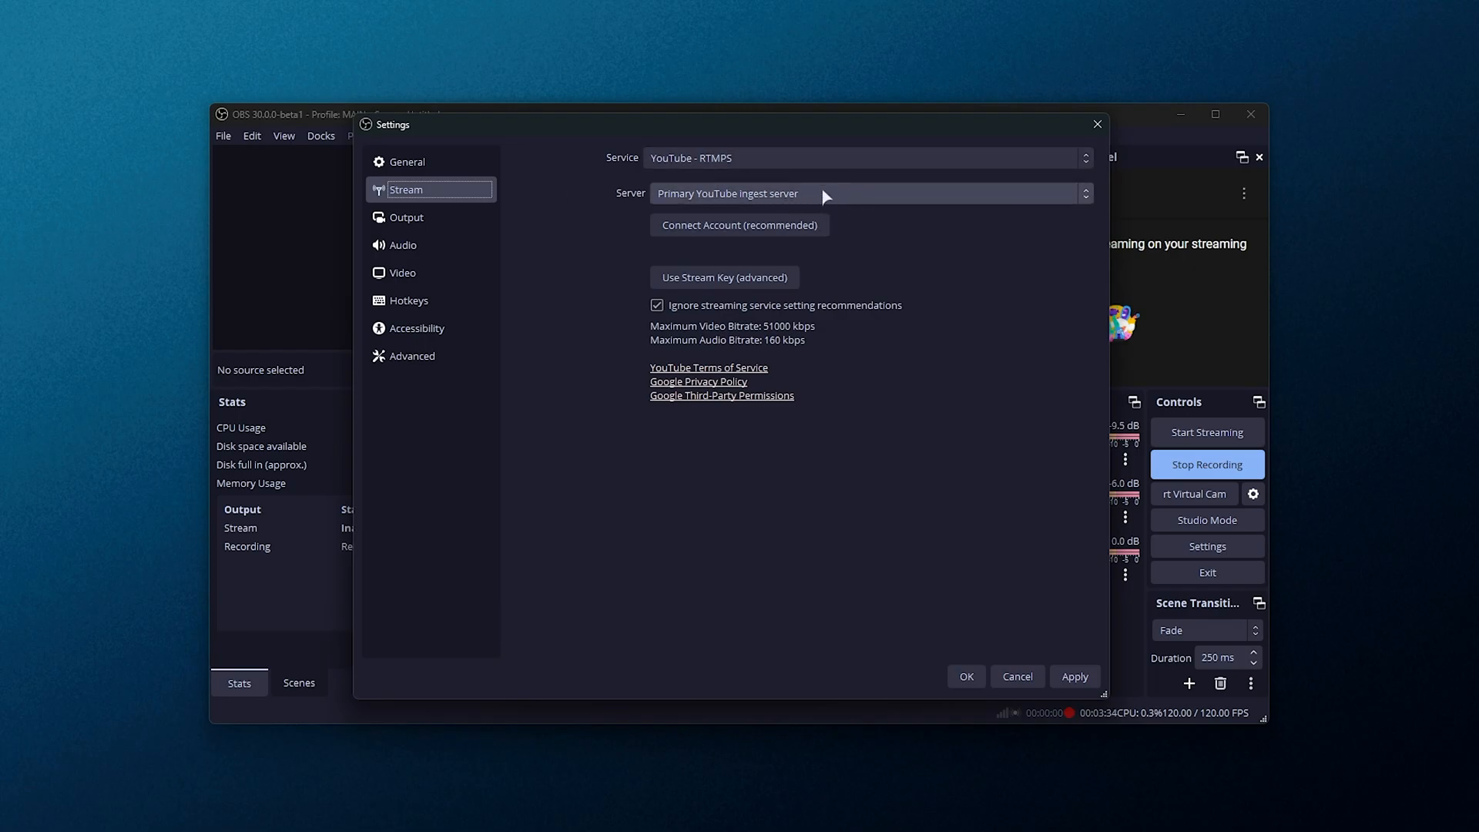
mouse_move(806, 234)
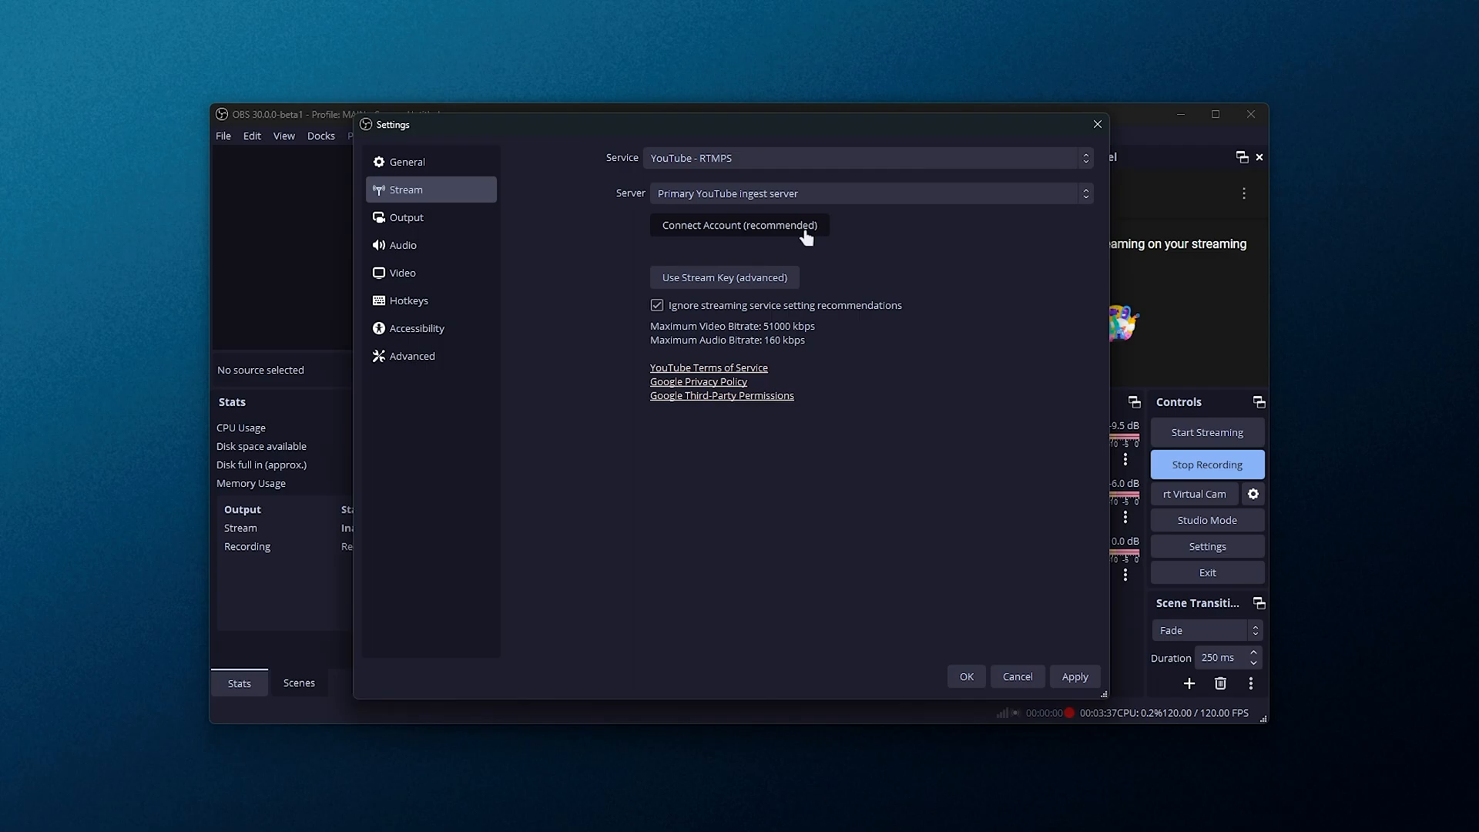
click(739, 224)
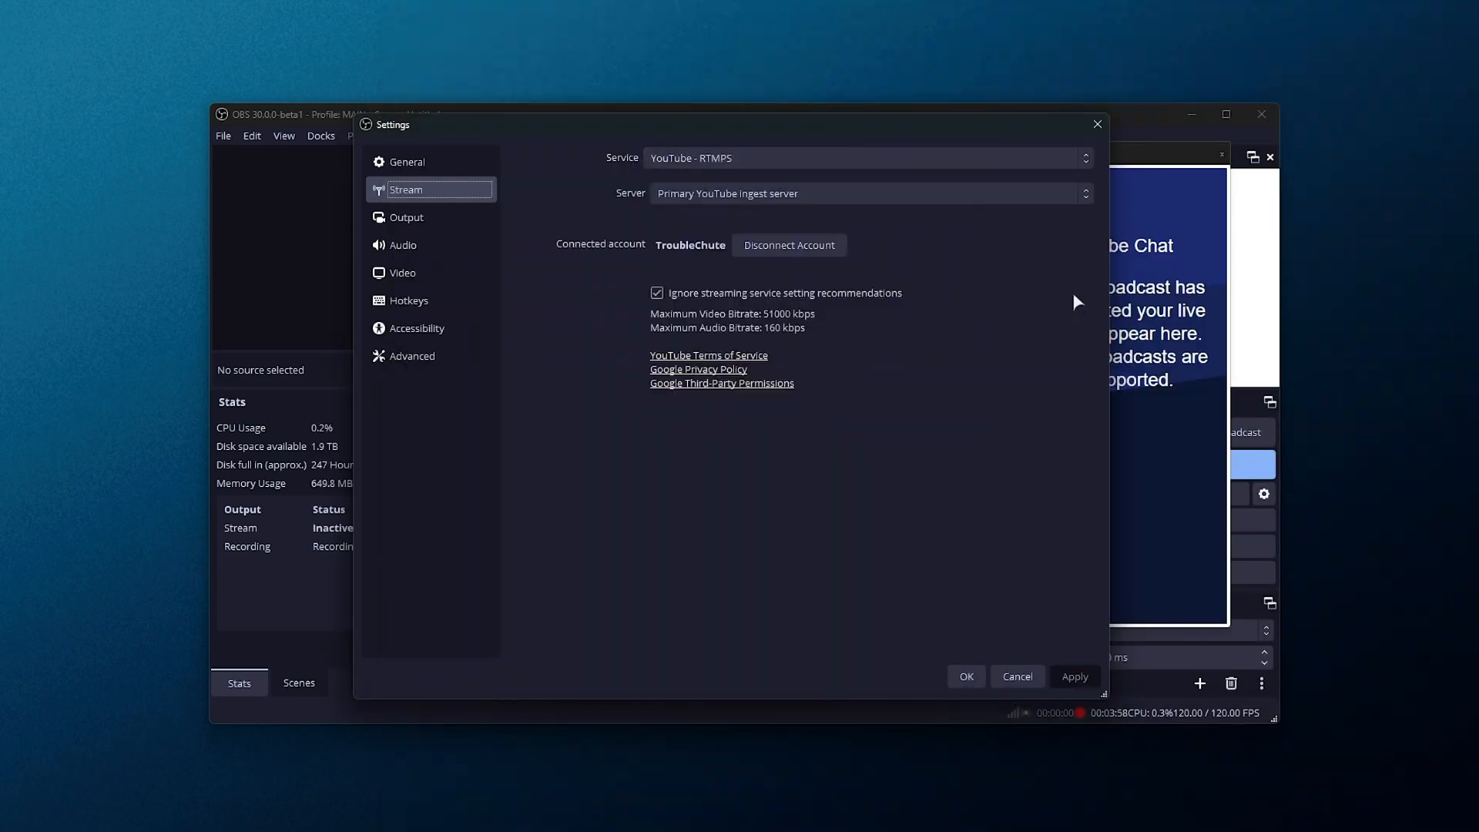
click(965, 676)
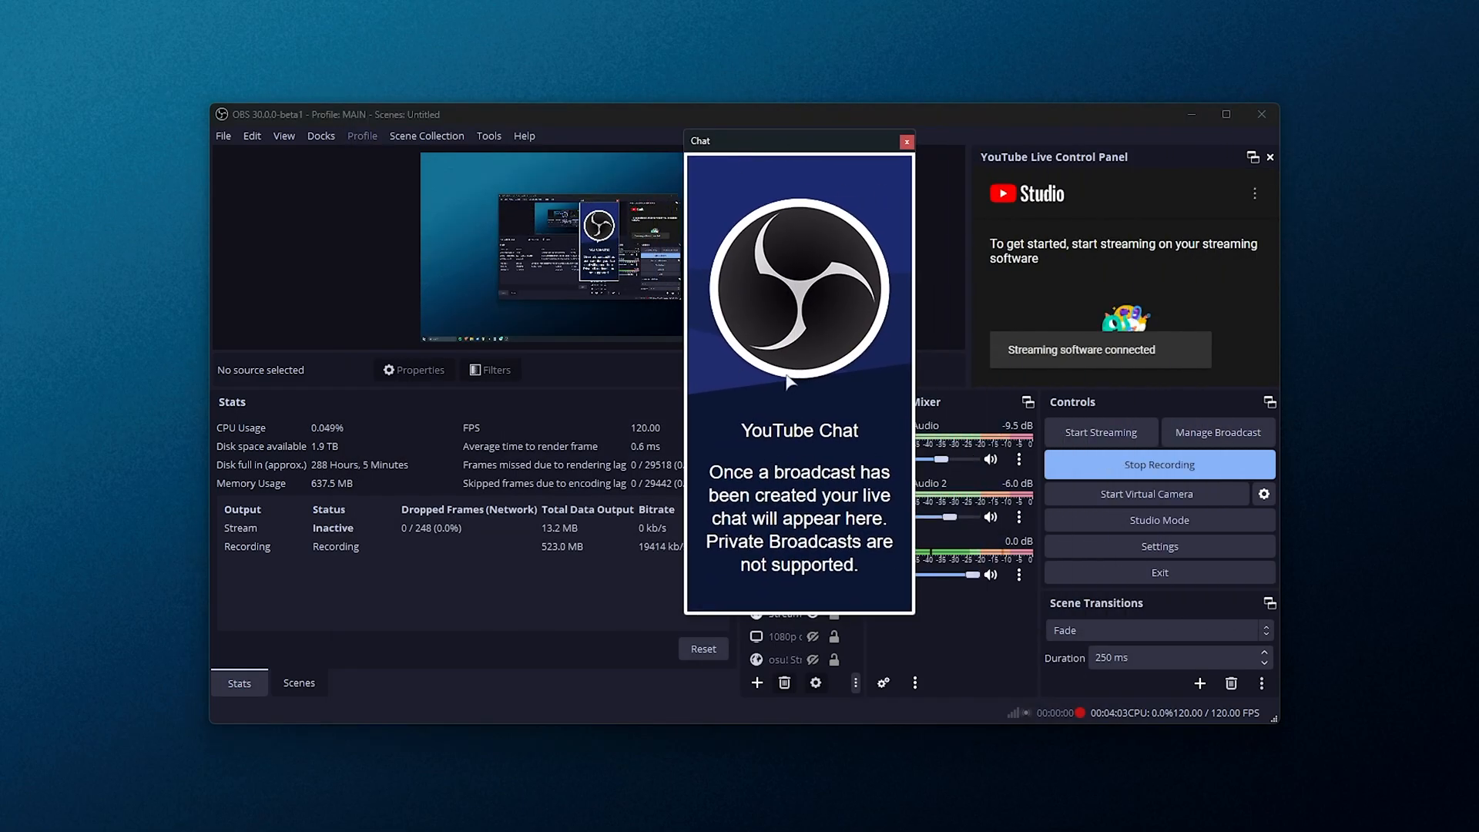
Detach the YouTube Chat dock as a separate window left of OBS
double_click(728, 472)
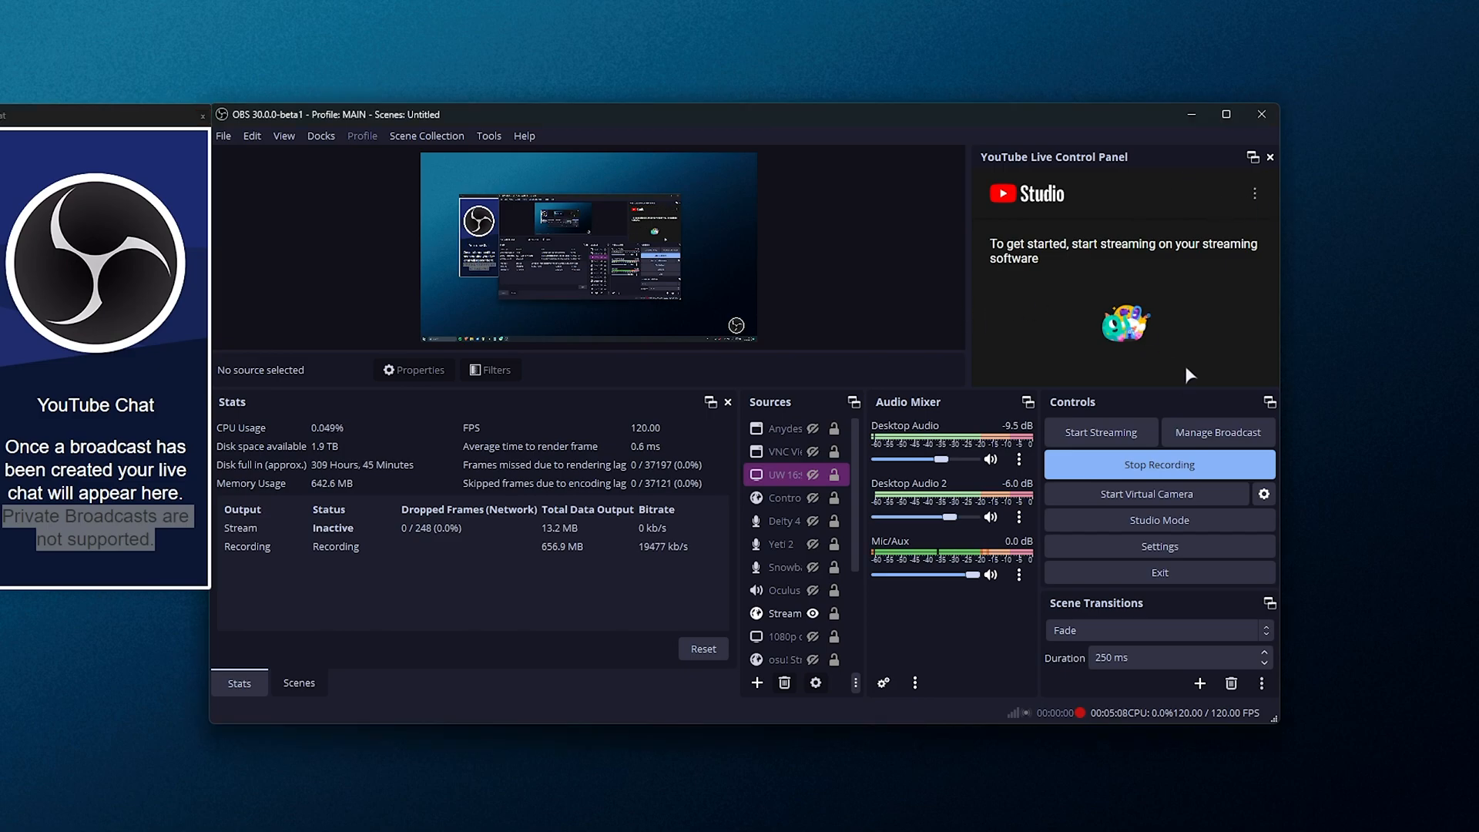
mouse_move(1218, 432)
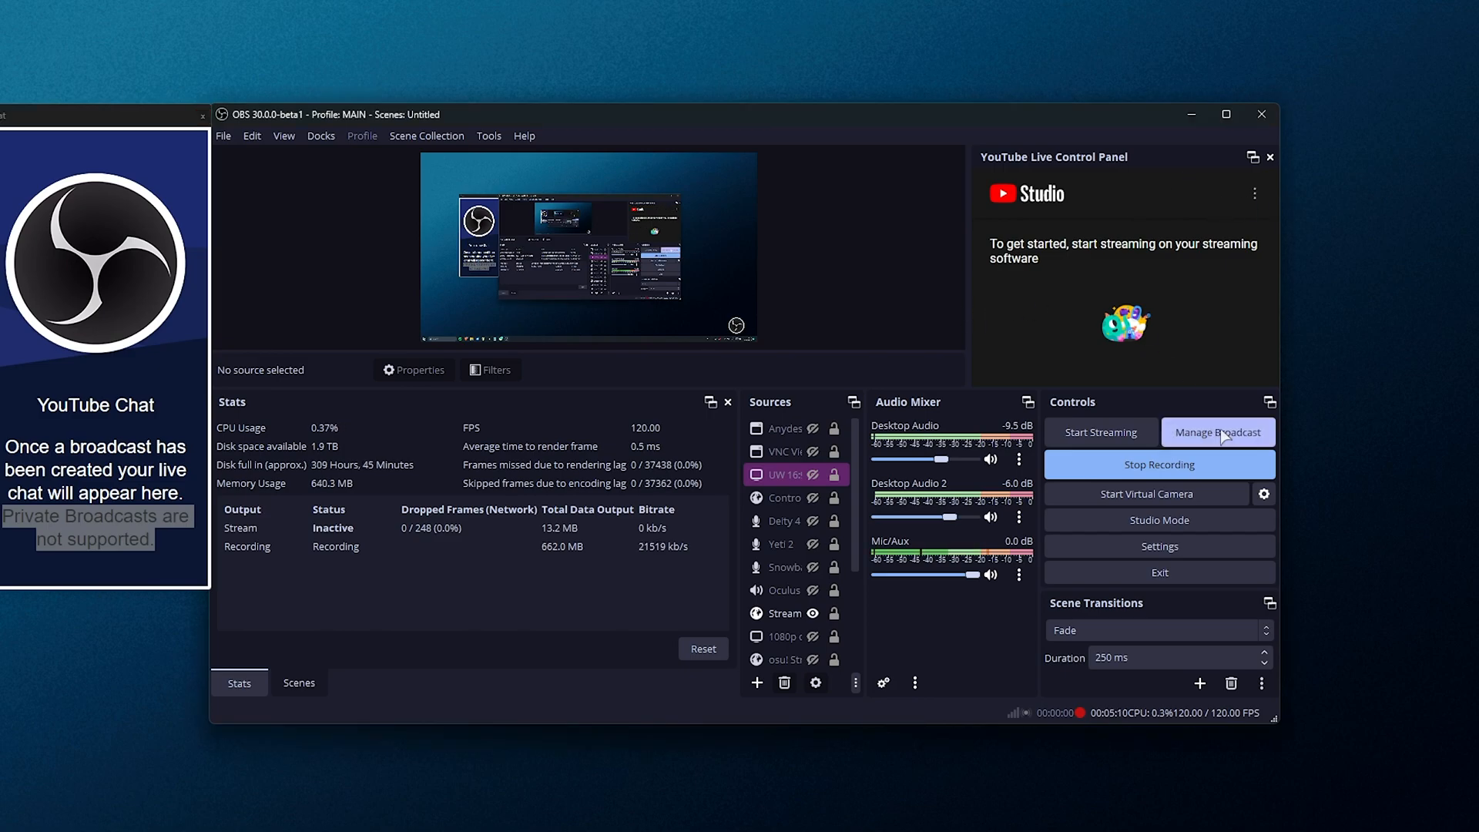
Create an Unlisted YouTube broadcast via Manage Broadcast and start streaming
click(1217, 432)
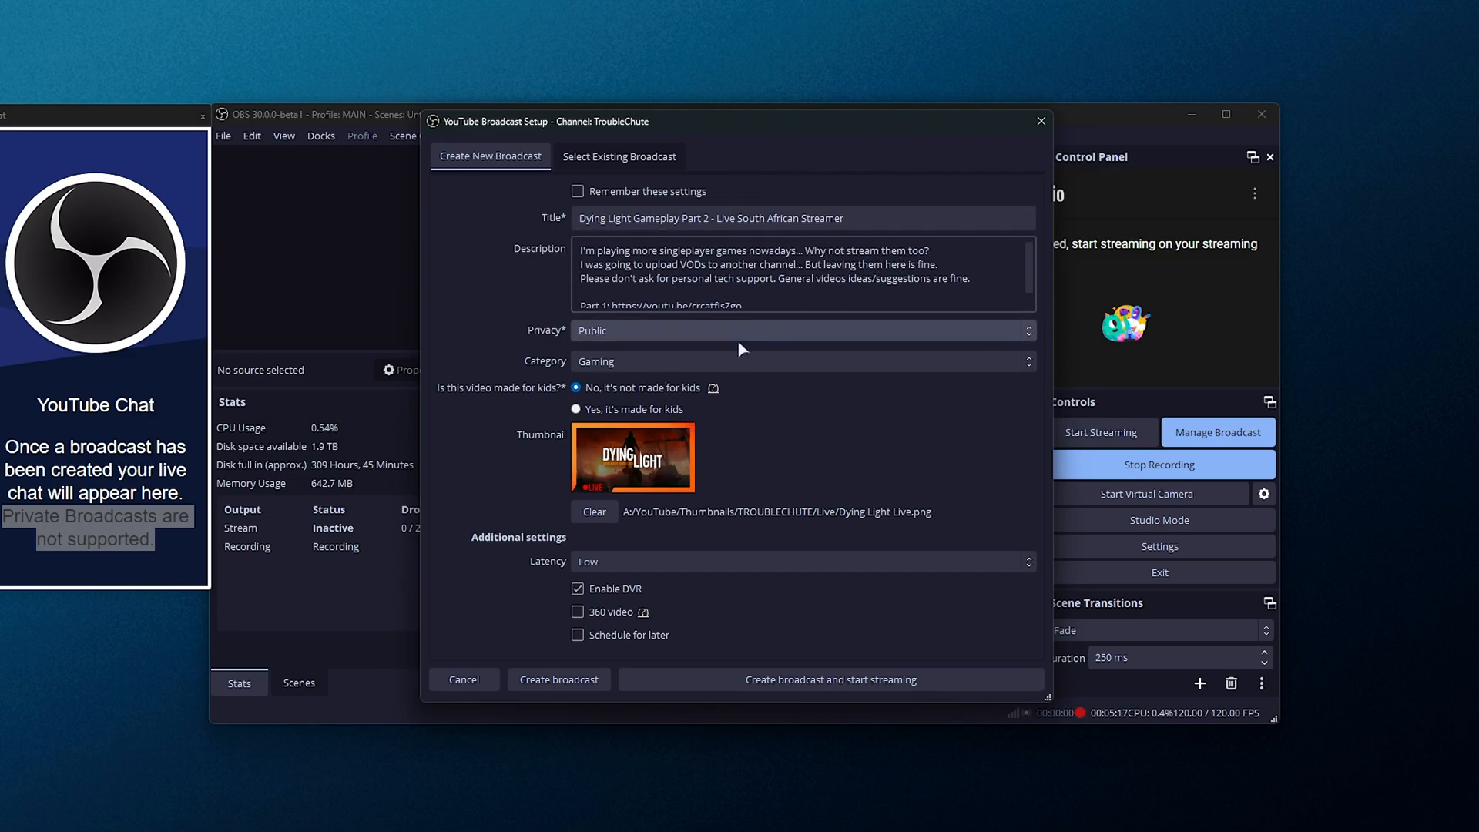
click(799, 330)
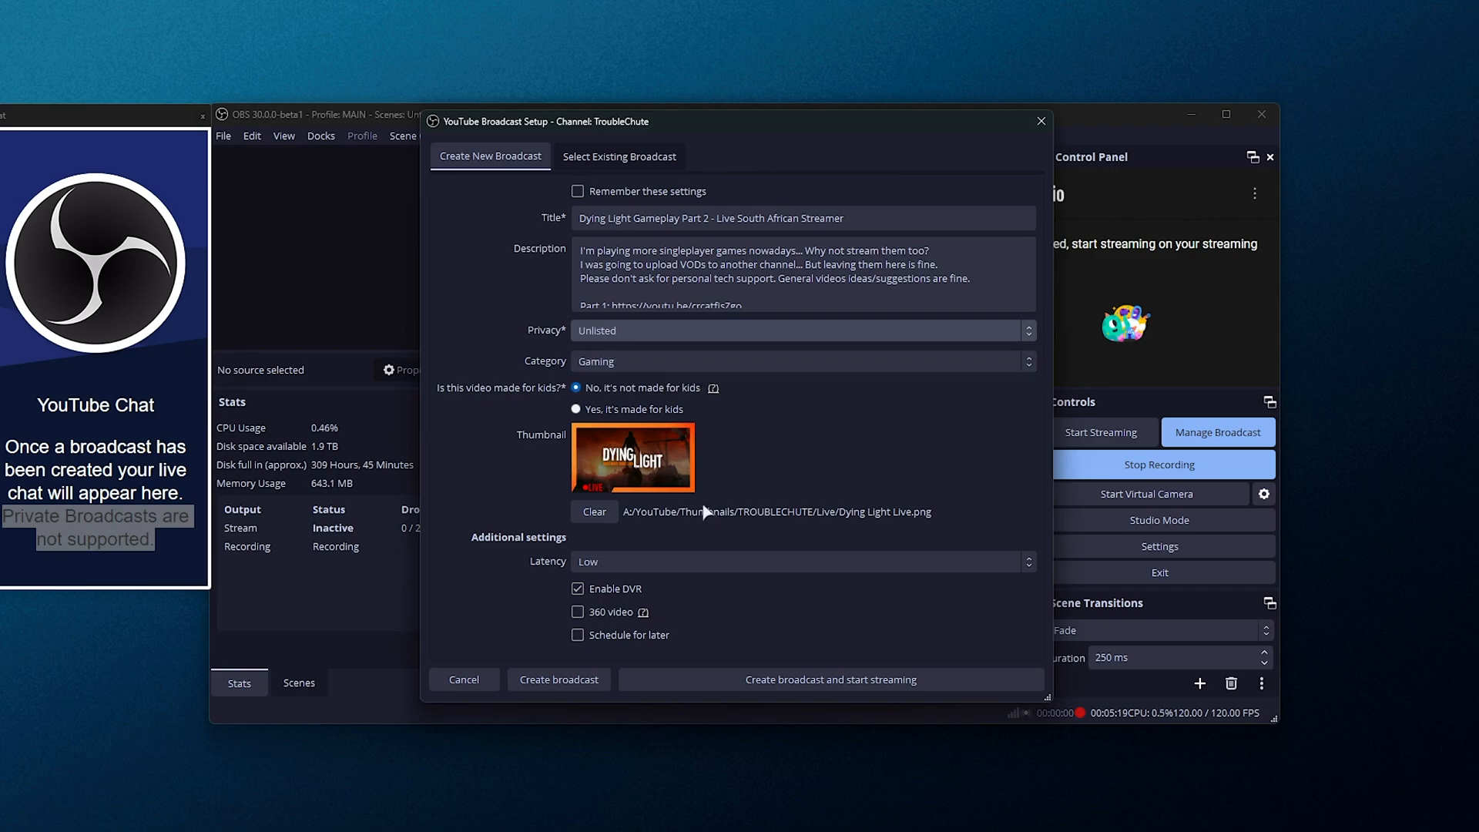
mouse_move(731, 688)
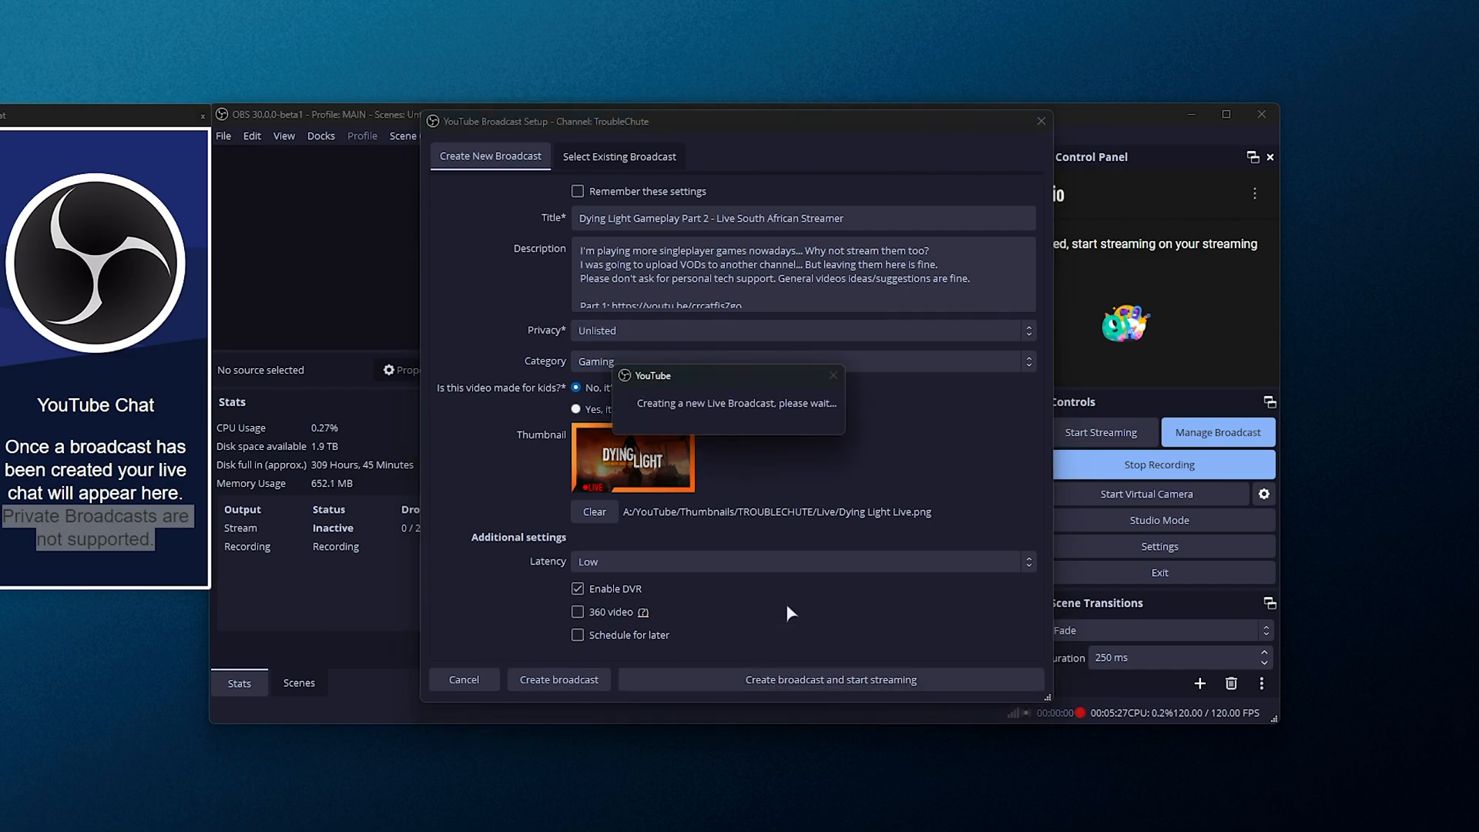
click(831, 679)
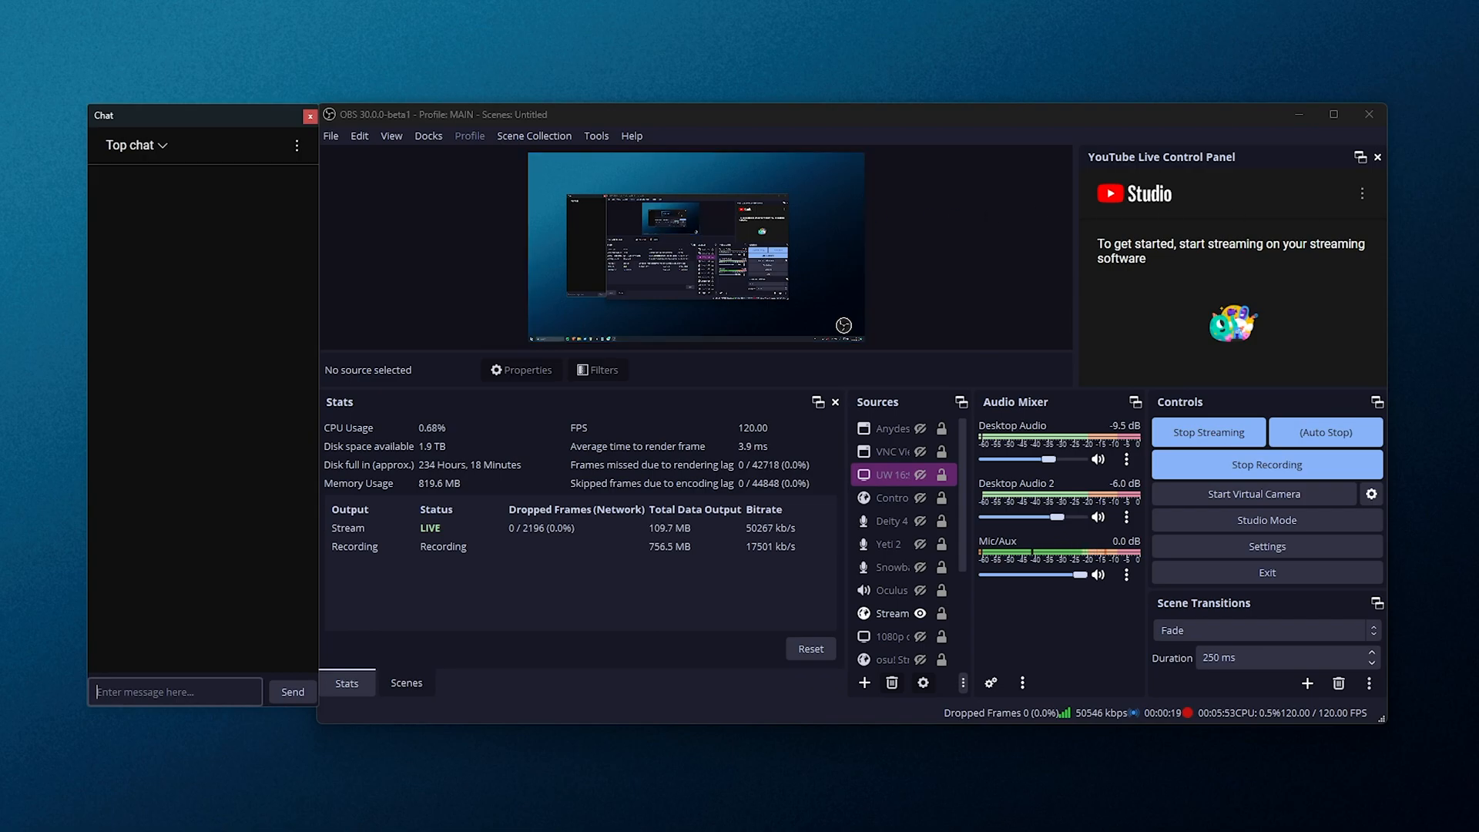
mouse_move(665, 375)
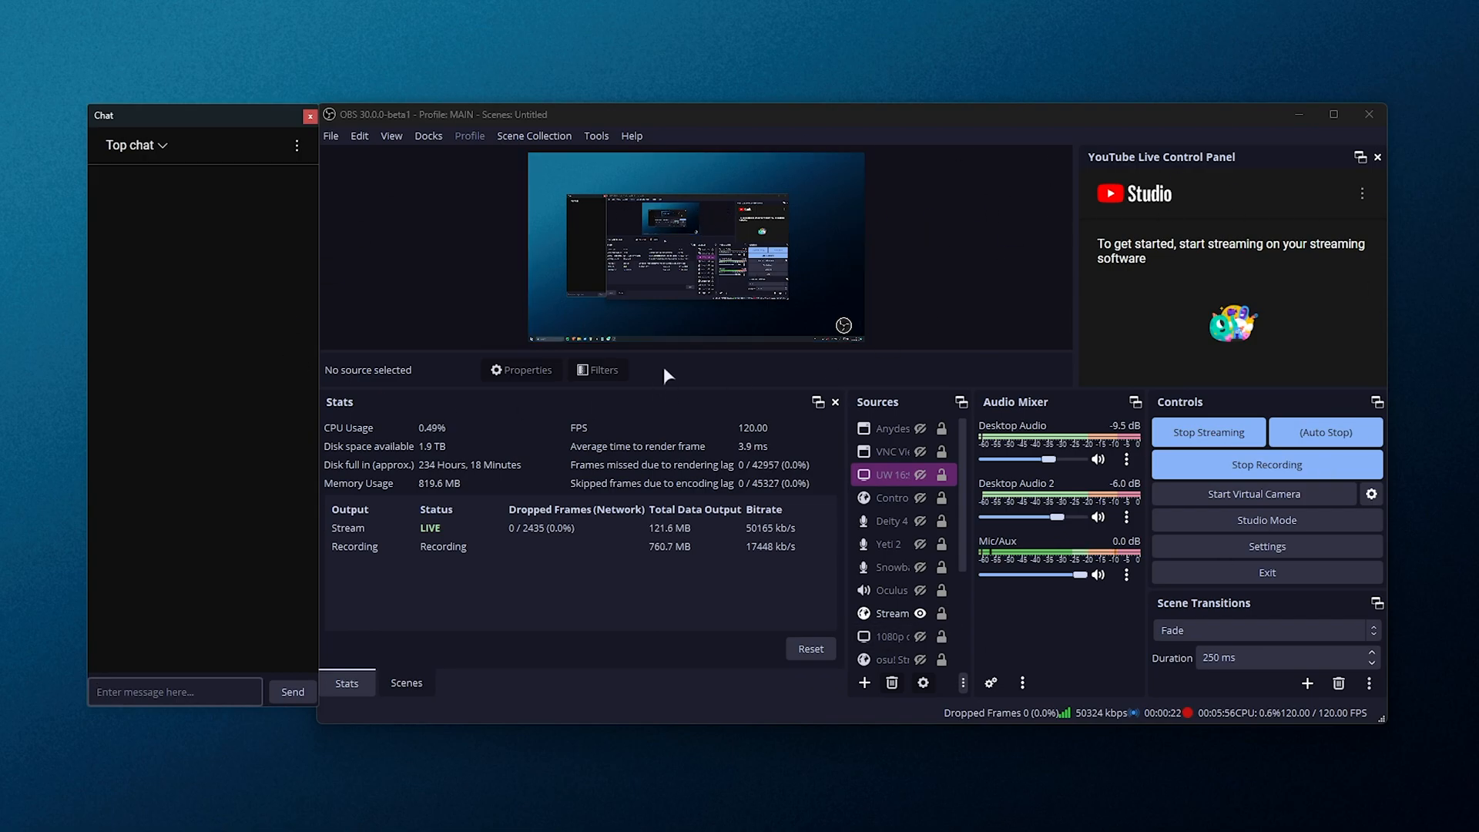
Send the test message 'asdf' in the YouTube live chat
text(asdf)
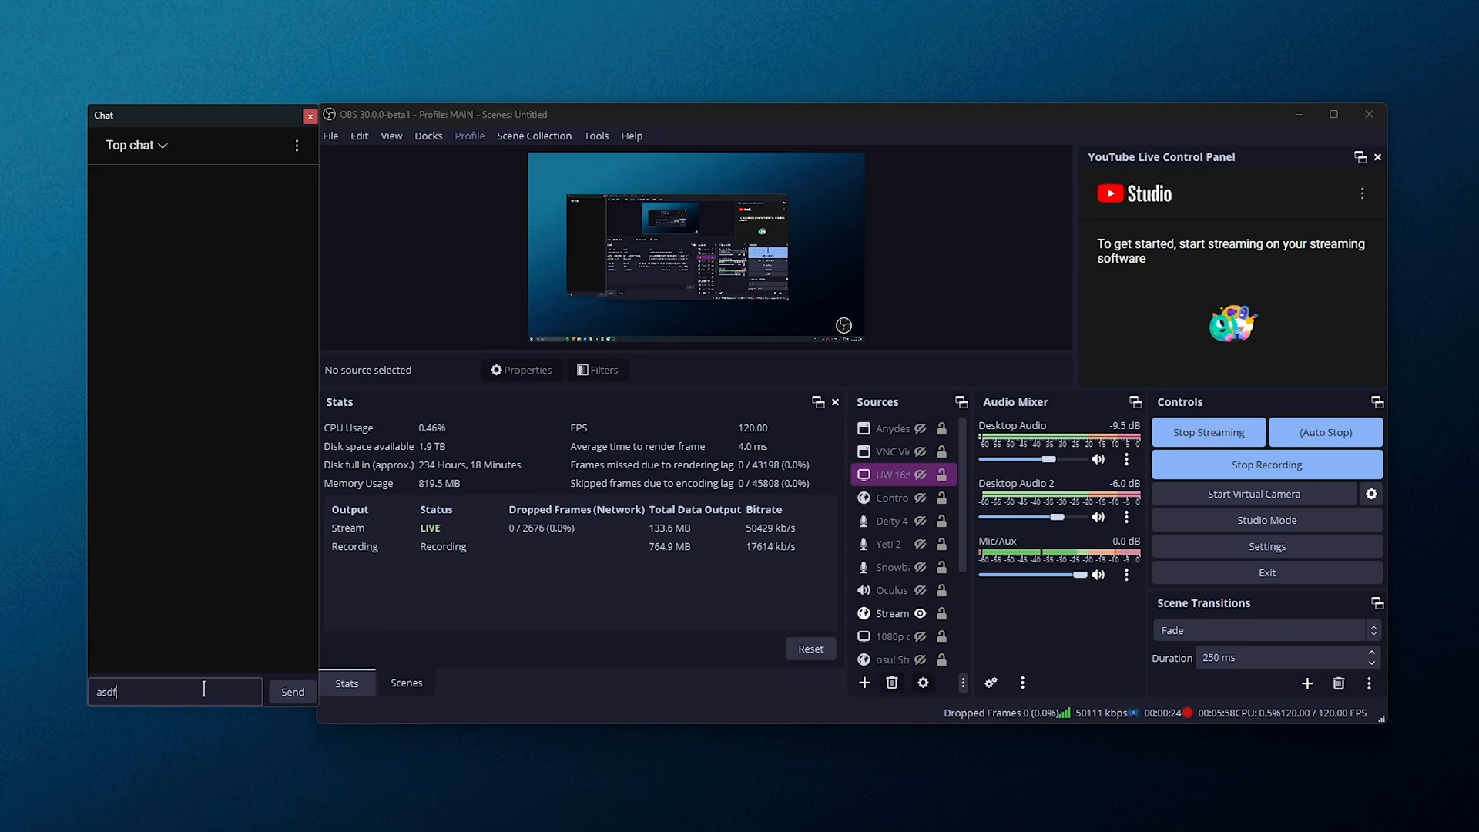
click(291, 692)
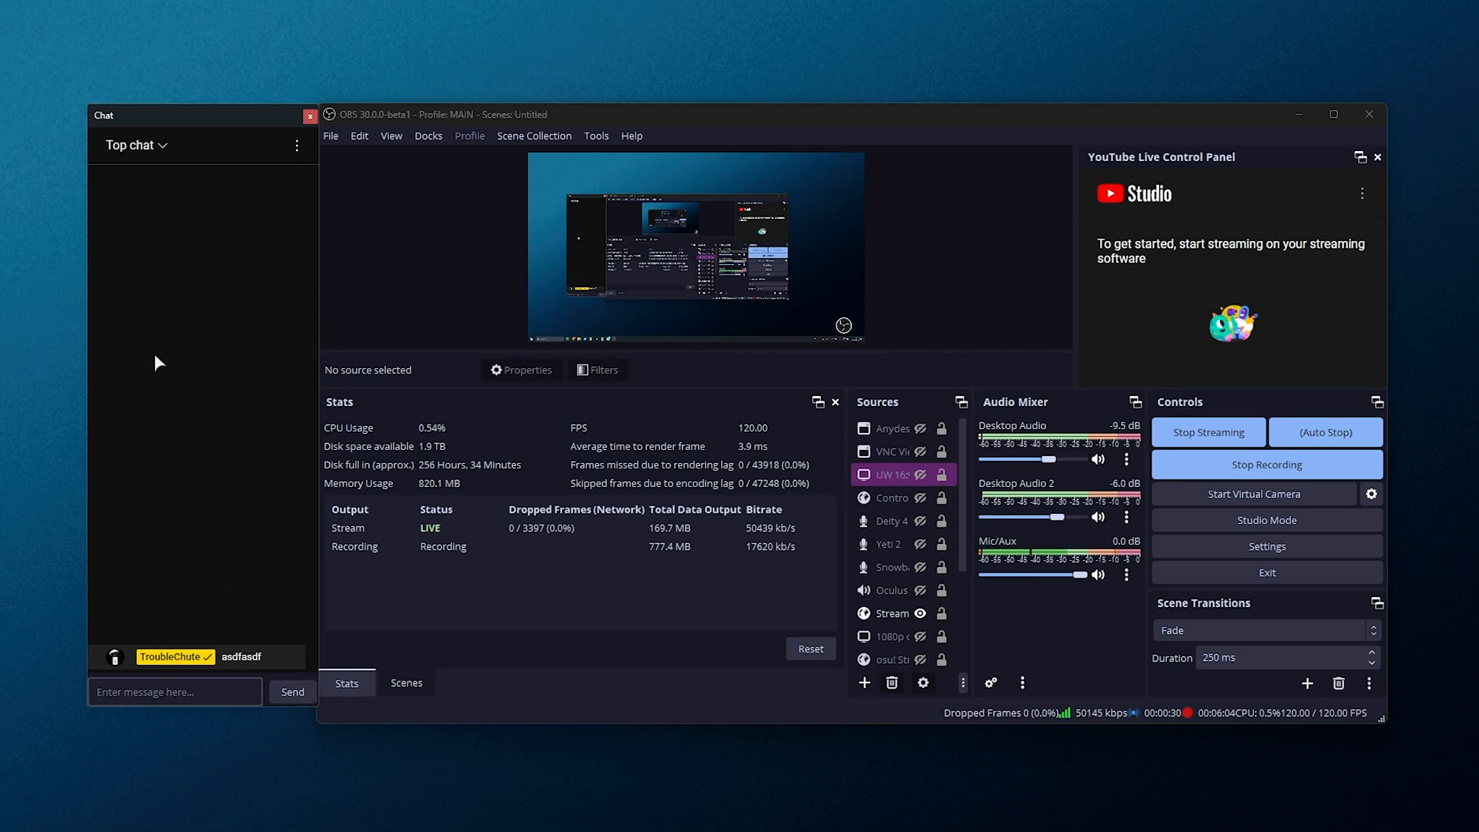
mouse_move(1076, 184)
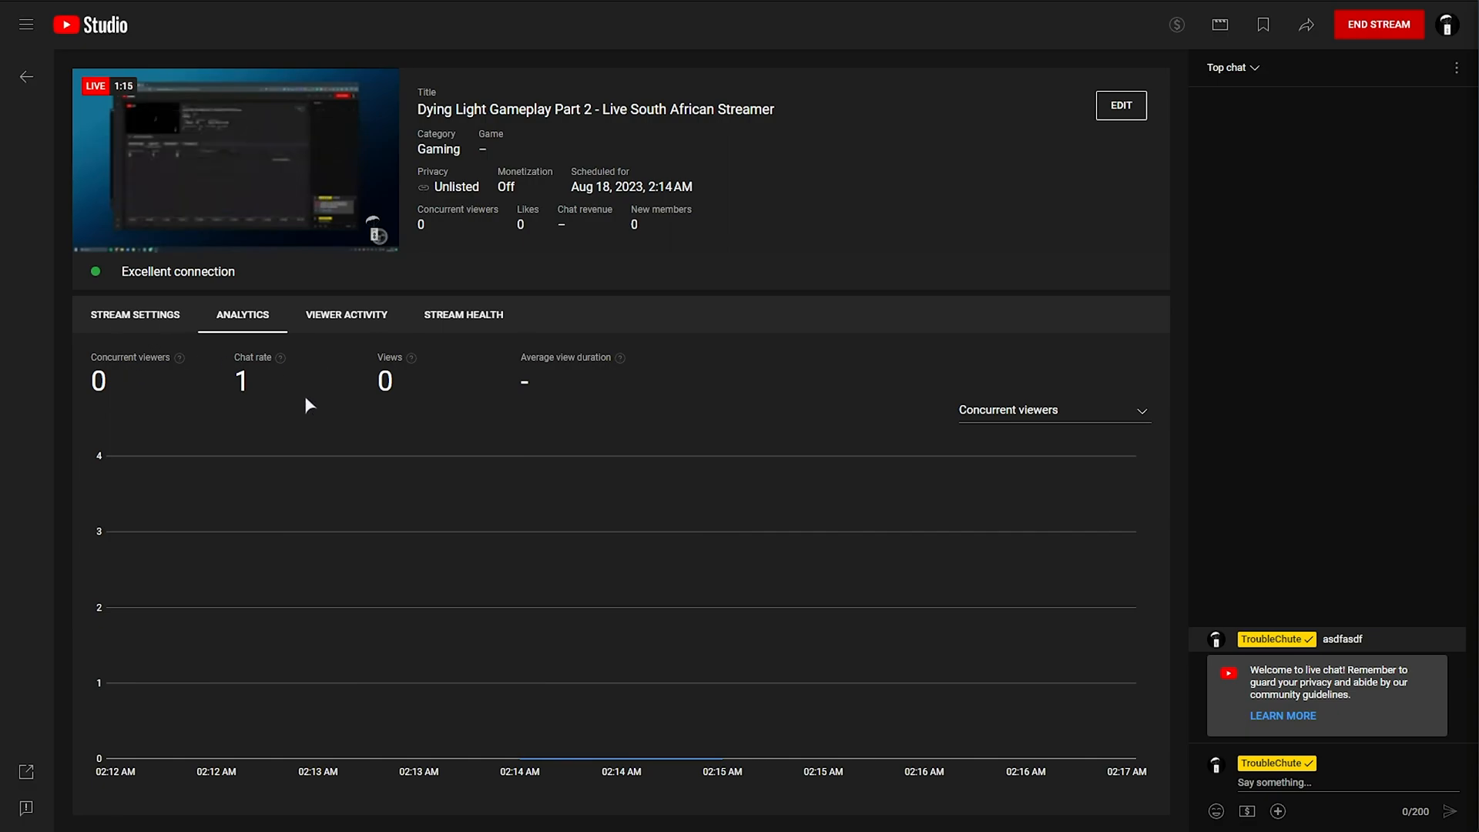
mouse_move(551, 634)
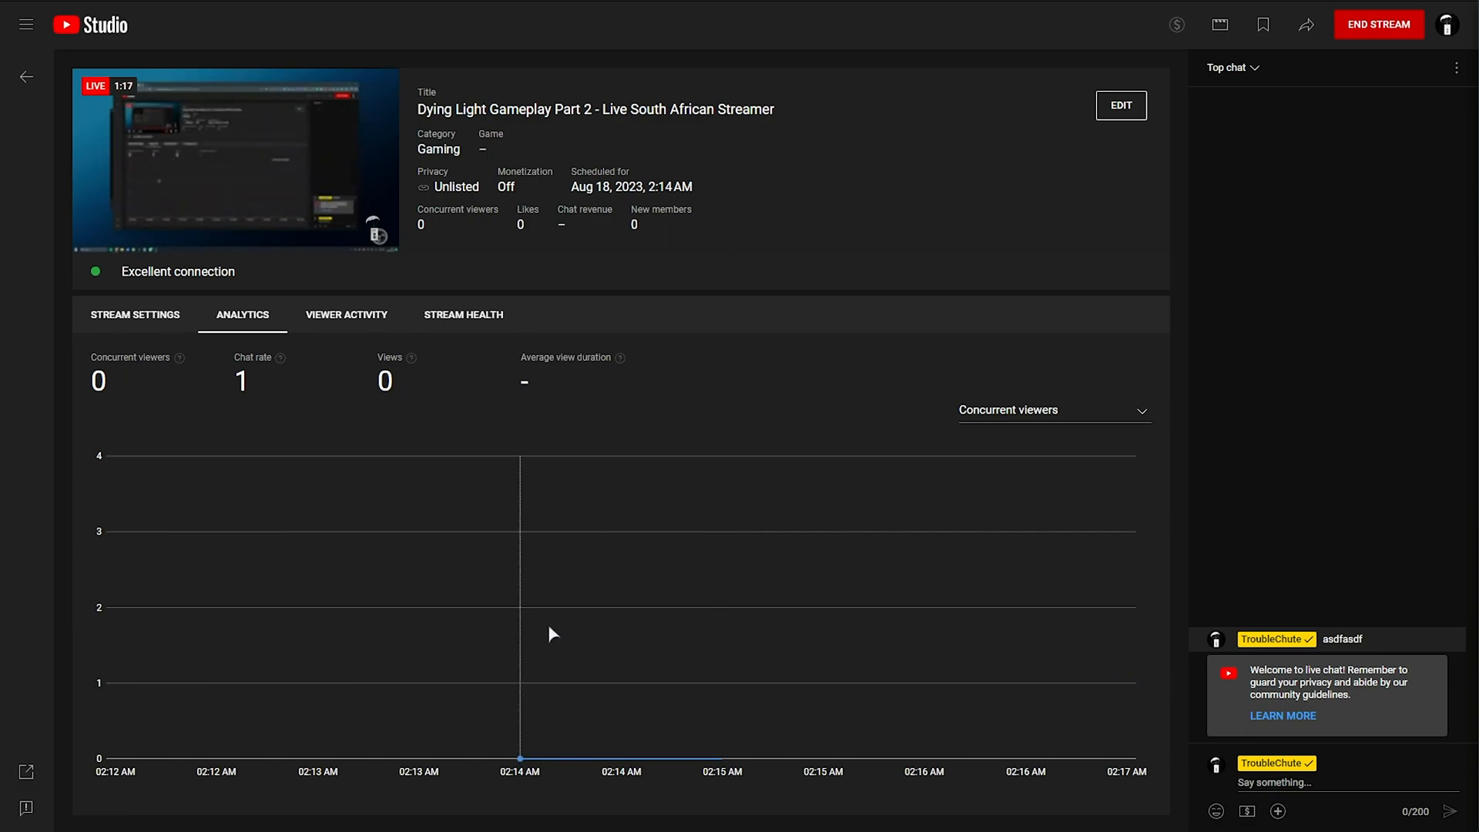
mouse_move(268, 417)
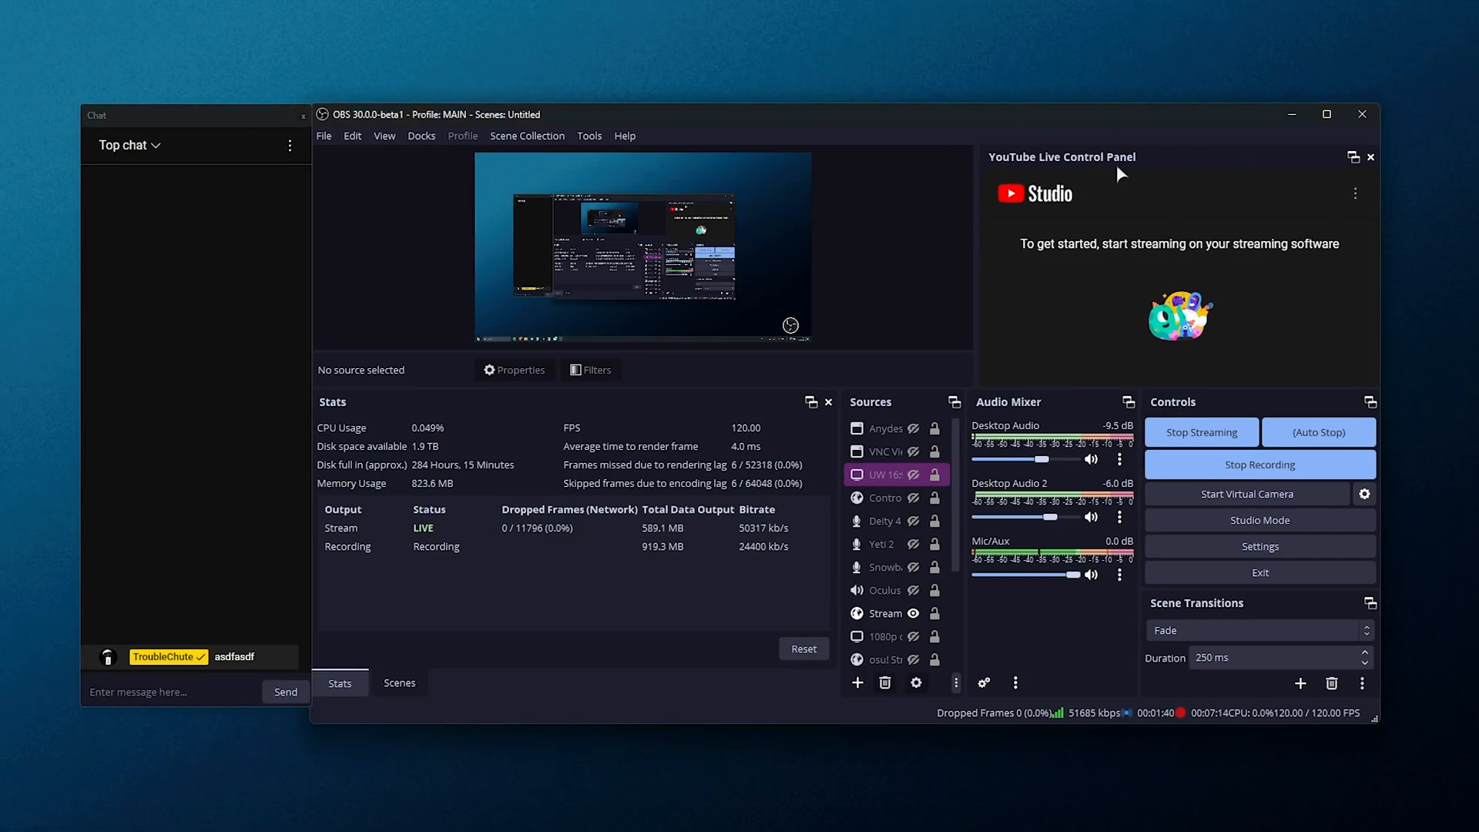
mouse_move(1202, 219)
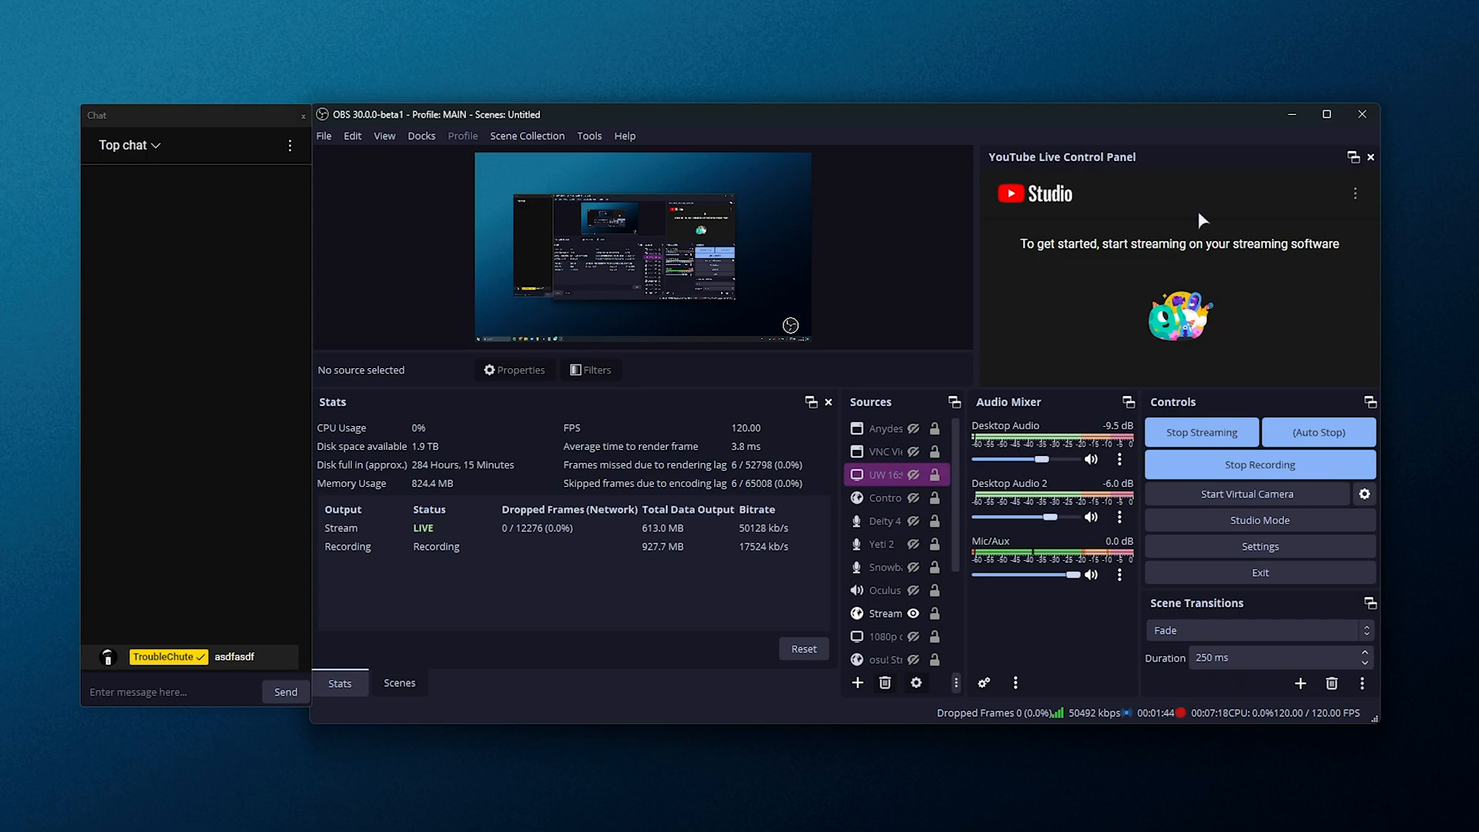
Stop streaming and confirm with Yes in the Stop Stream? dialog
click(1200, 432)
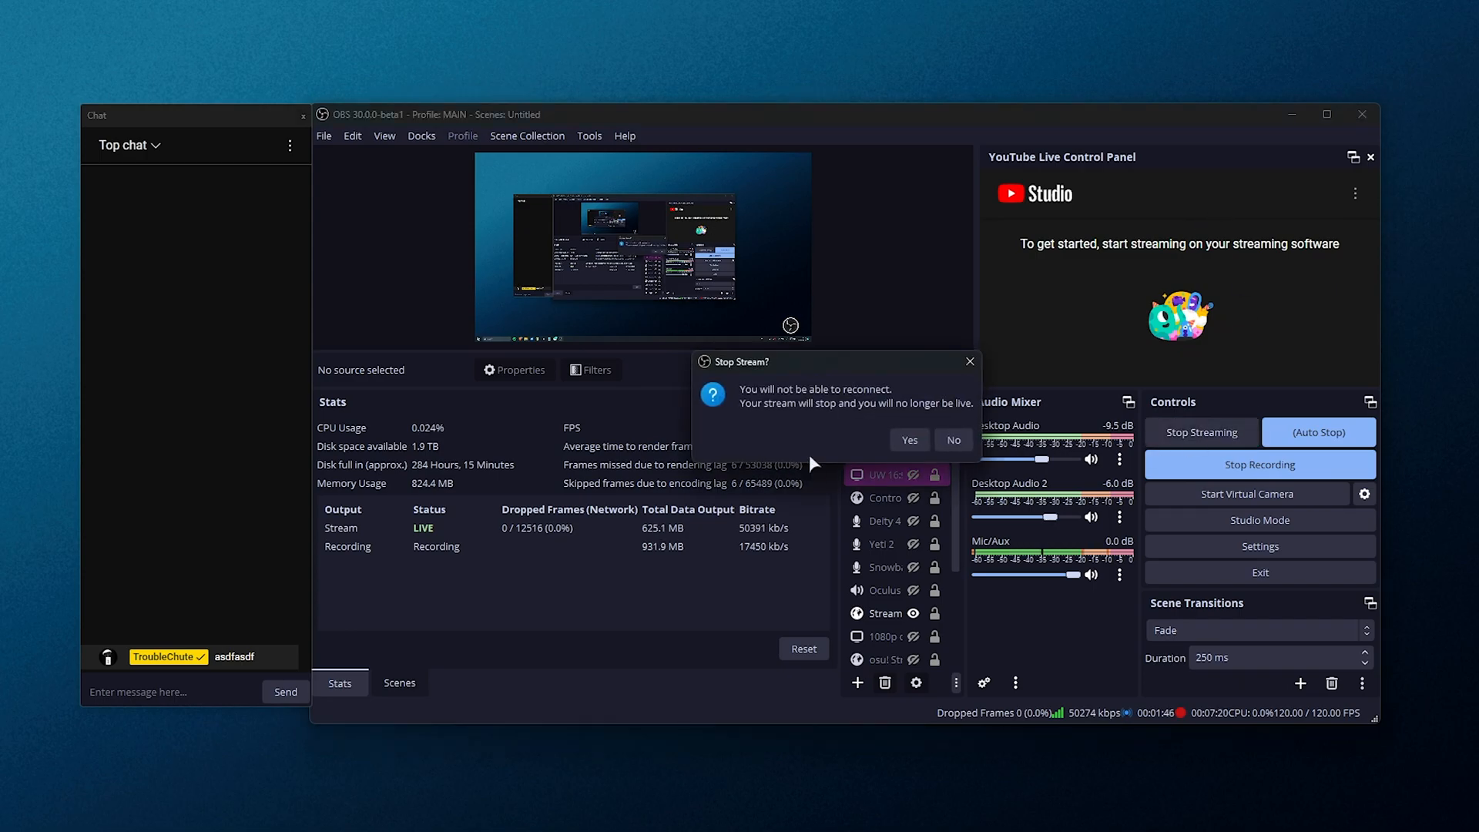
click(907, 440)
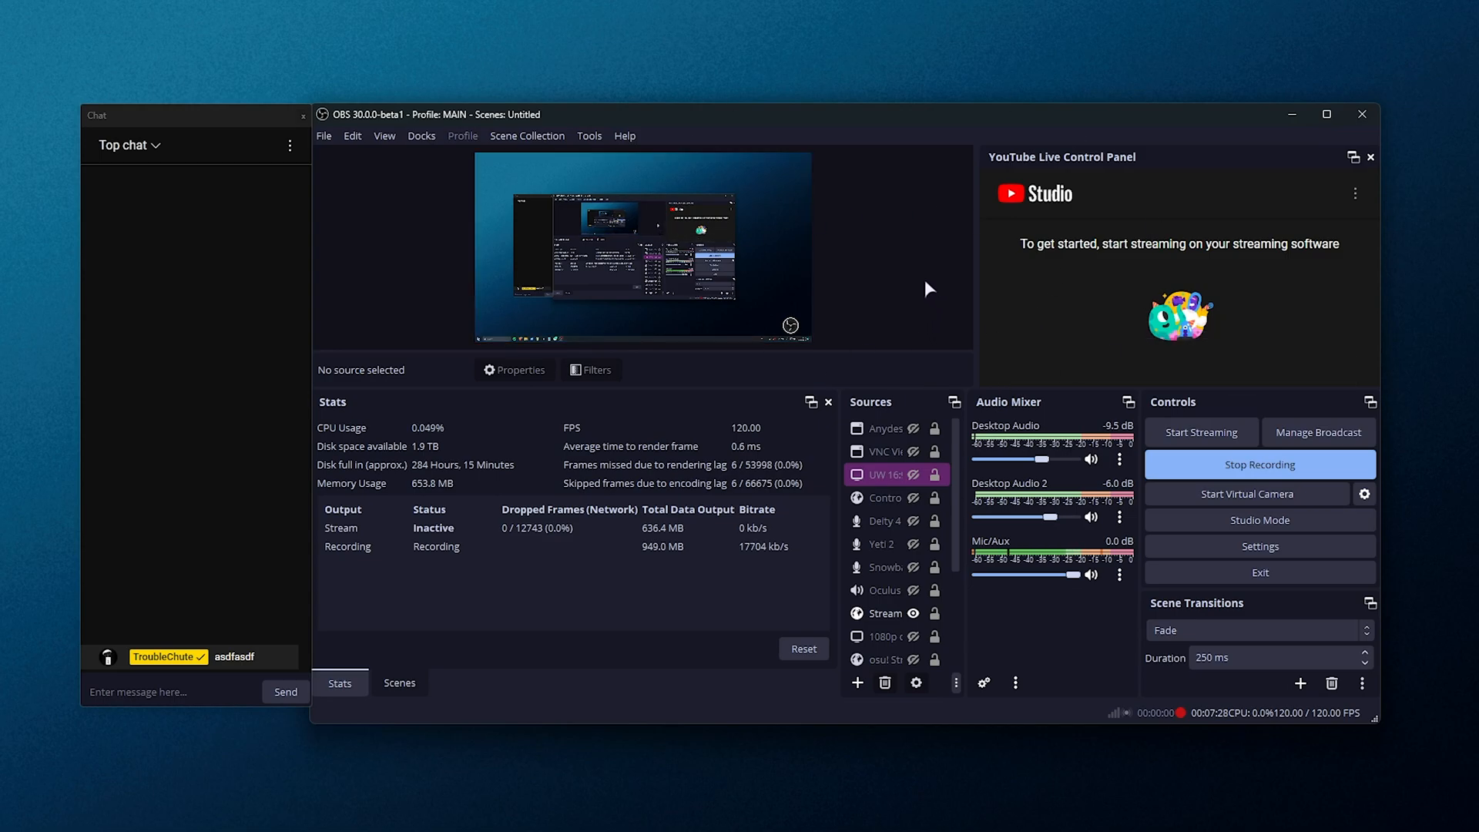
mouse_move(1333, 148)
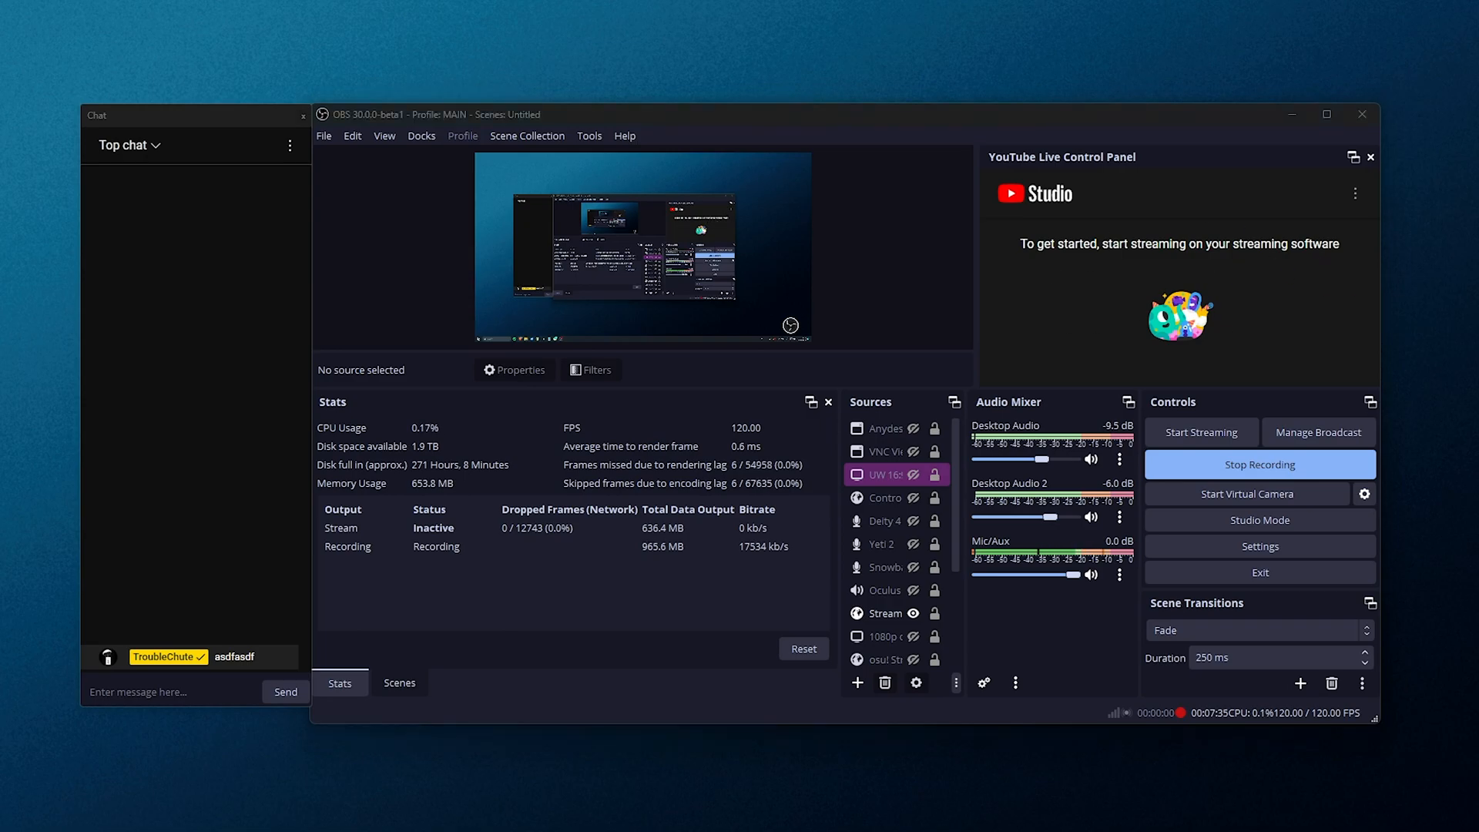
mouse_move(1124, 205)
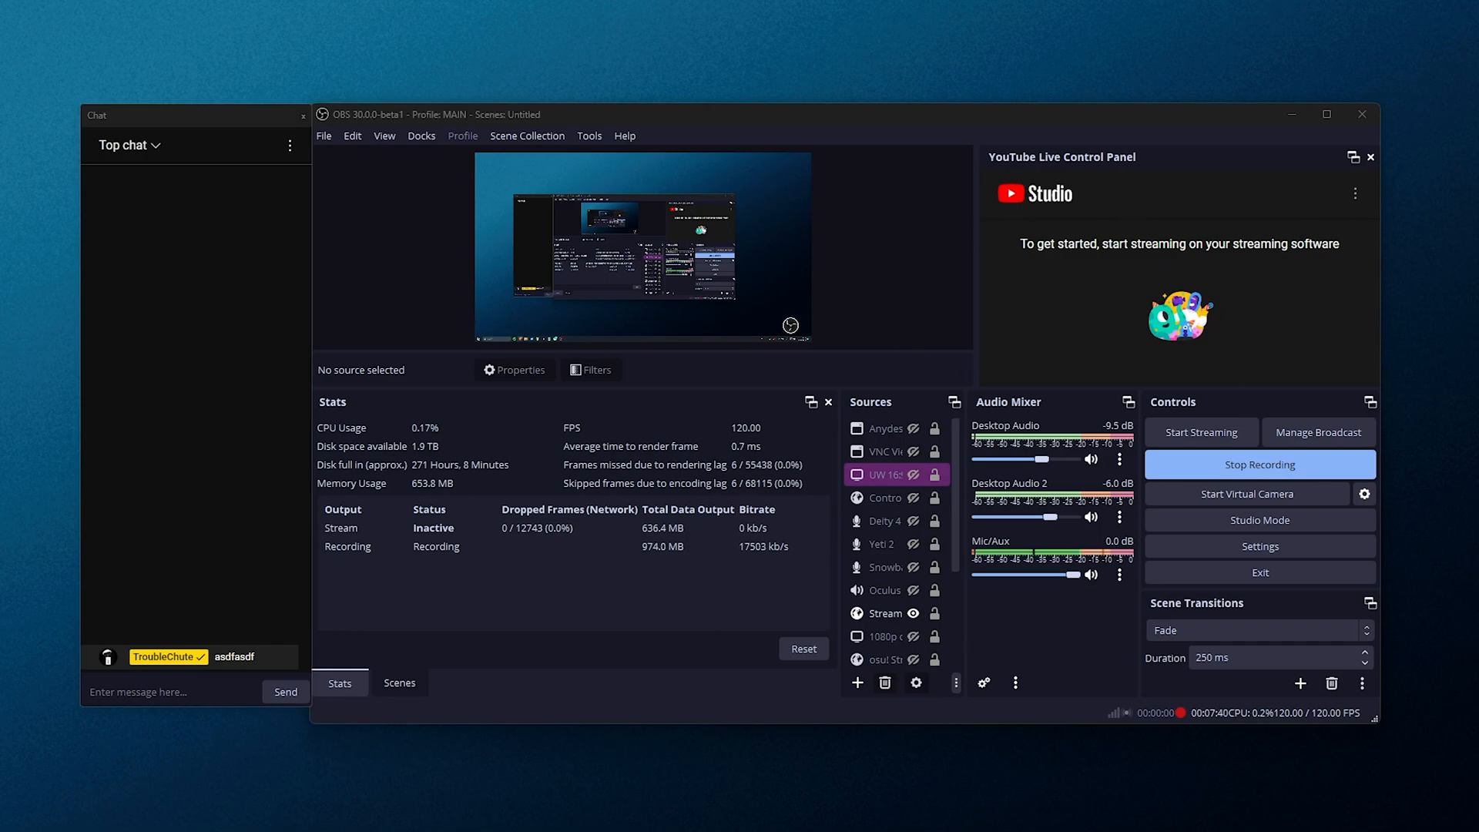
mouse_move(1085, 324)
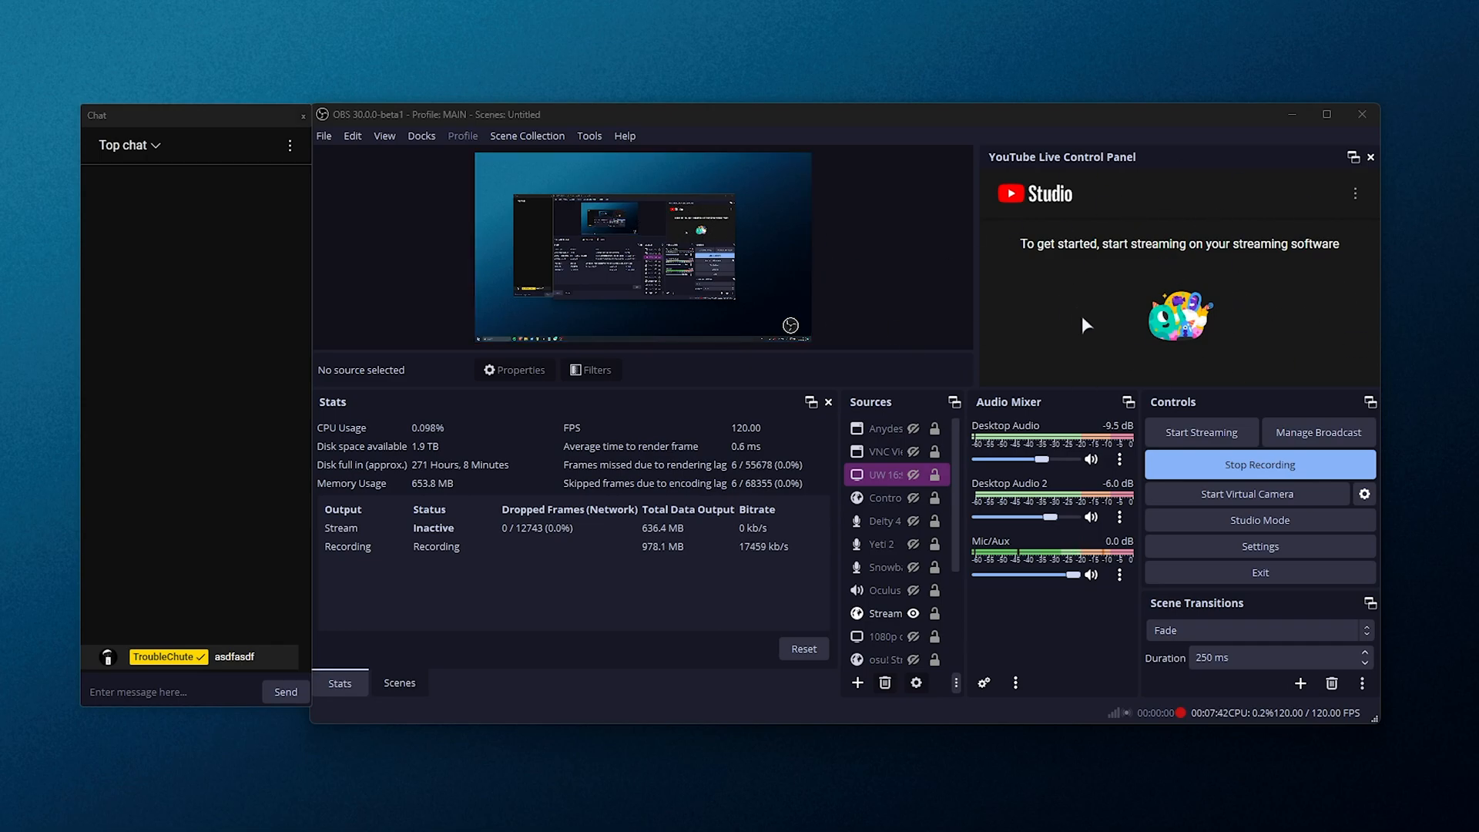
mouse_move(1453, 444)
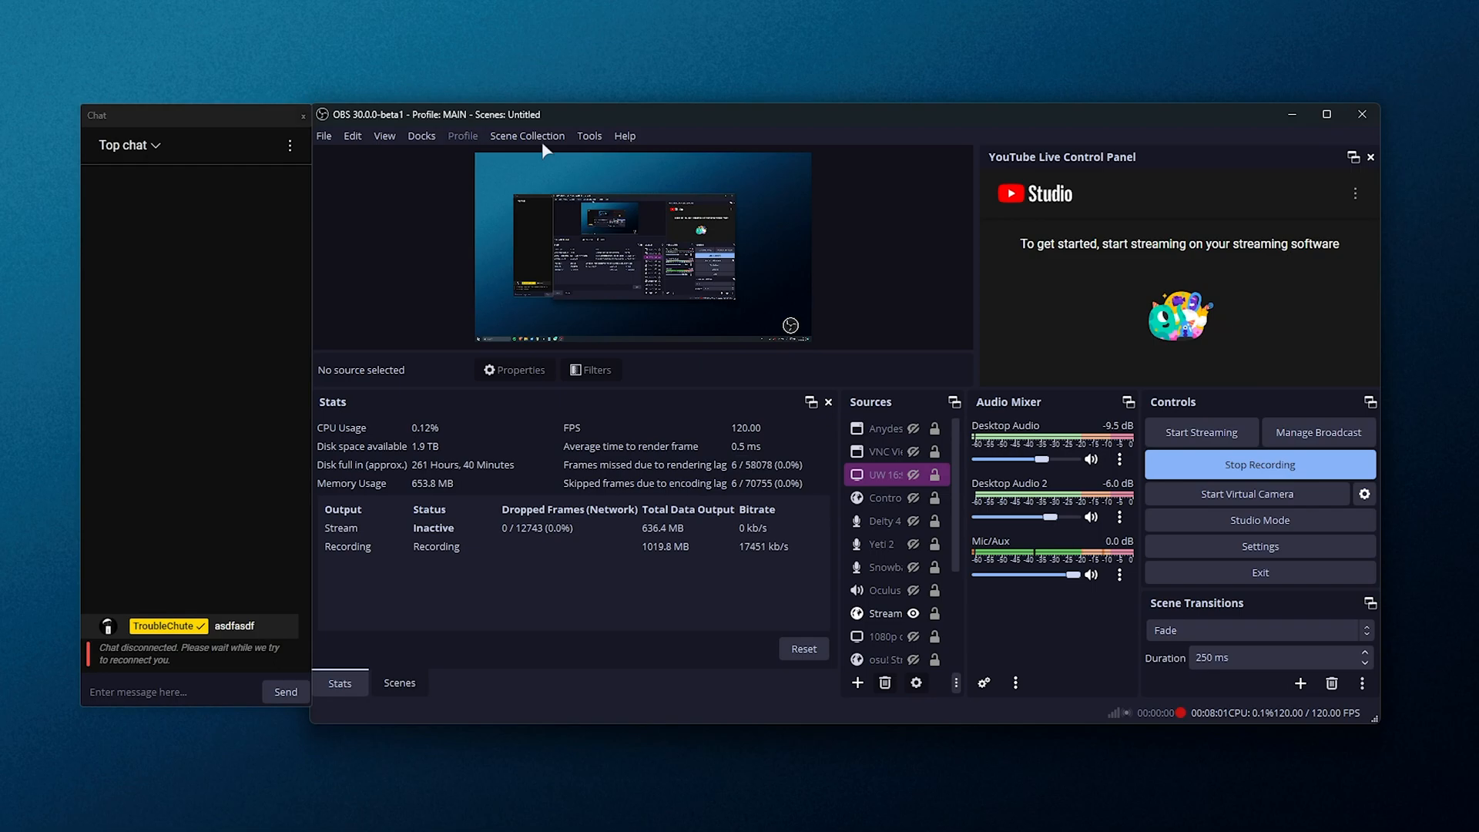
Enable Full-Height Docks from the Docks menu and close the floating Chat dock
click(527, 135)
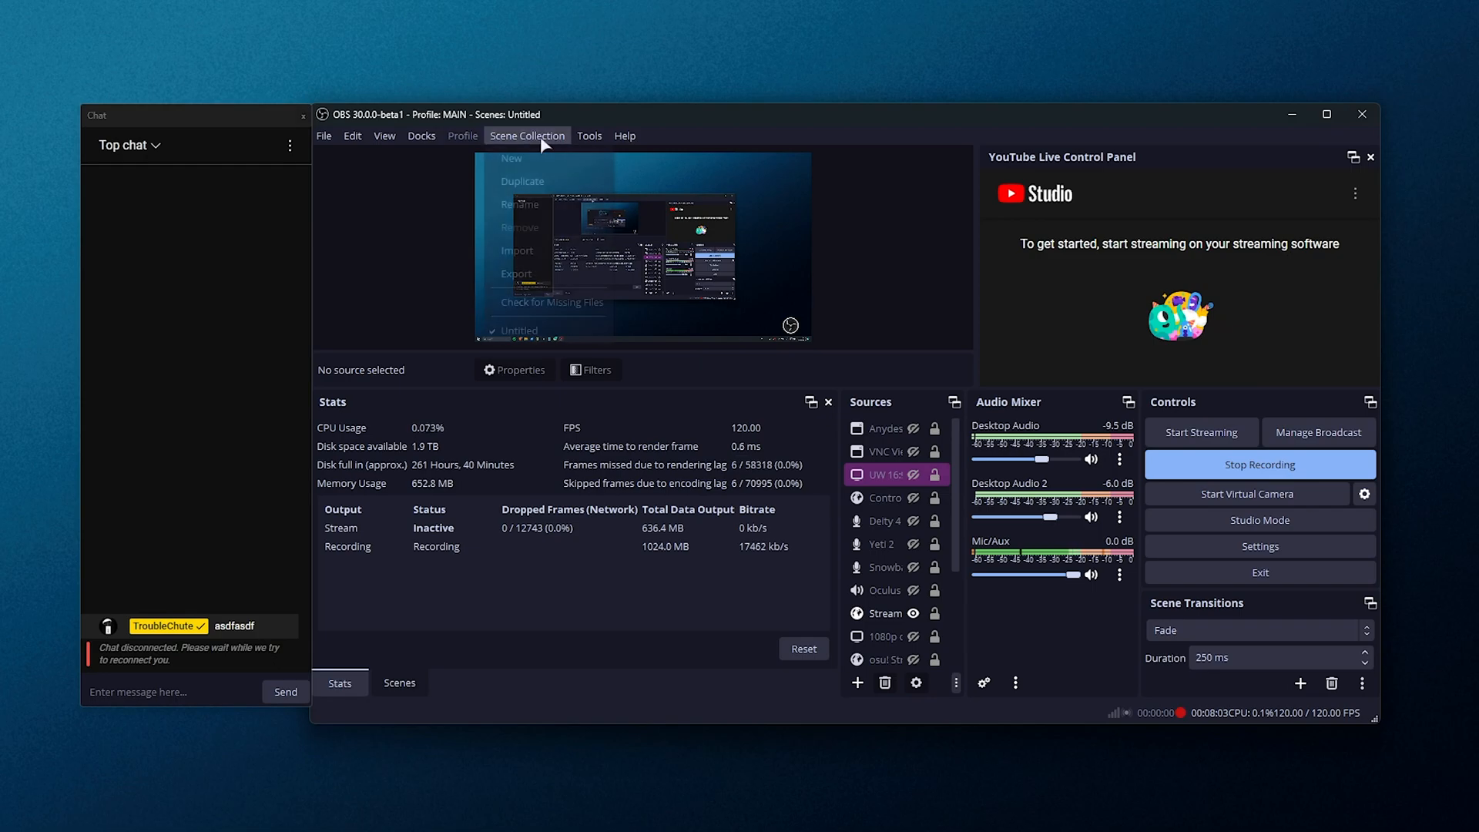
click(421, 135)
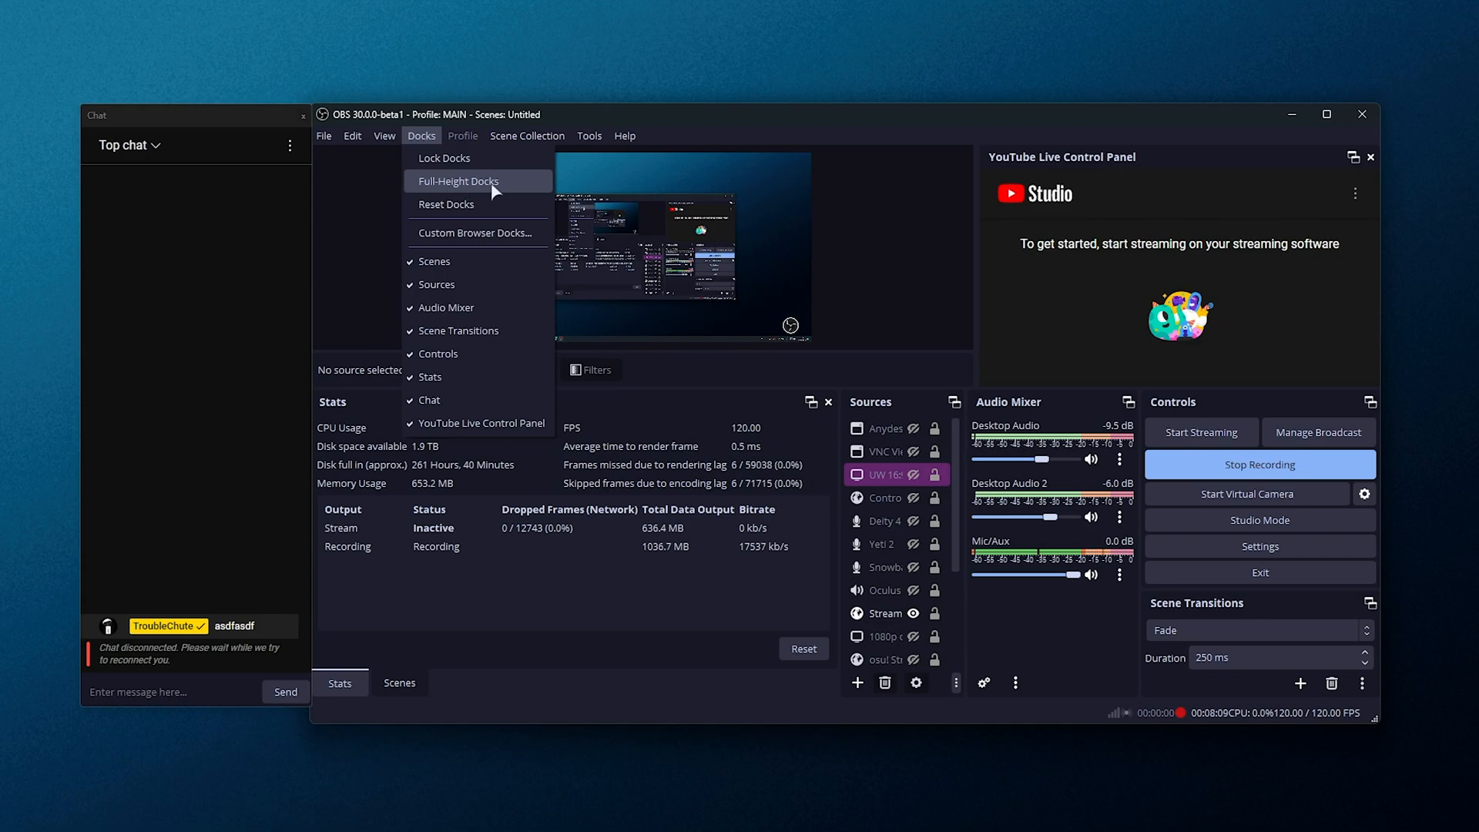
click(459, 180)
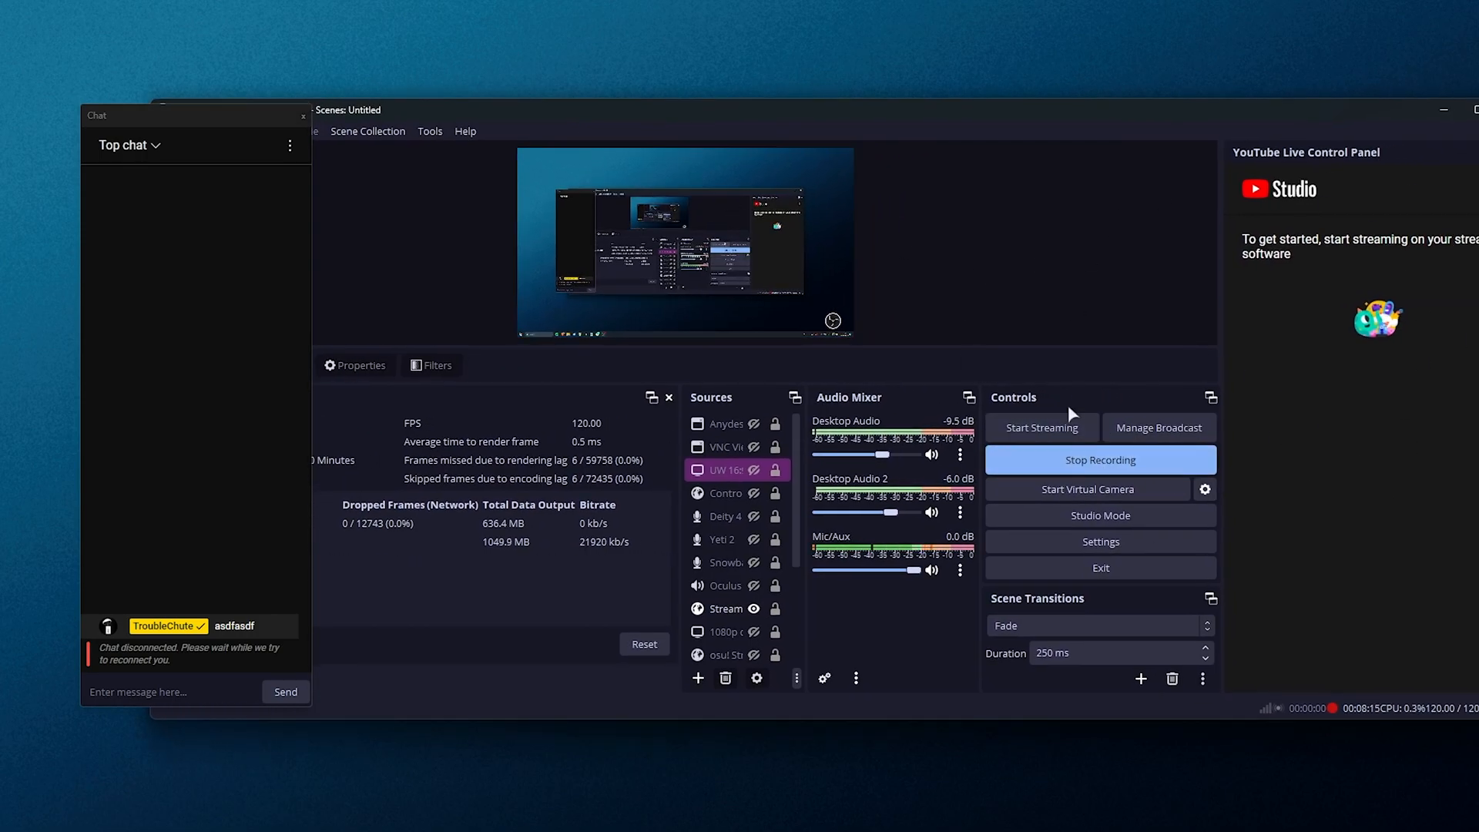
mouse_move(198, 118)
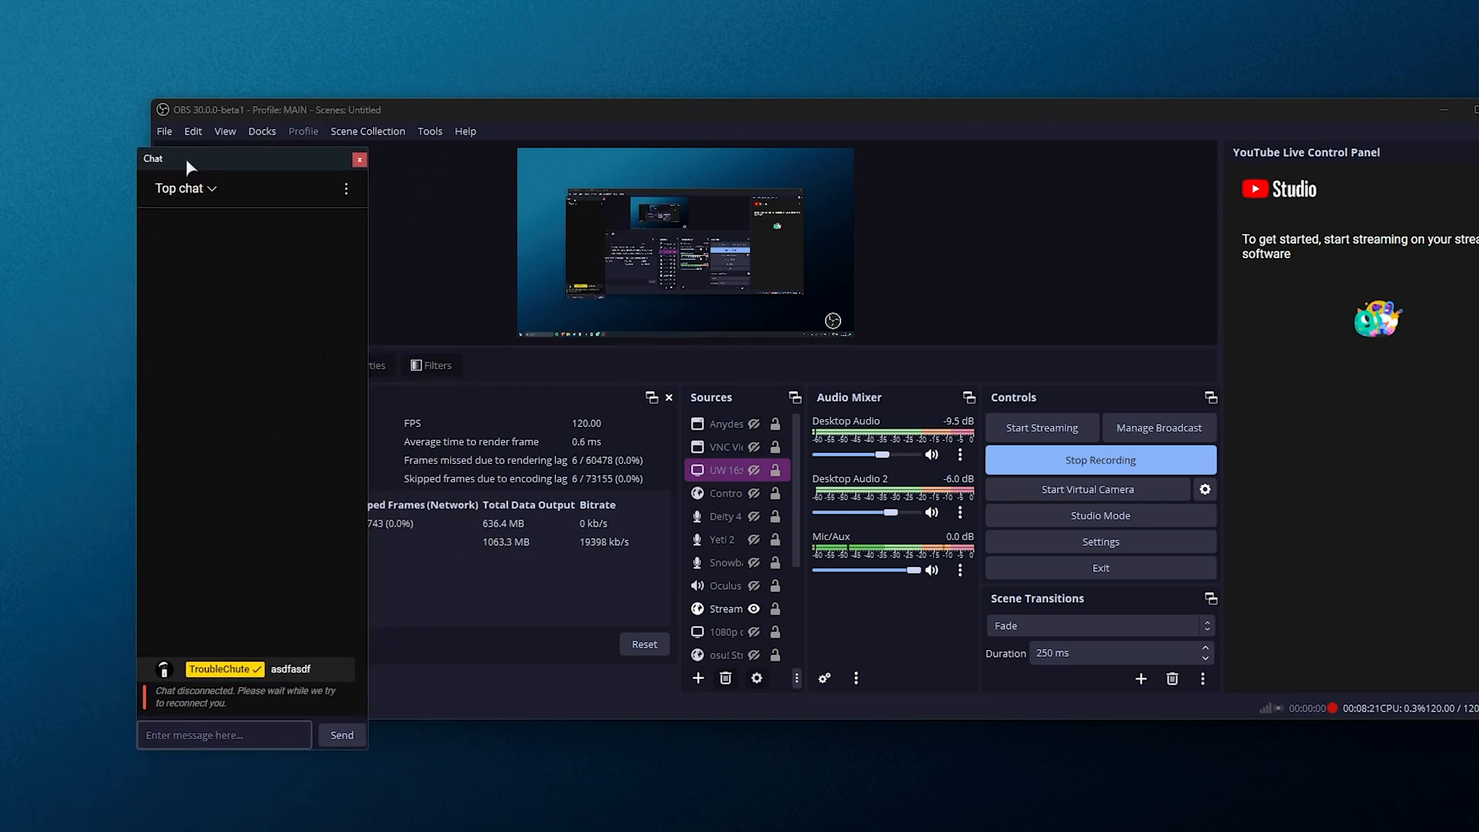
click(358, 159)
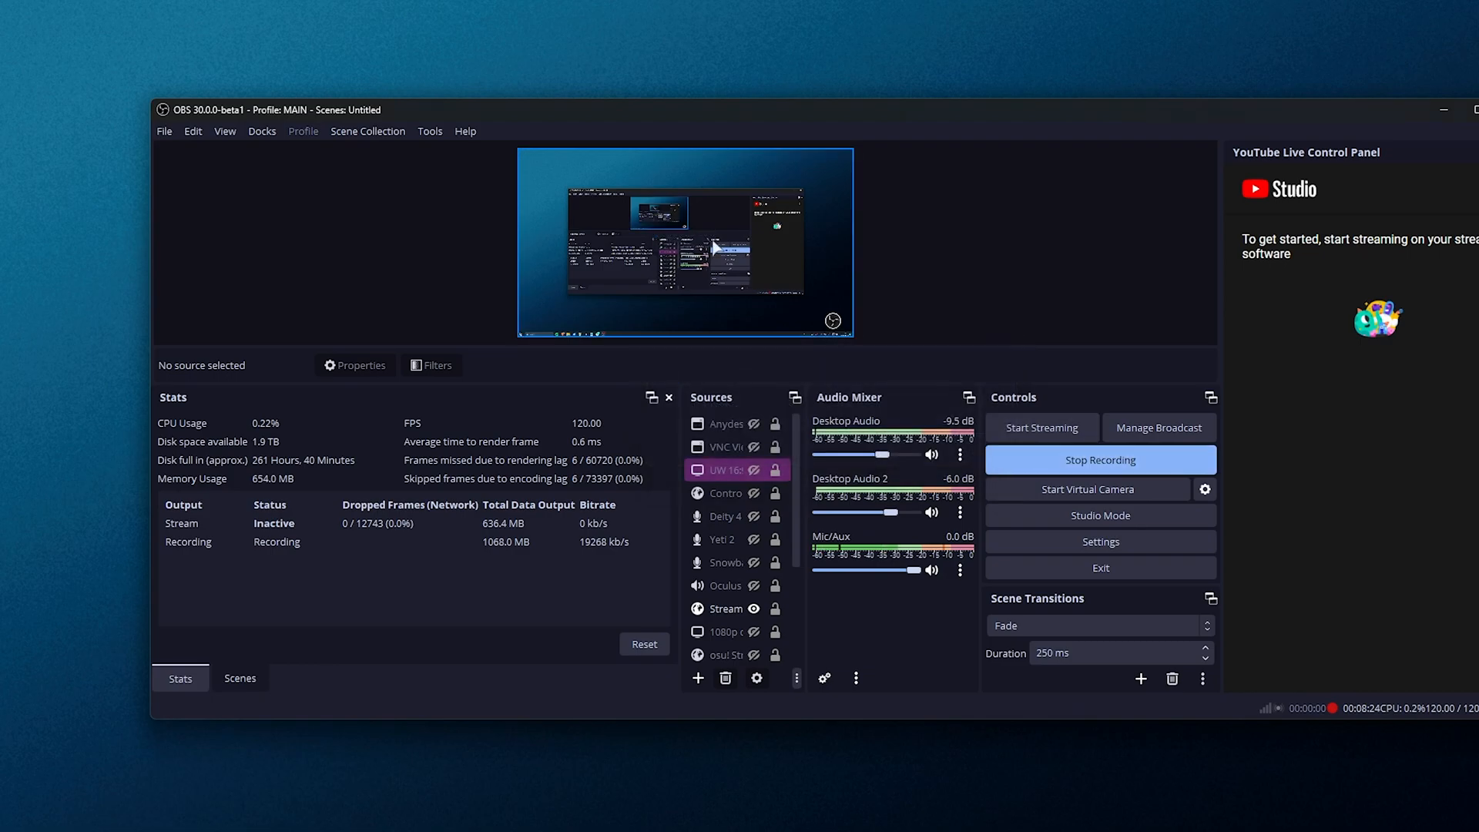
click(429, 131)
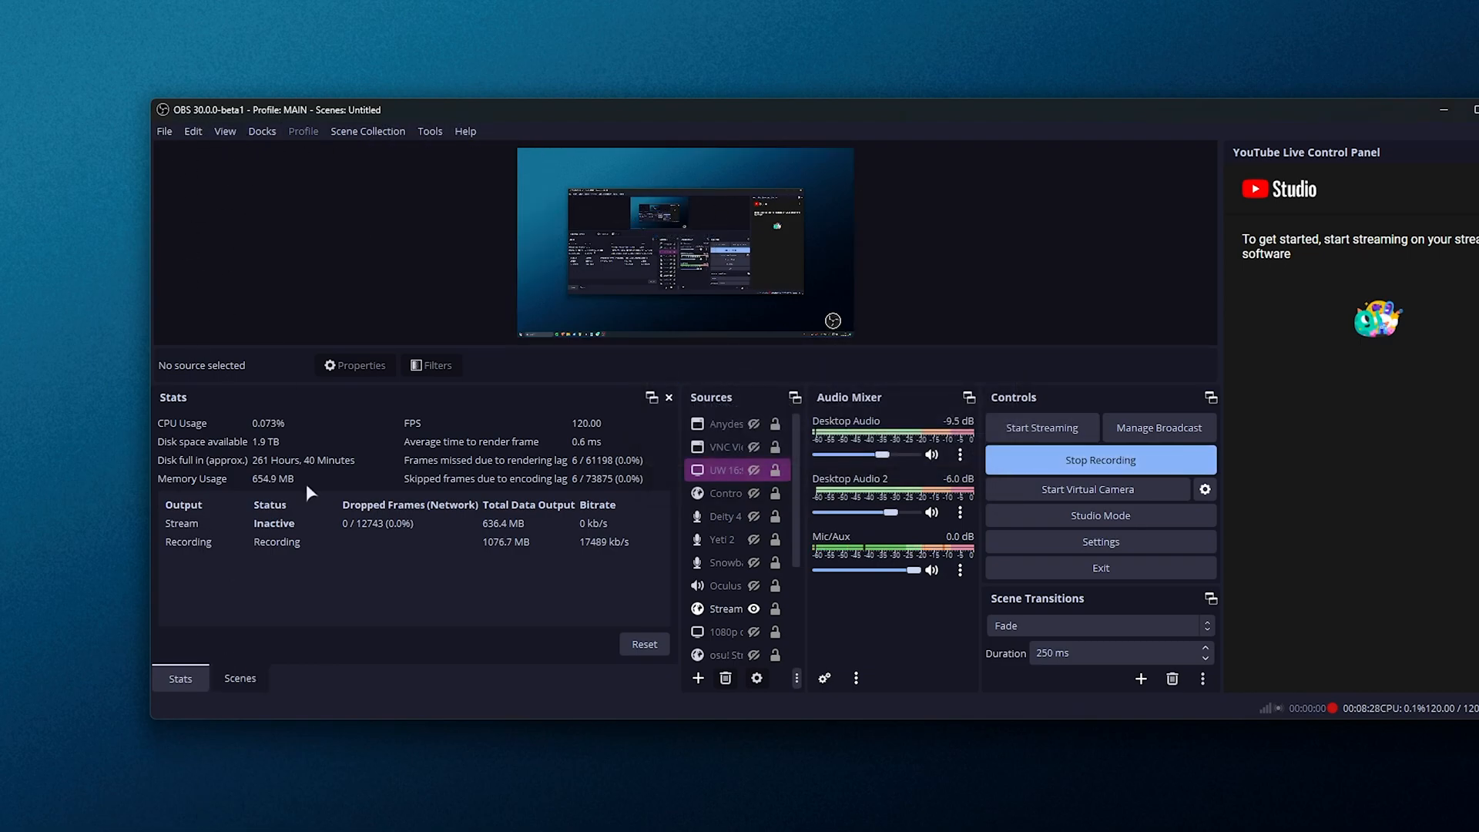
mouse_move(1205, 223)
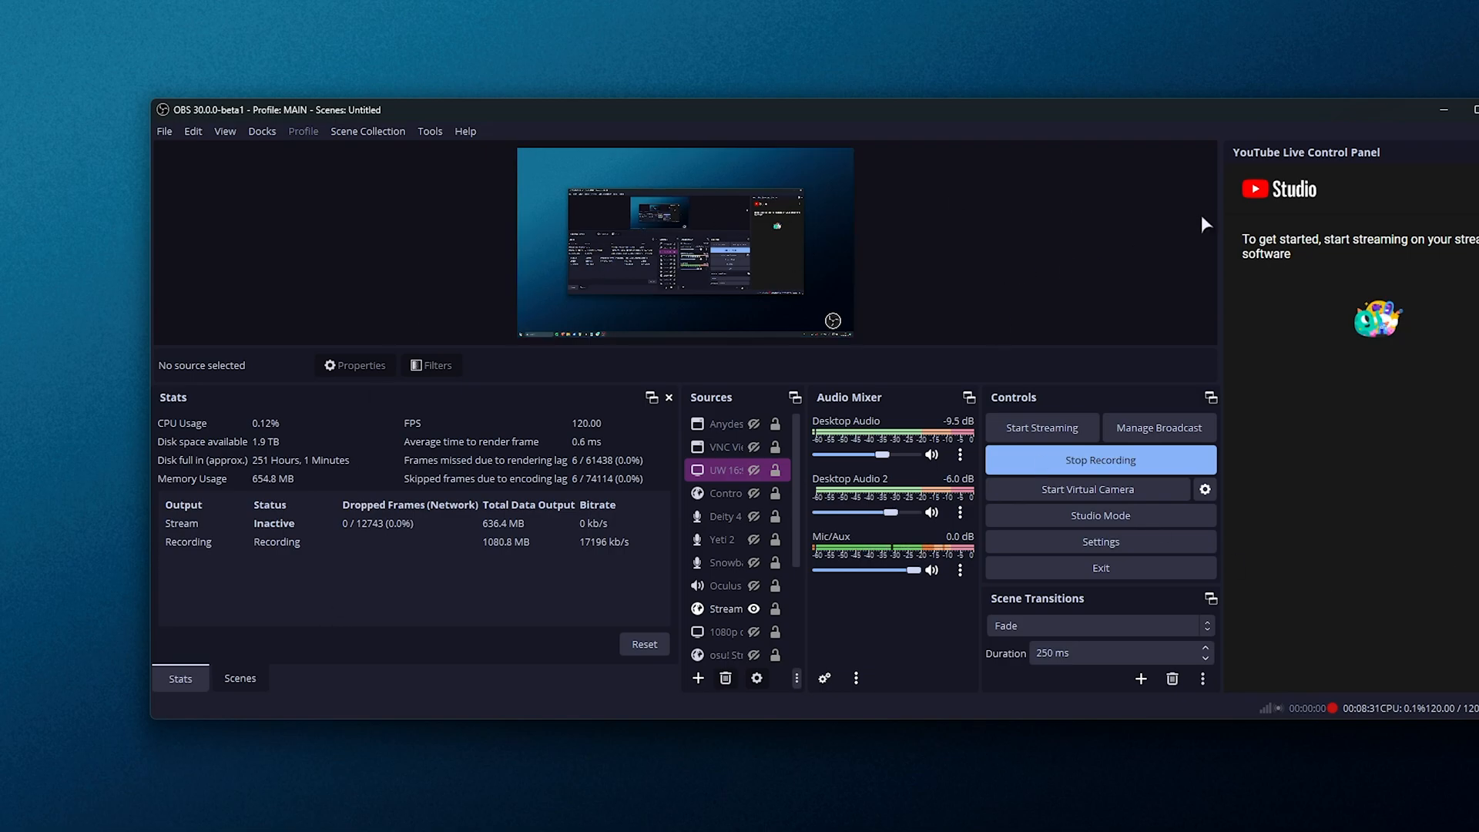
mouse_move(1180, 242)
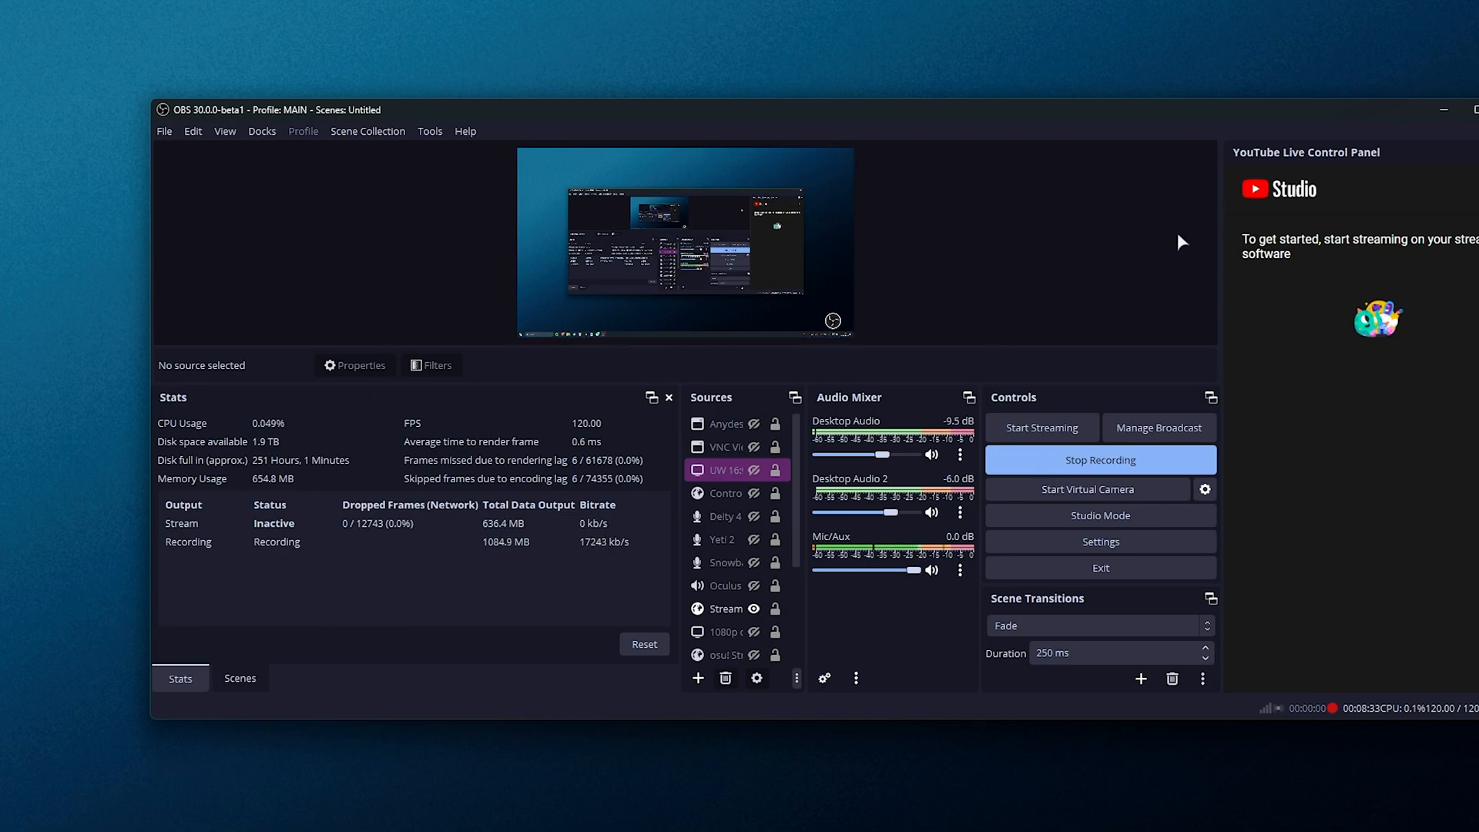
mouse_move(921, 309)
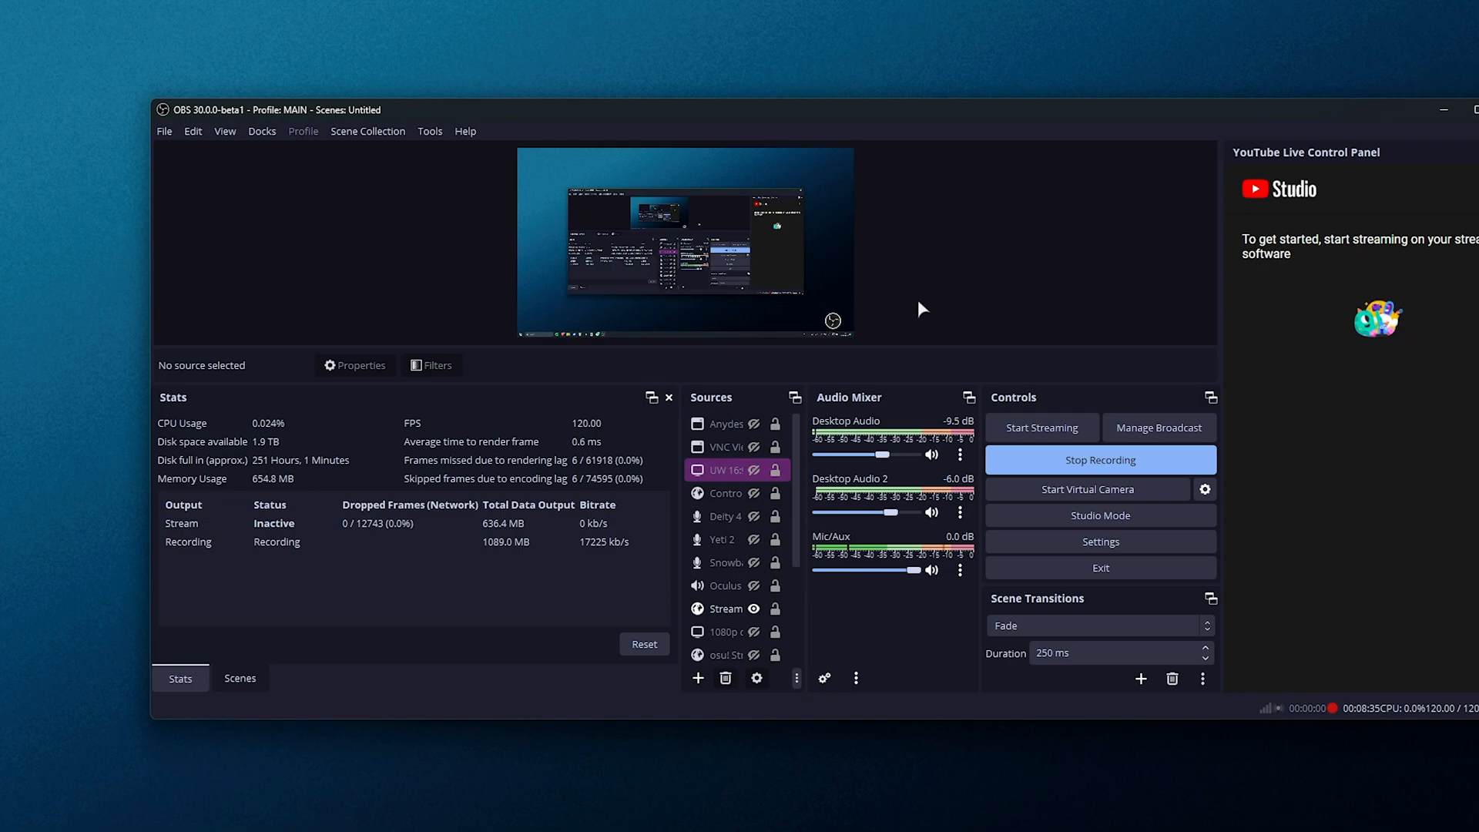